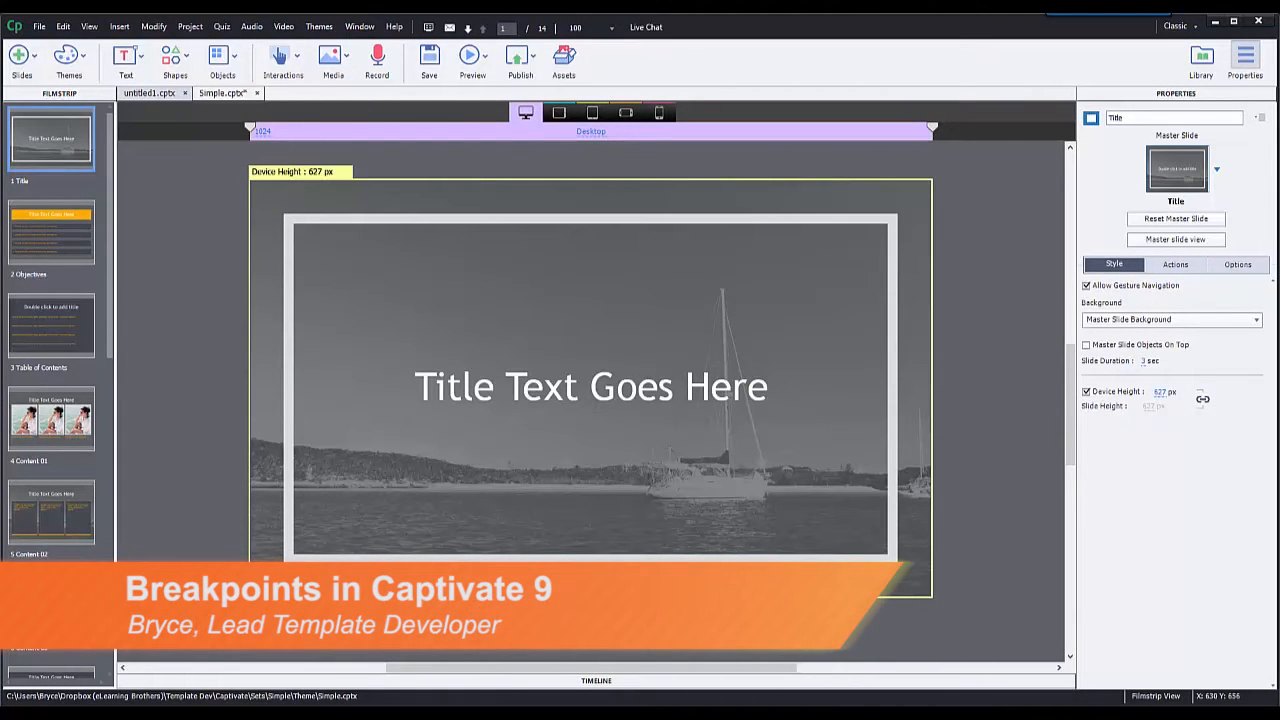
Step: Check the tablet landscape breakpoint, return to desktop, toggle Device Height off and on, and close untitled1.cptx
left_click(560, 112)
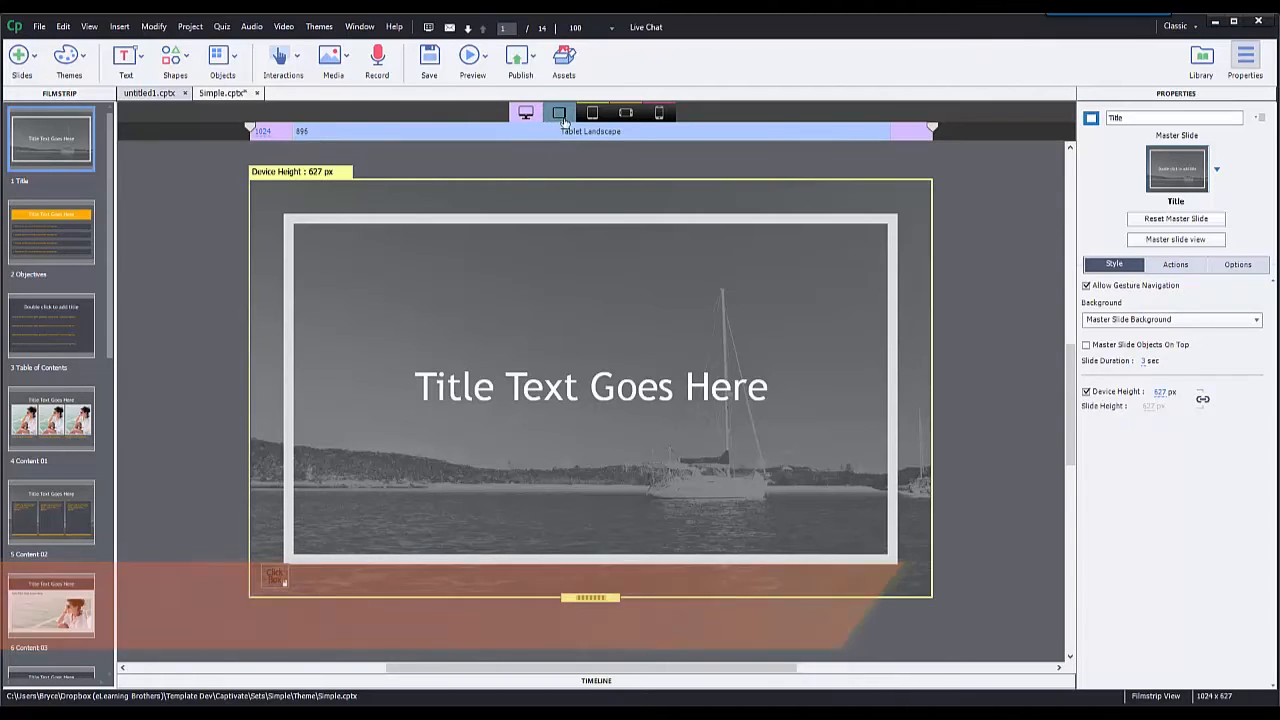
left_click(524, 112)
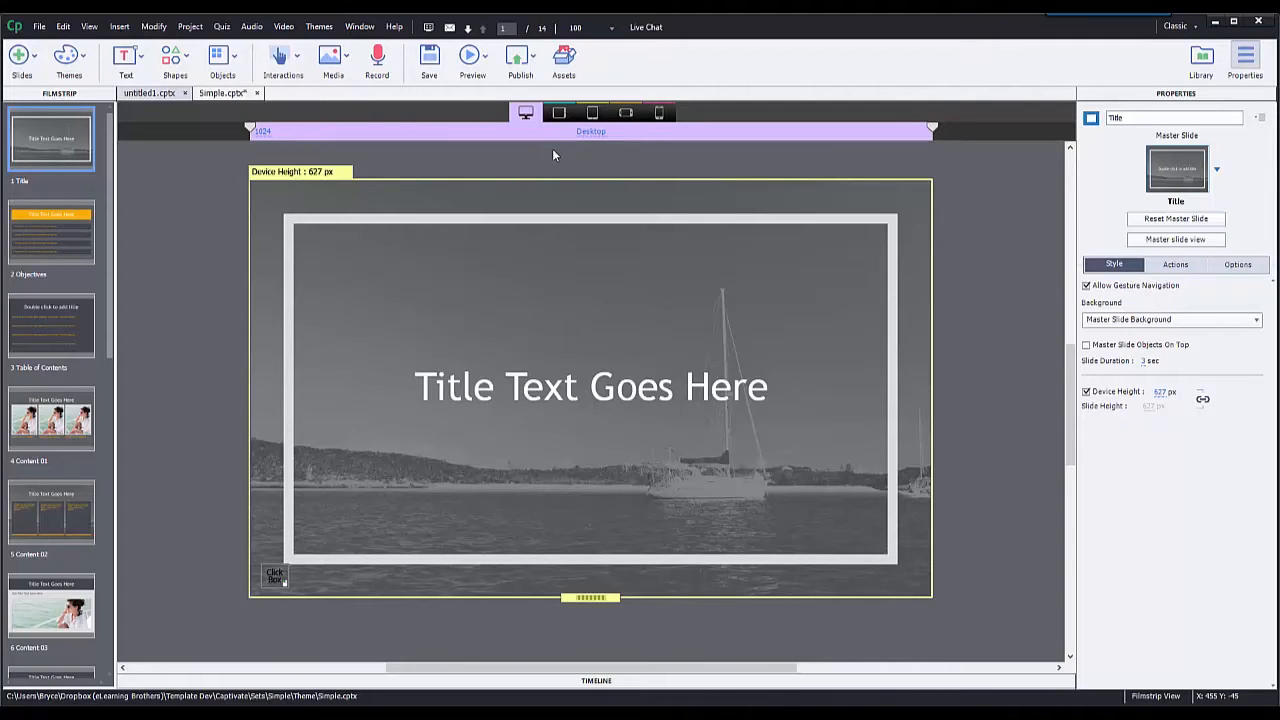
mouse_move(328, 178)
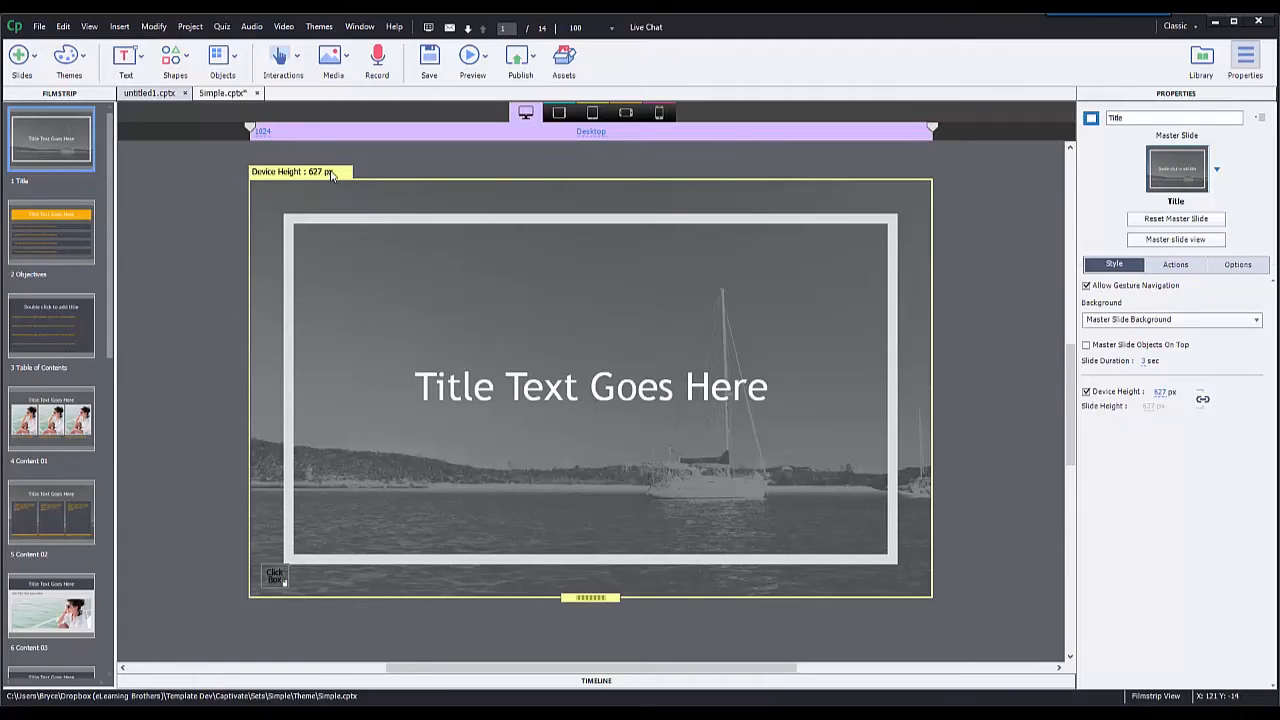
mouse_move(264, 172)
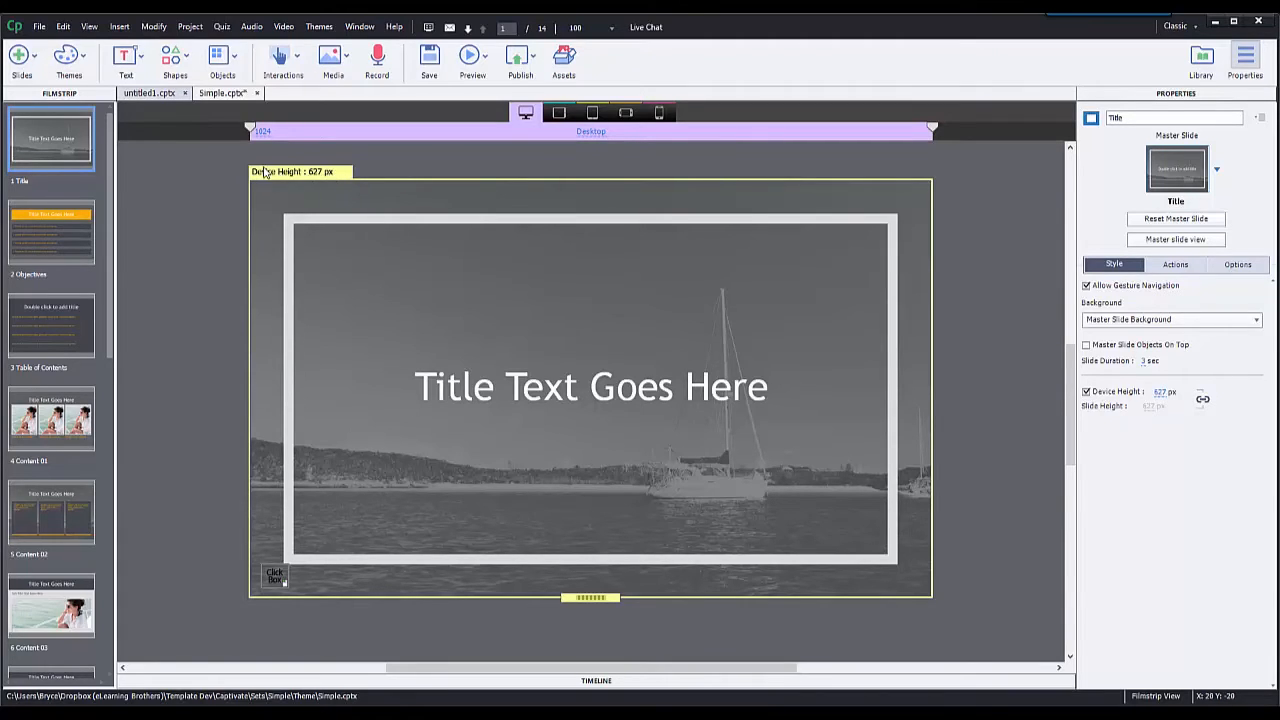
mouse_move(320, 182)
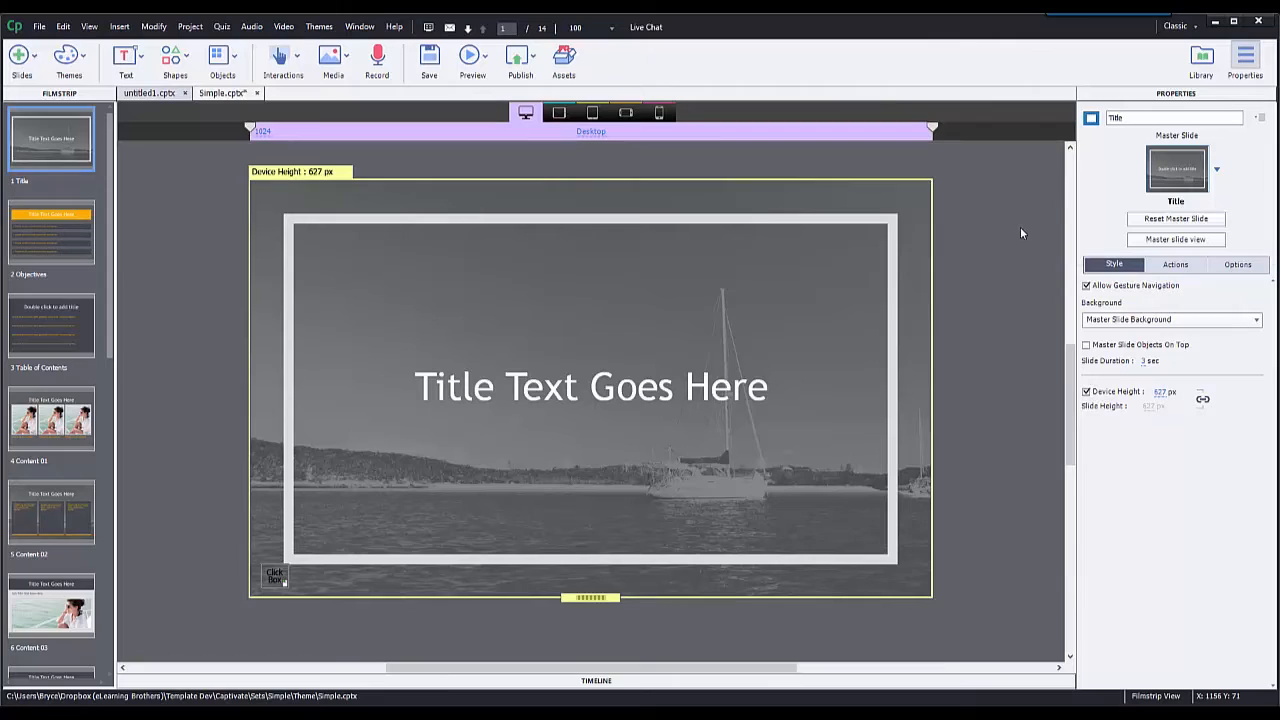
mouse_move(1144, 338)
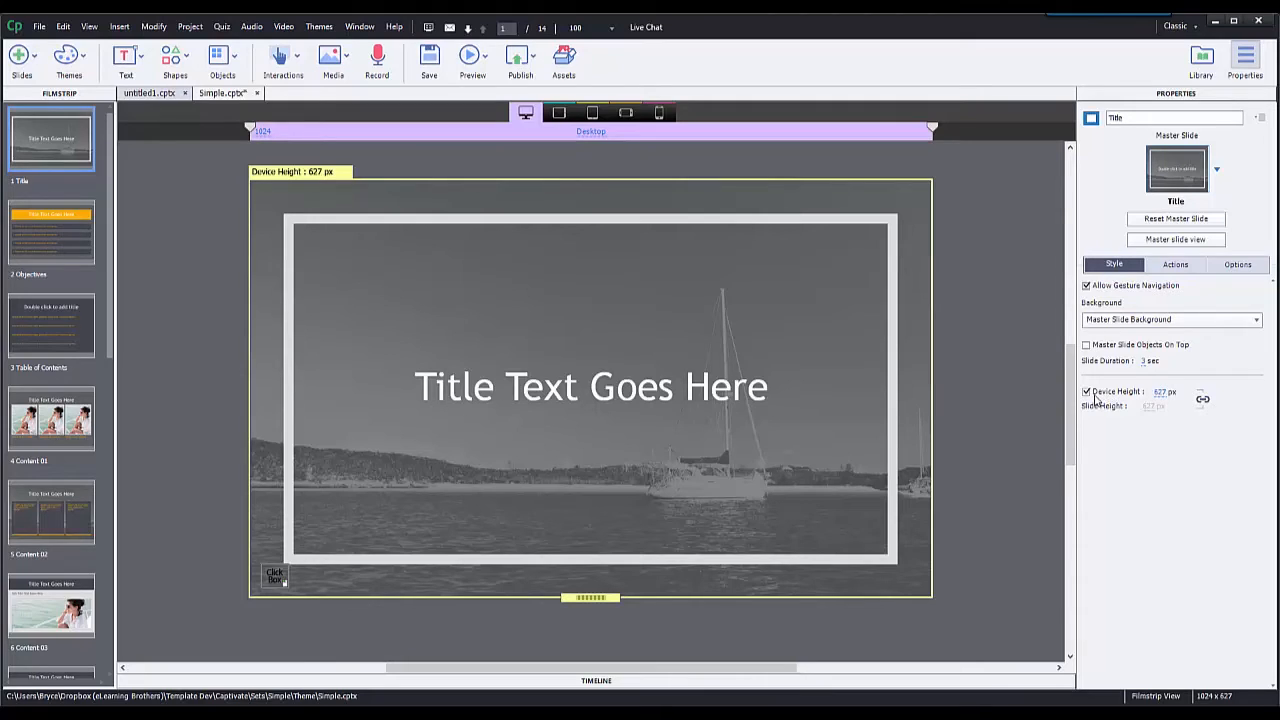
left_click(1086, 390)
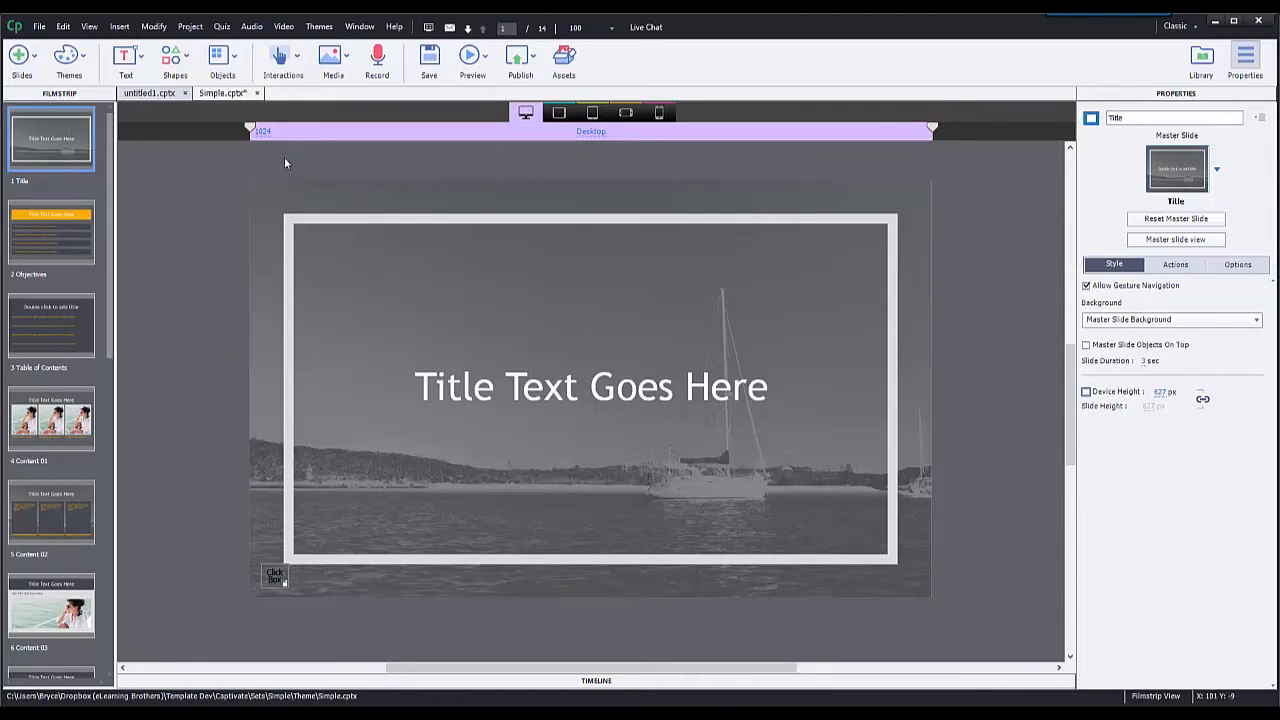
mouse_move(966, 272)
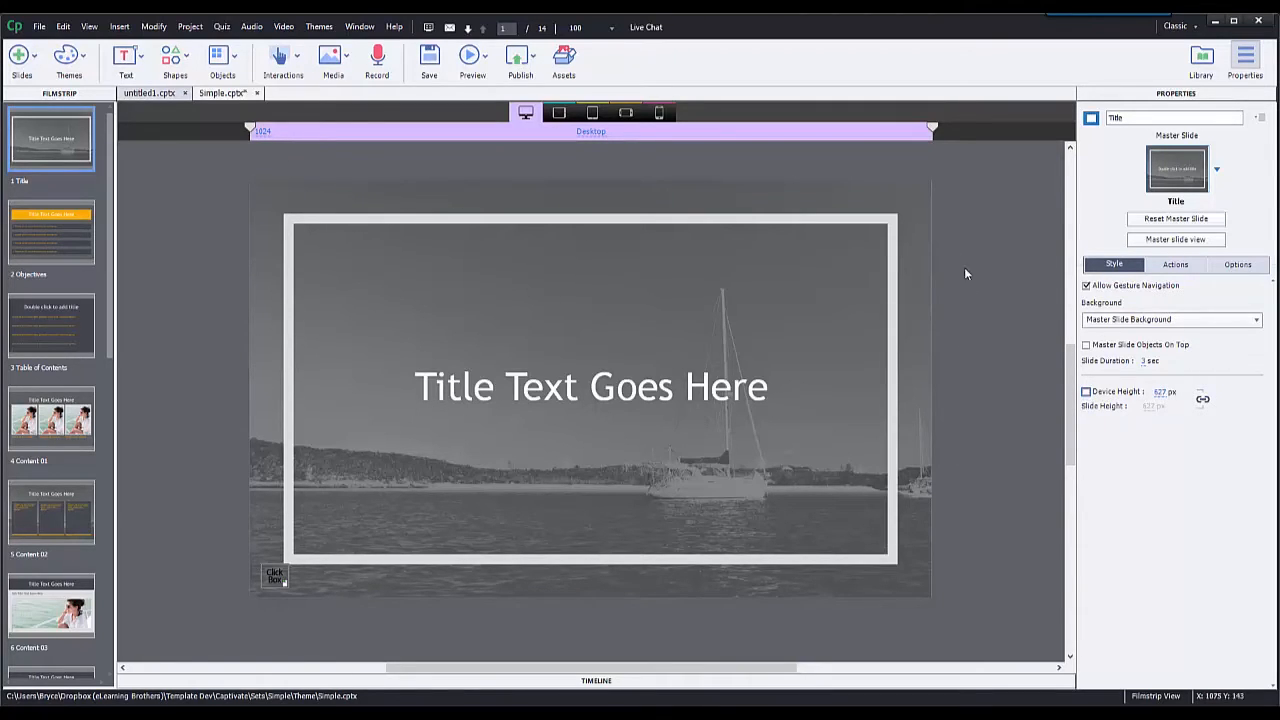
left_click(1086, 390)
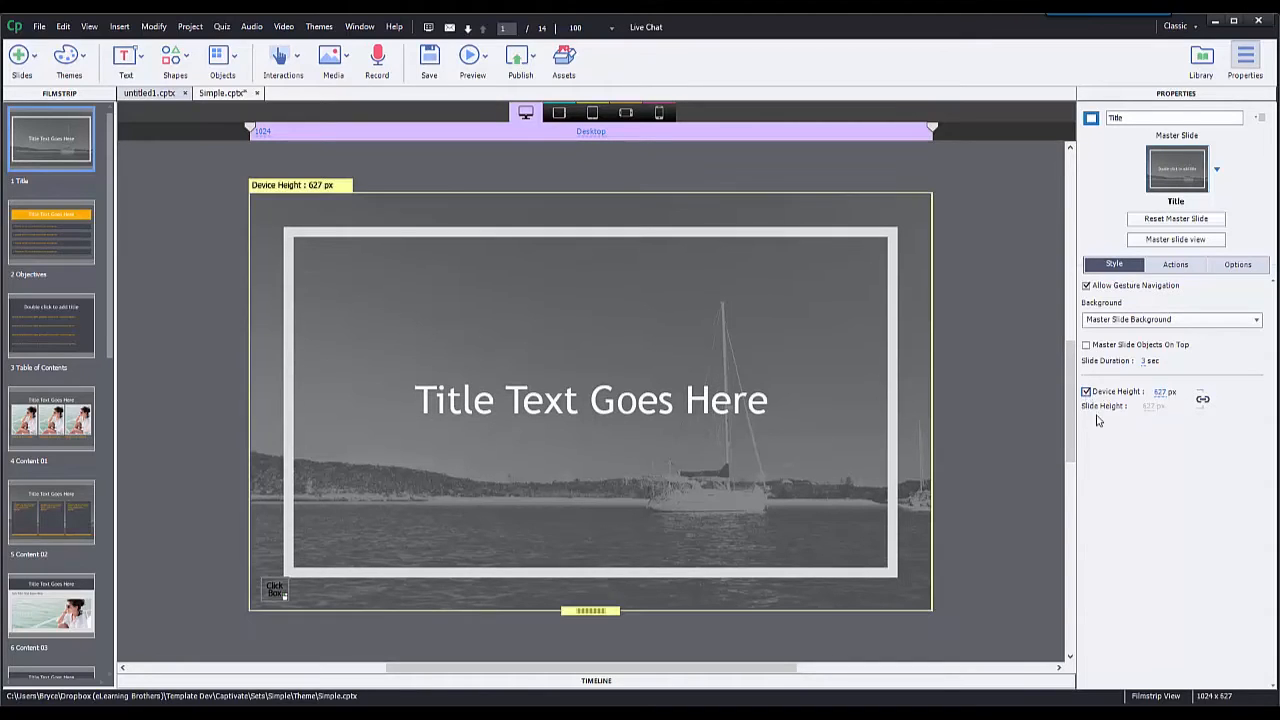
left_click(176, 58)
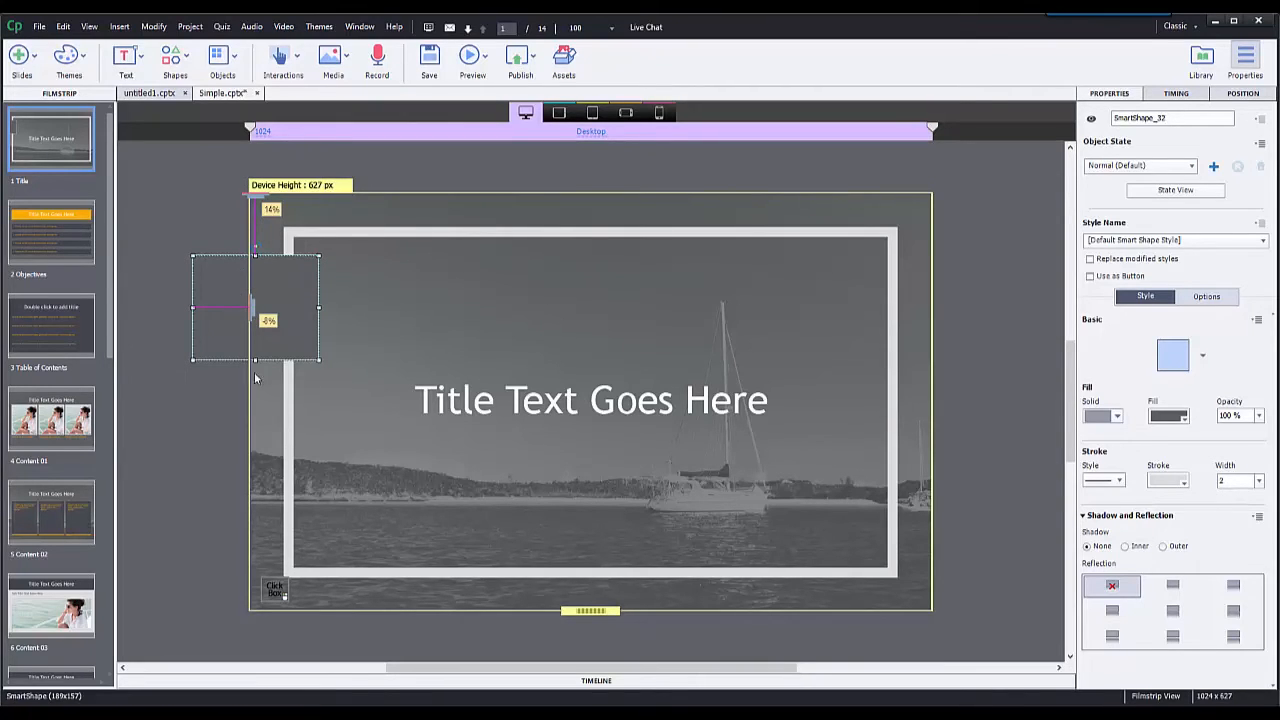
mouse_move(232, 316)
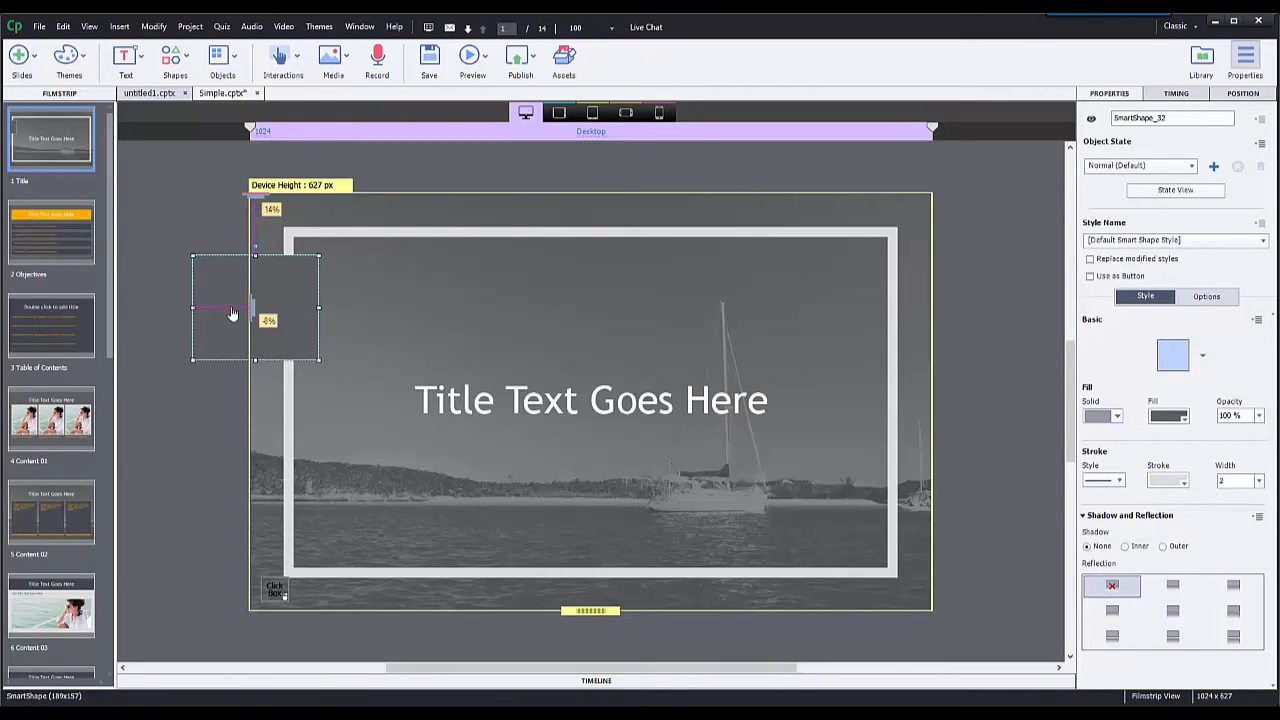
mouse_move(224, 290)
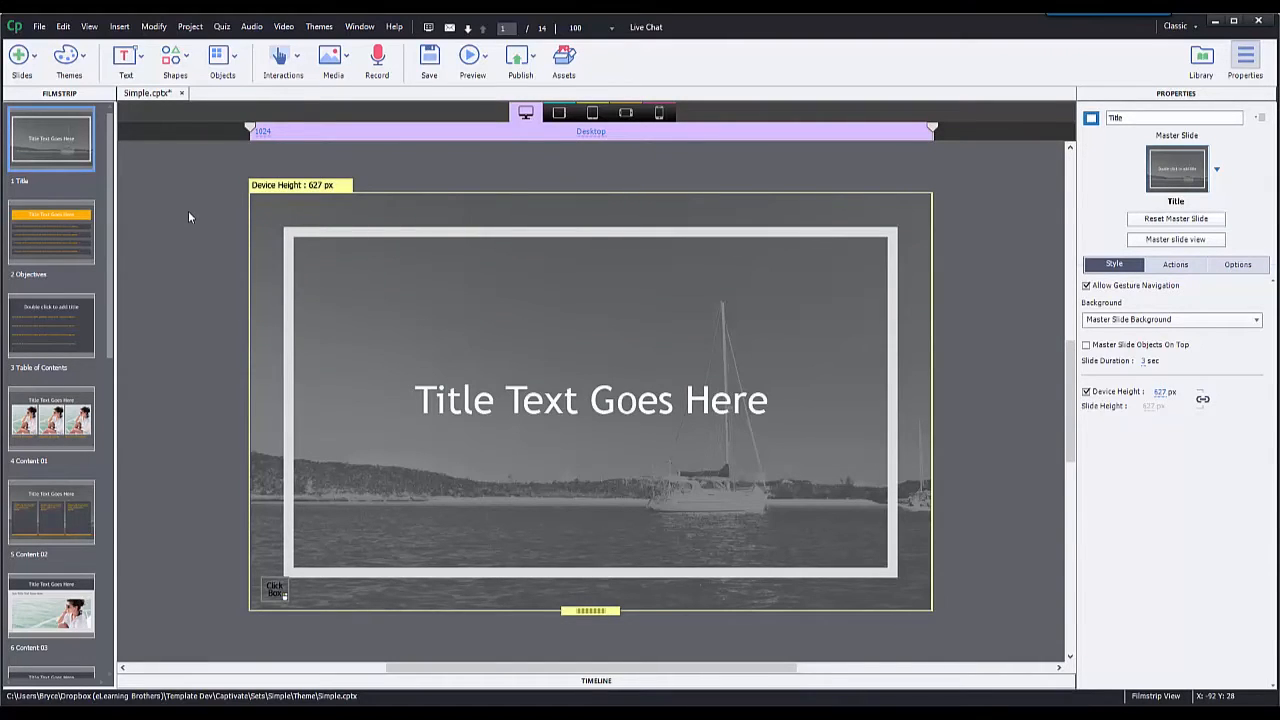
mouse_move(370, 164)
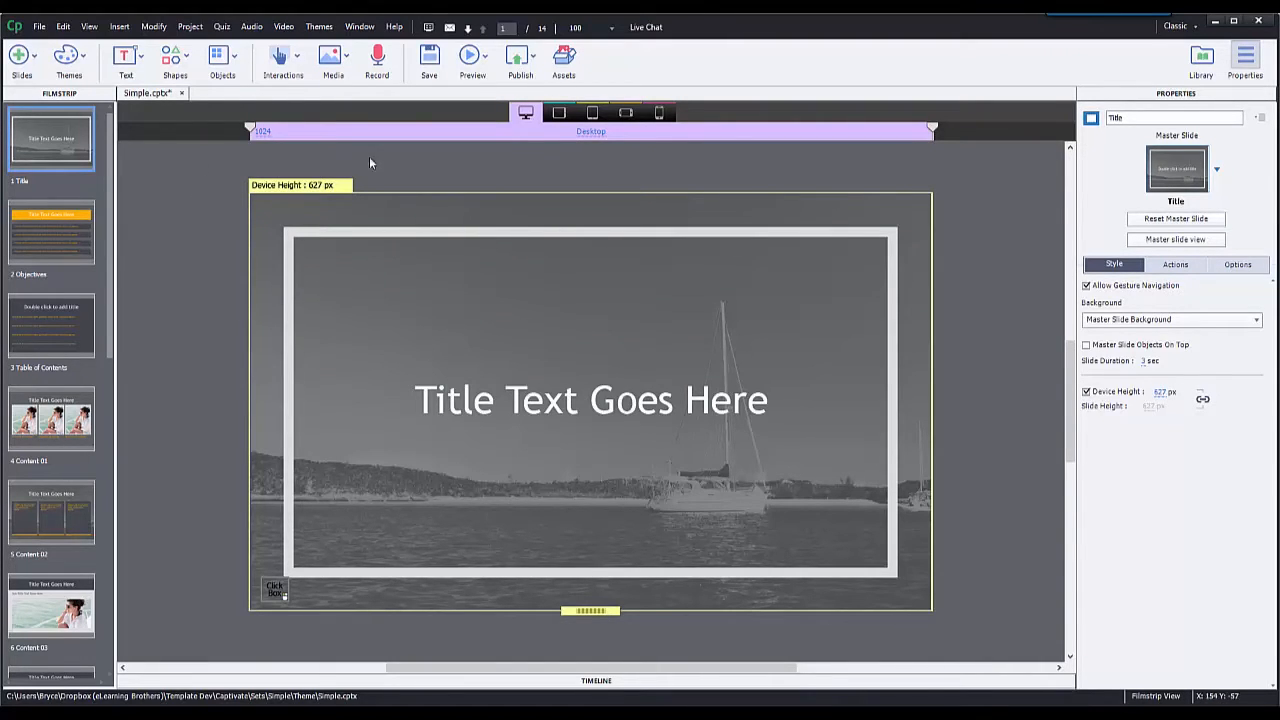
mouse_move(500, 160)
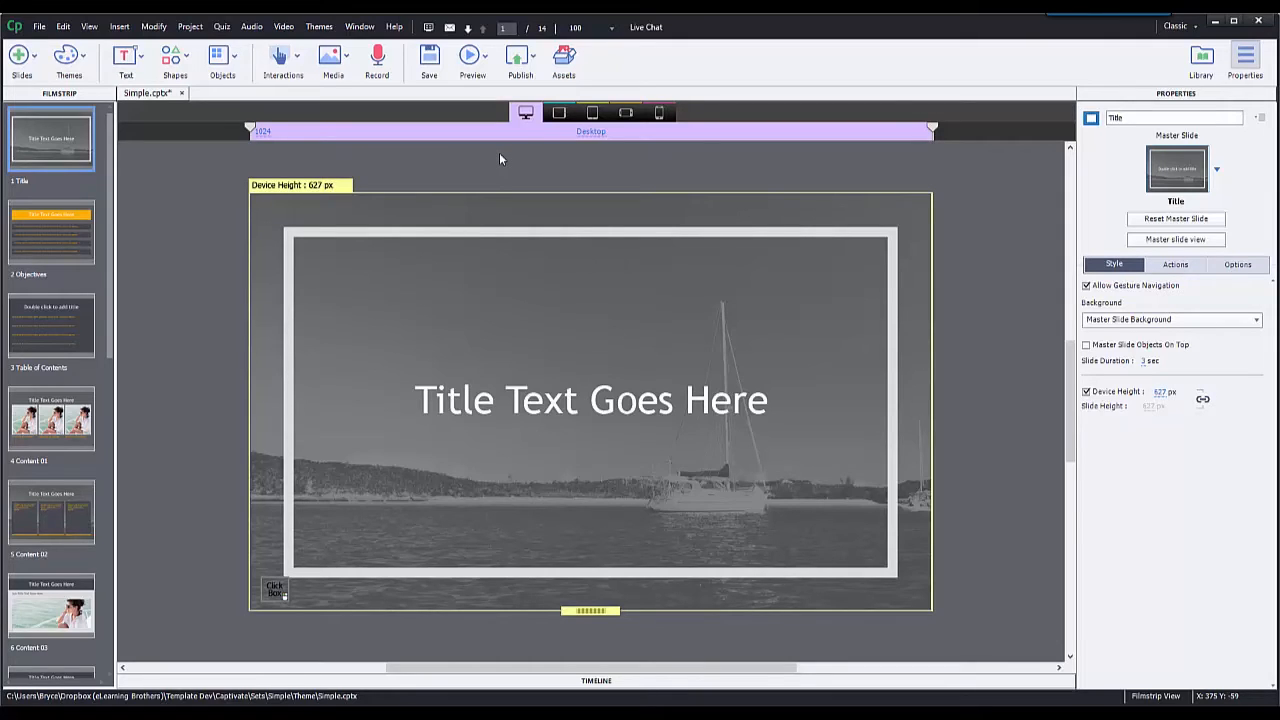
mouse_move(516, 150)
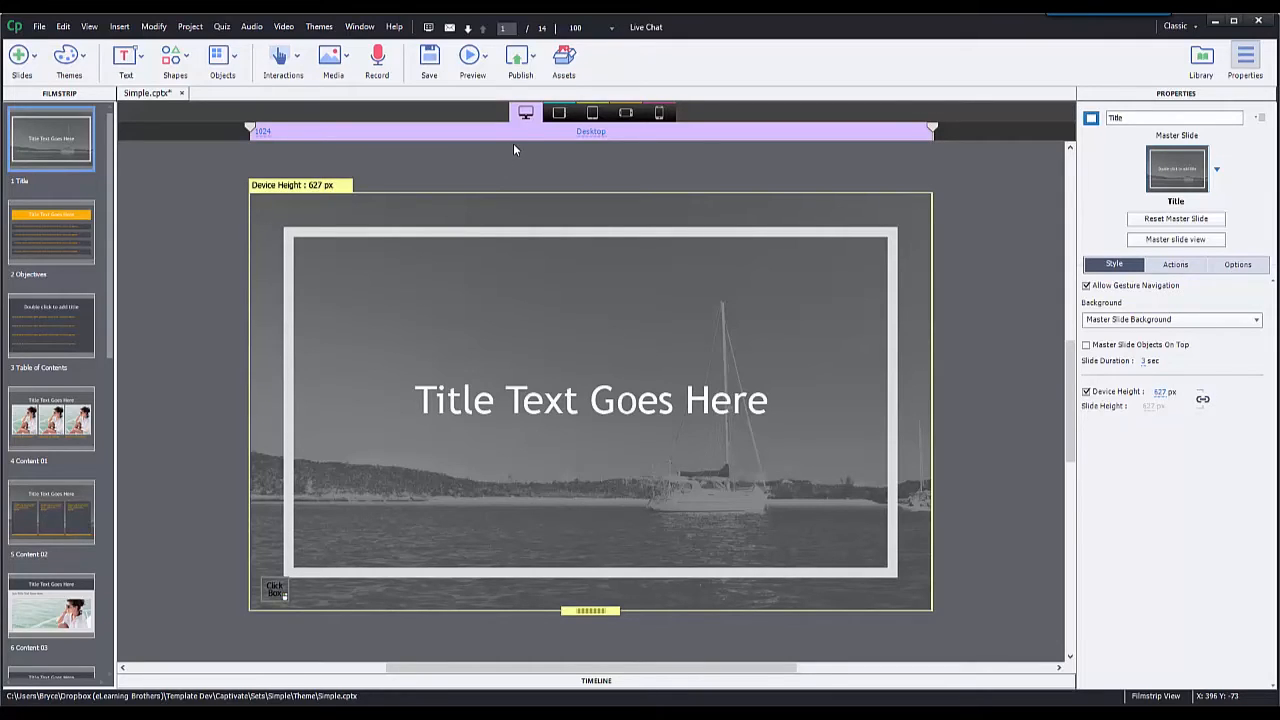
left_click(558, 112)
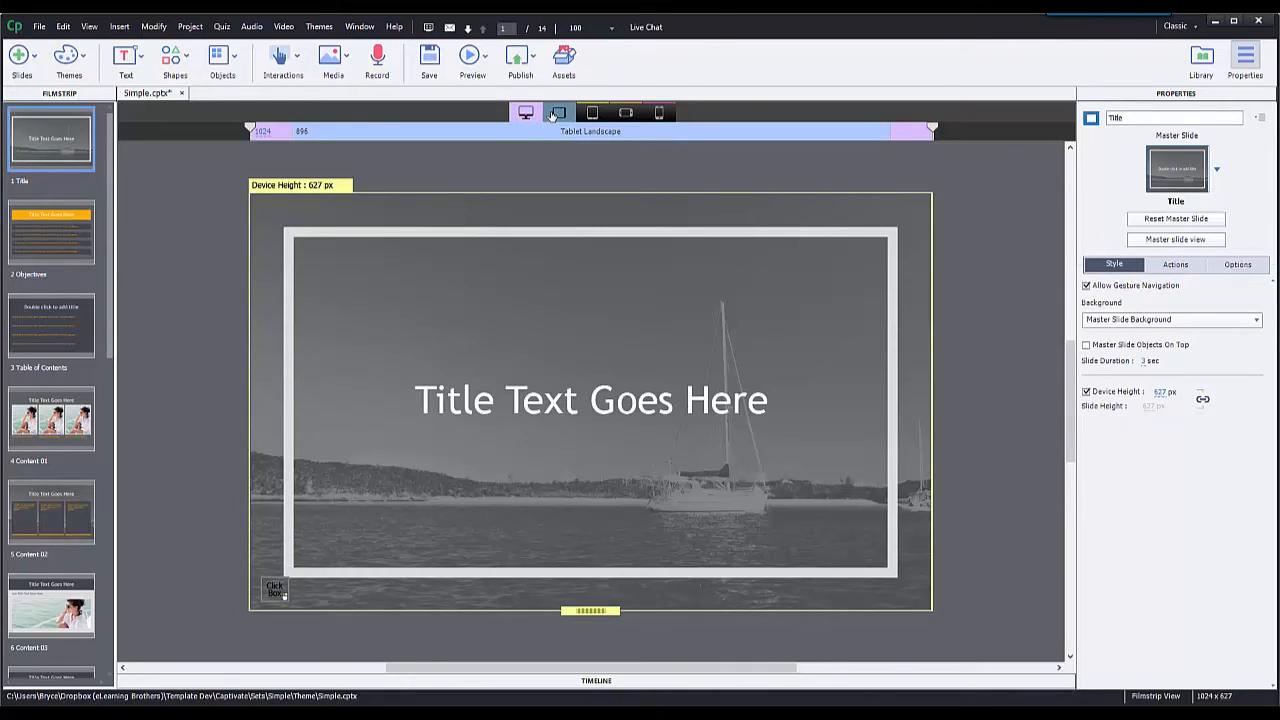
left_click(624, 112)
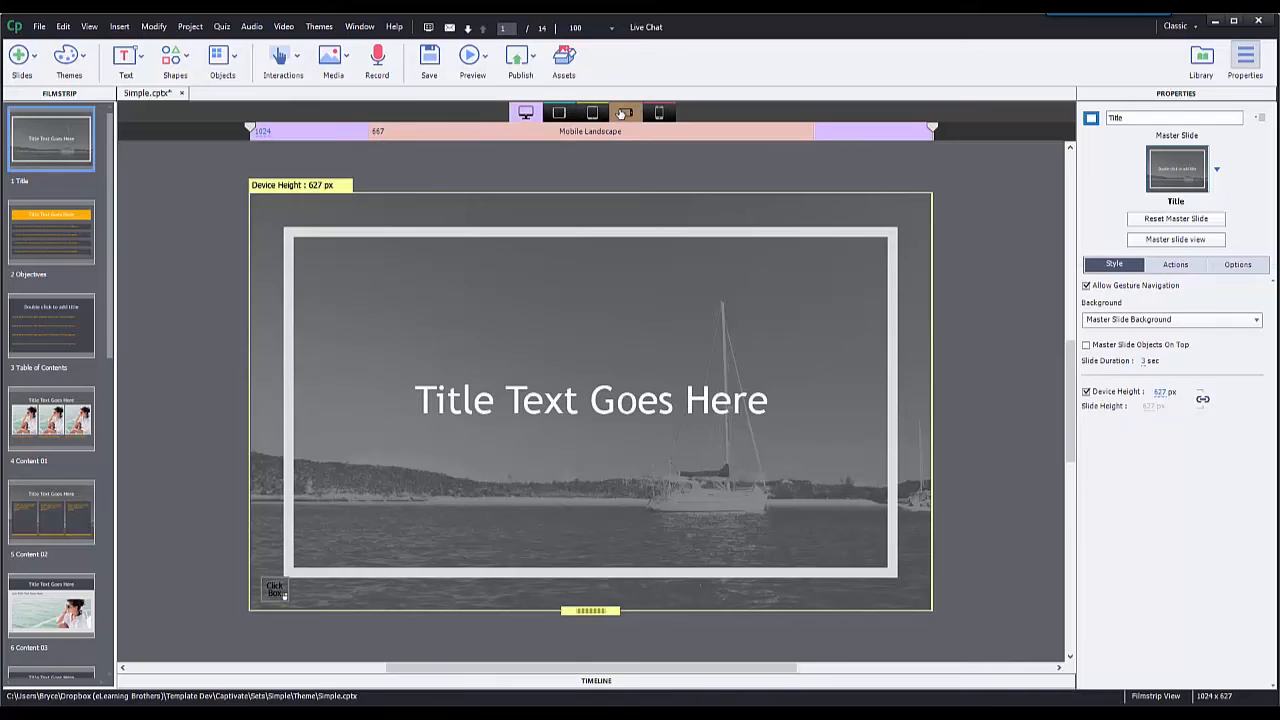
left_click(560, 112)
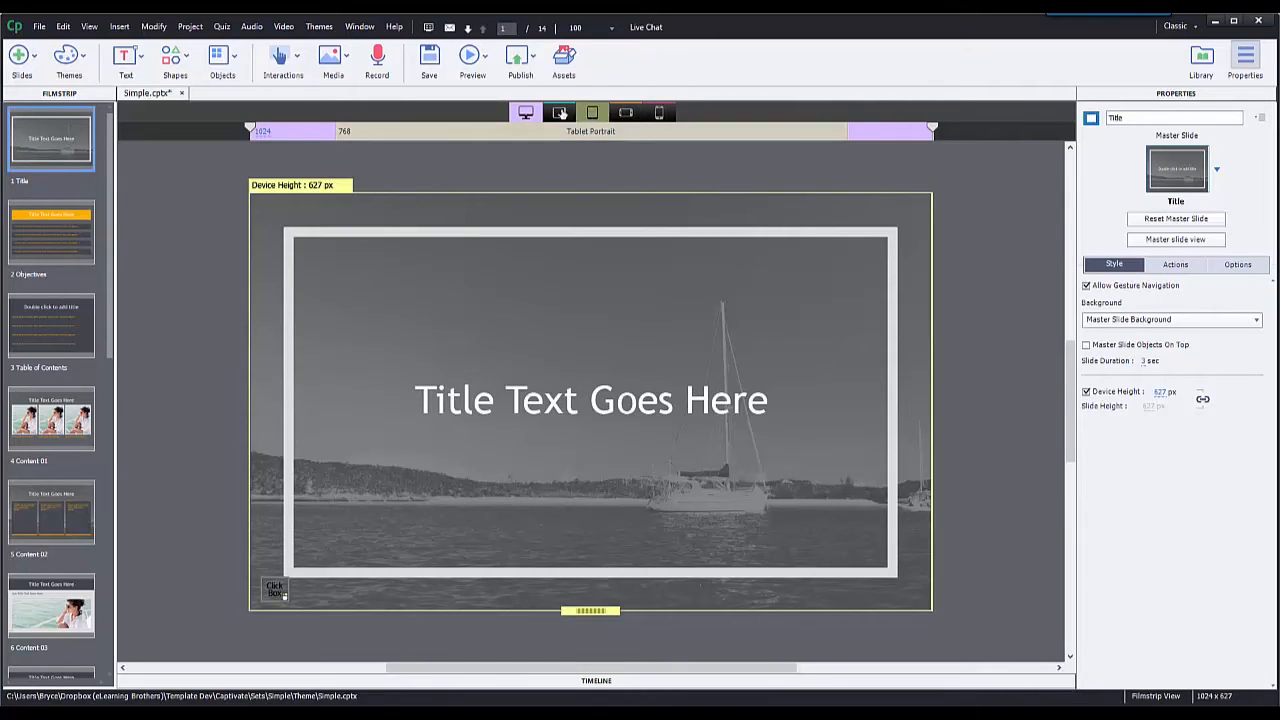
left_click(560, 112)
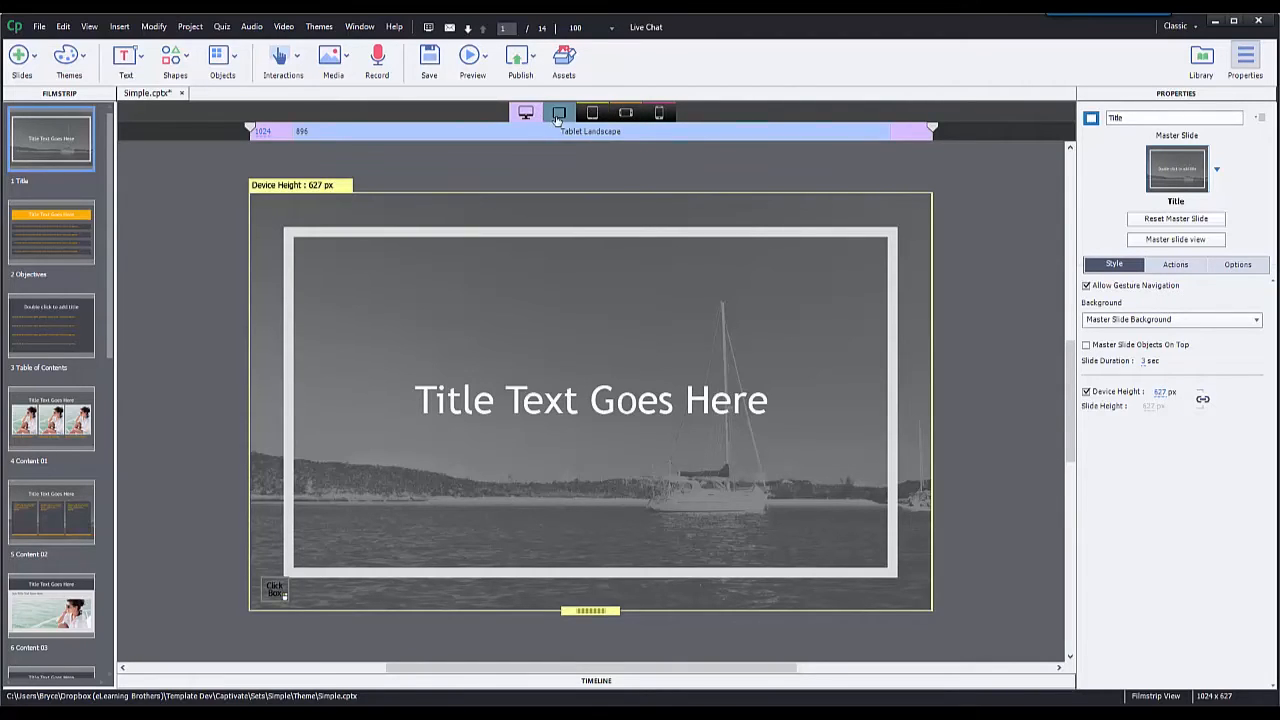
left_click(660, 112)
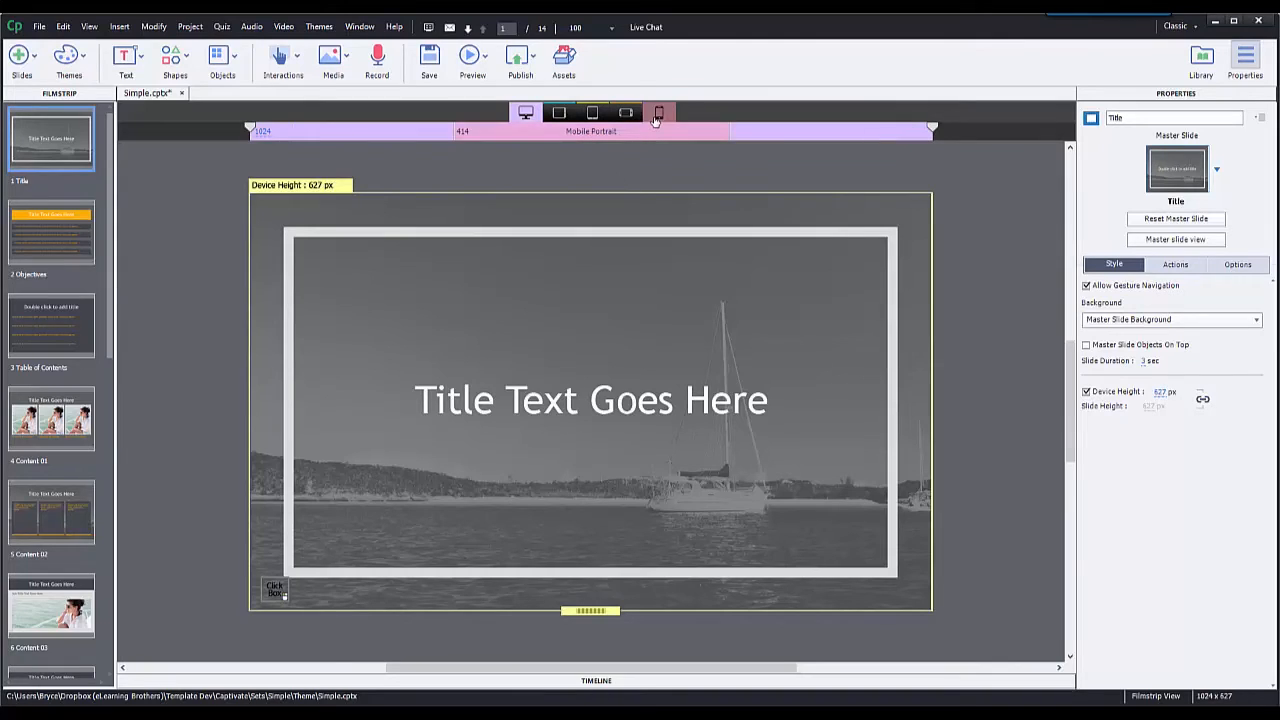
left_click(592, 112)
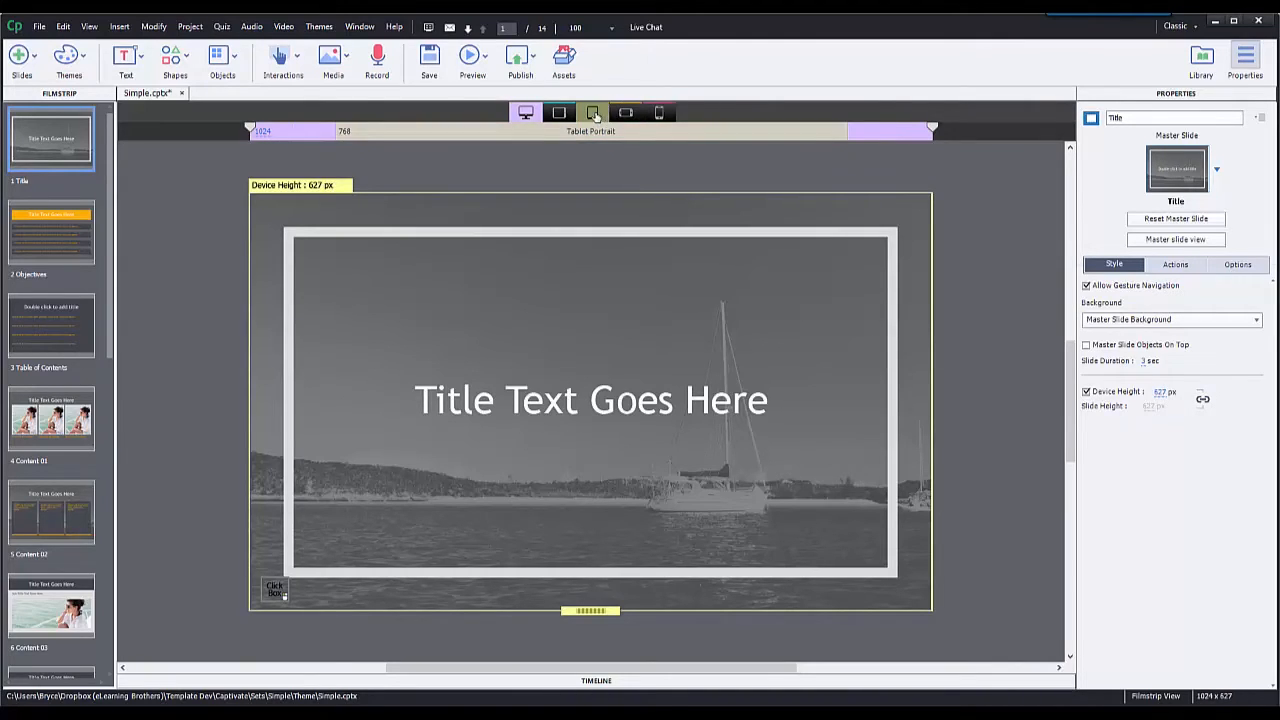
left_click(624, 112)
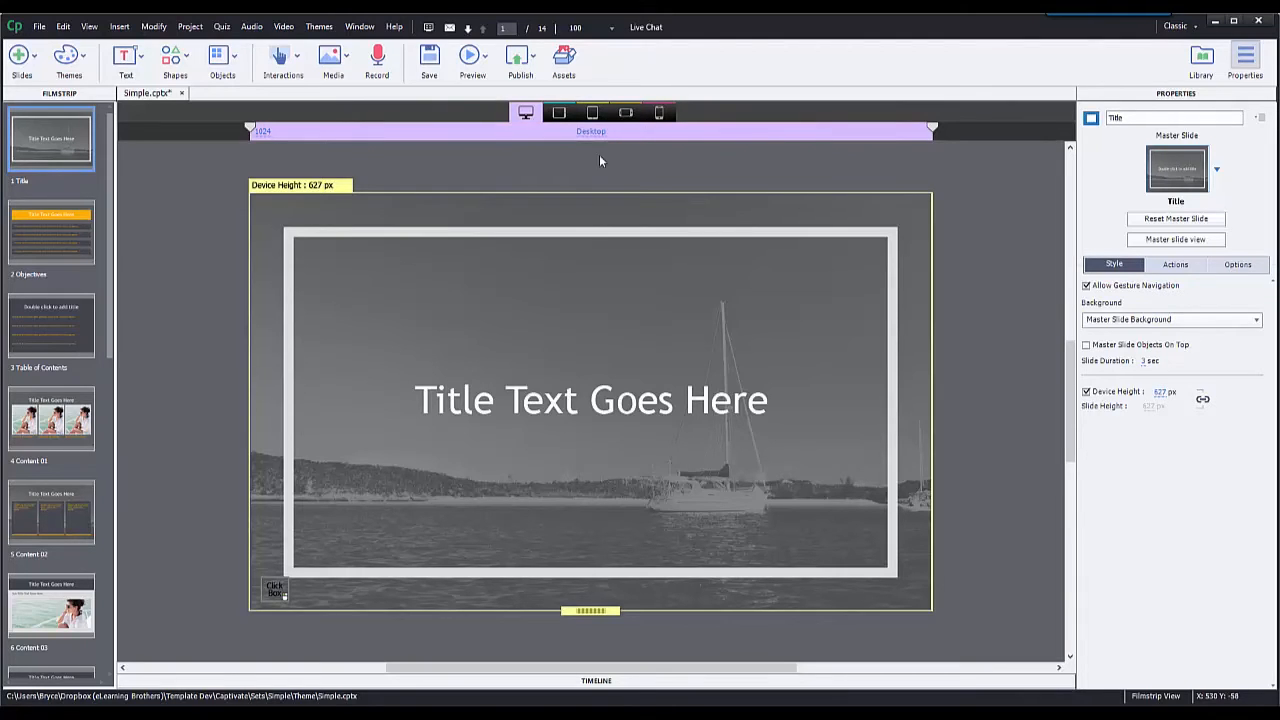
Step: Start deleting the Tablet Landscape breakpoint, cancel it, and stay on Tablet Landscape
left_click(560, 112)
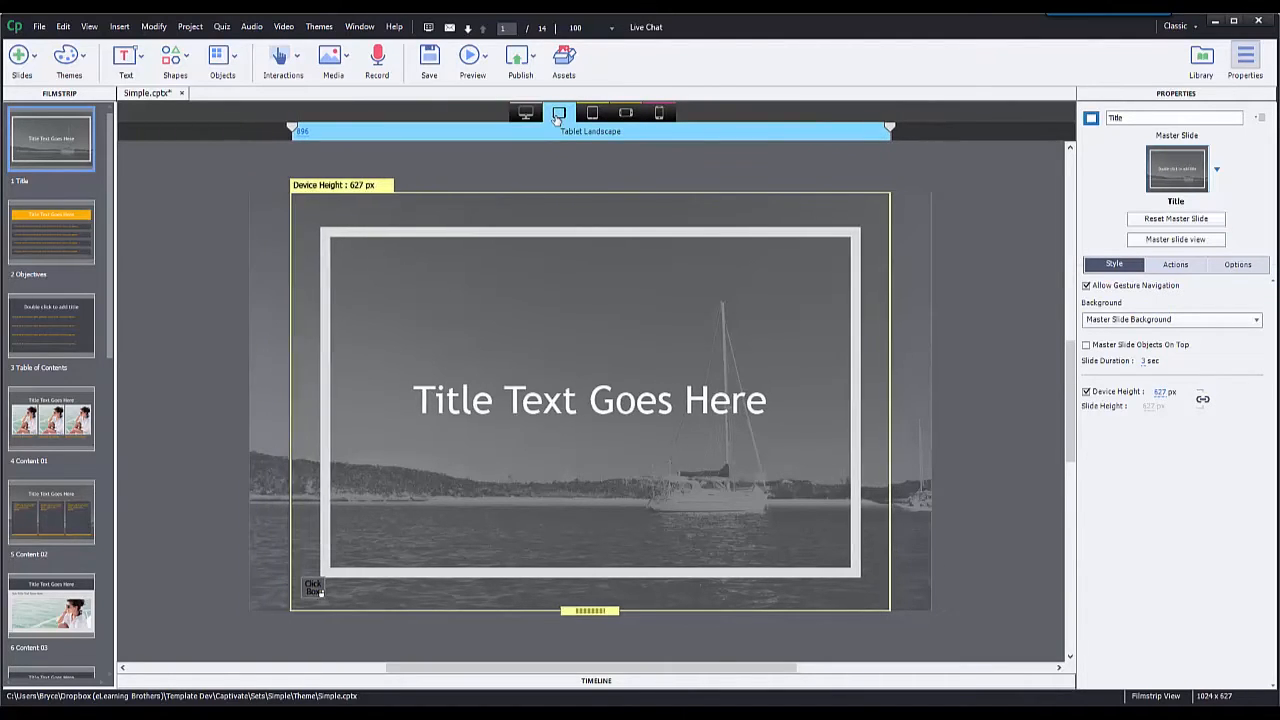
left_click(874, 132)
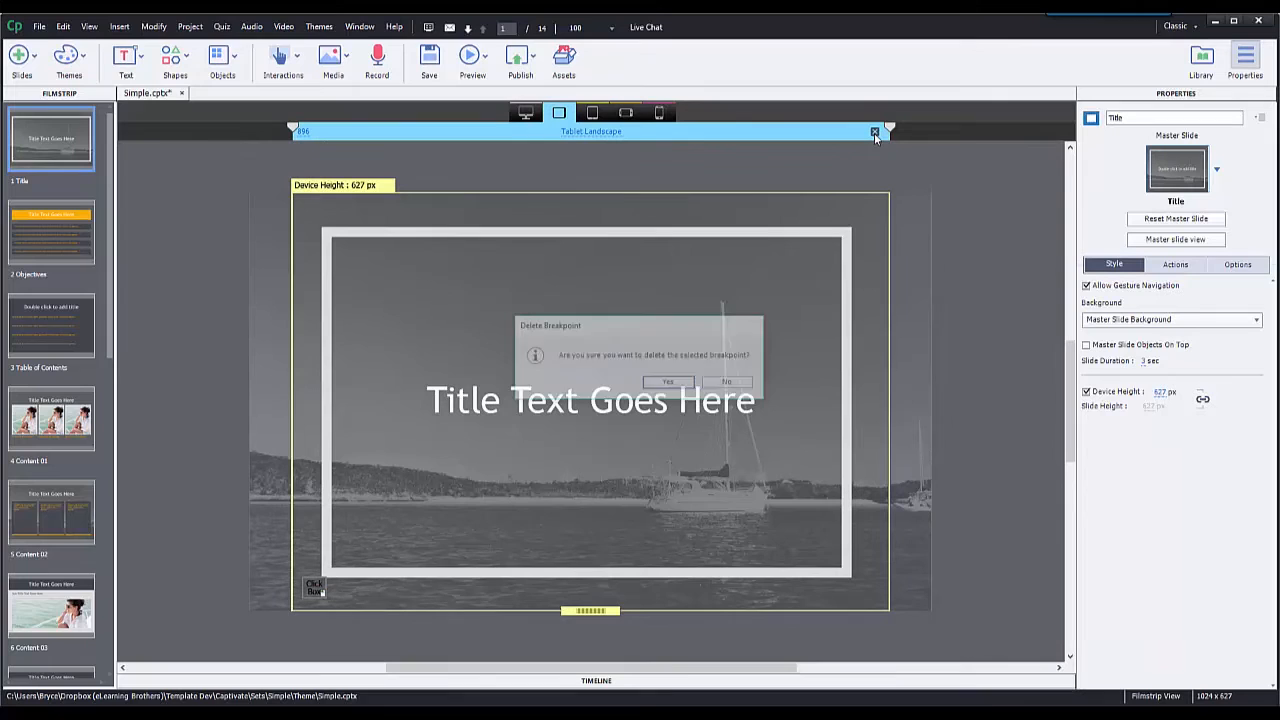
left_click(668, 380)
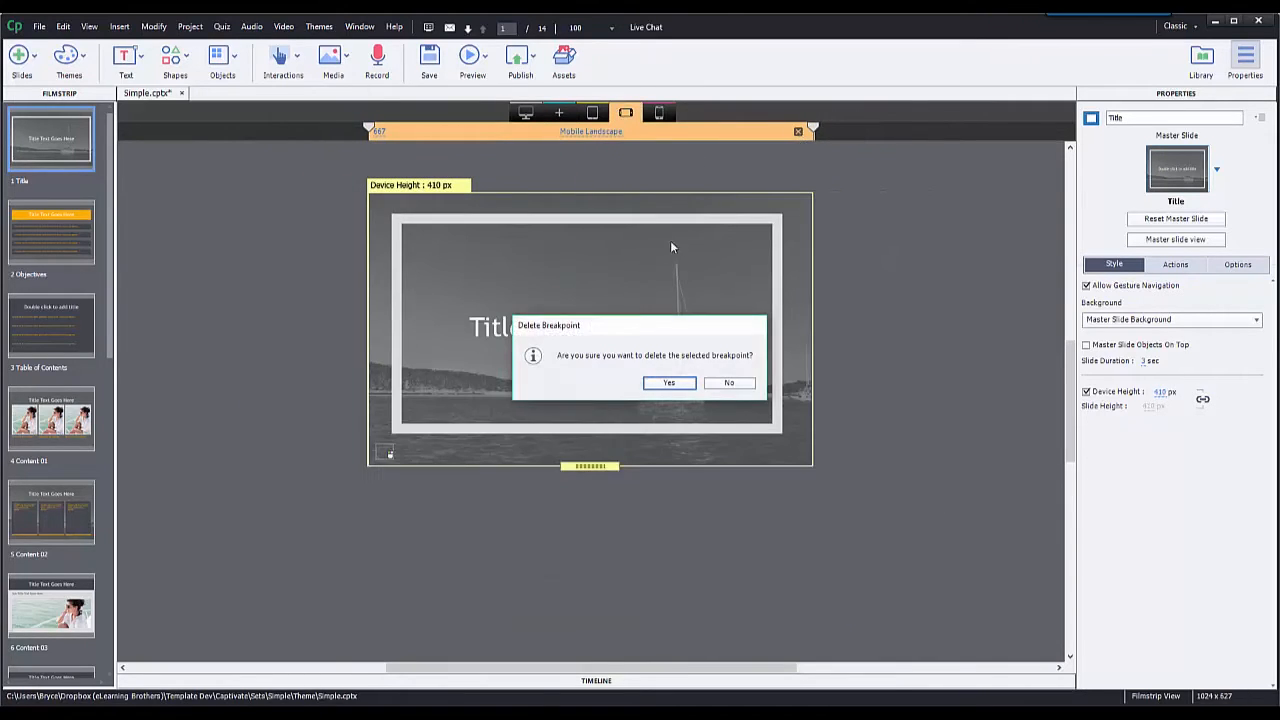
left_click(668, 382)
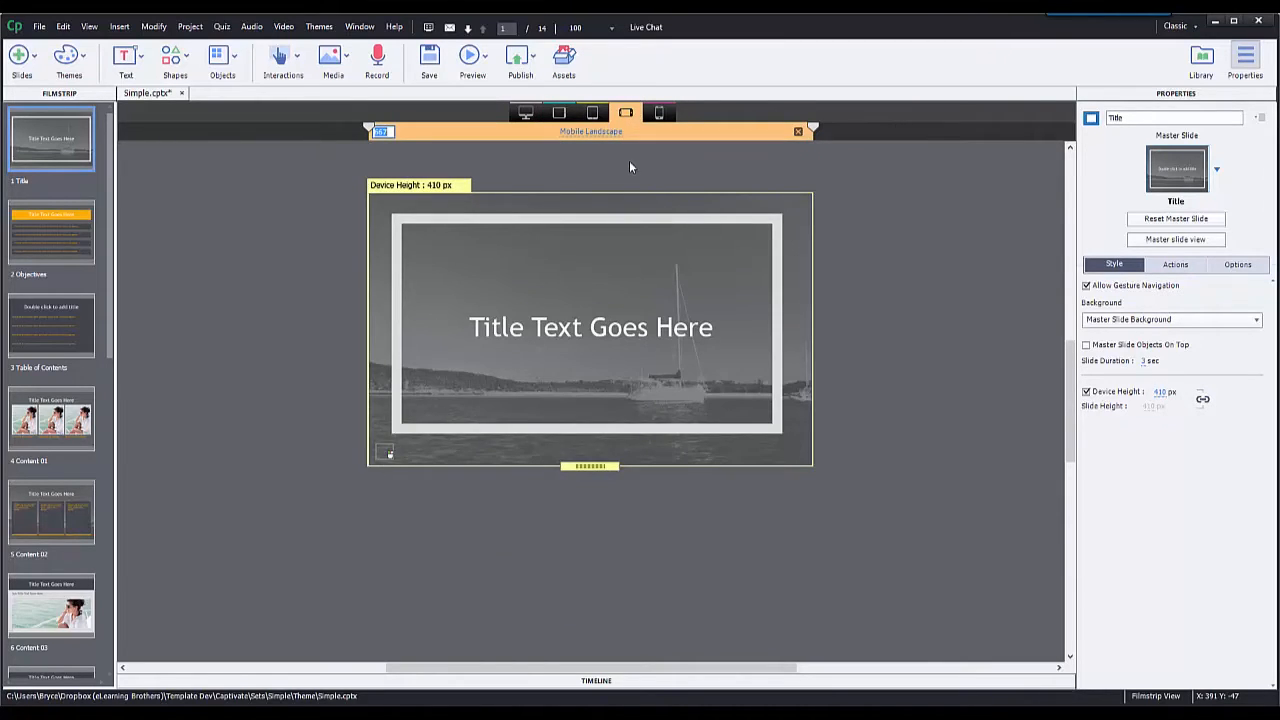
left_click(560, 112)
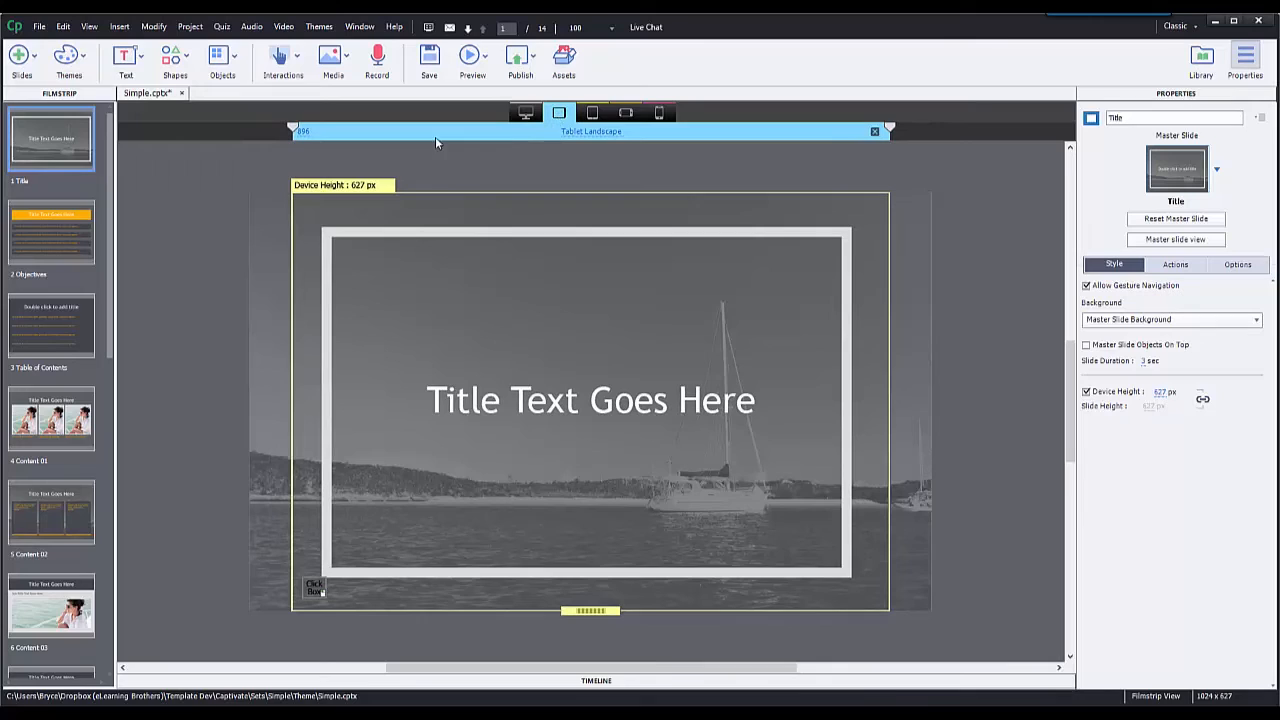
mouse_move(412, 160)
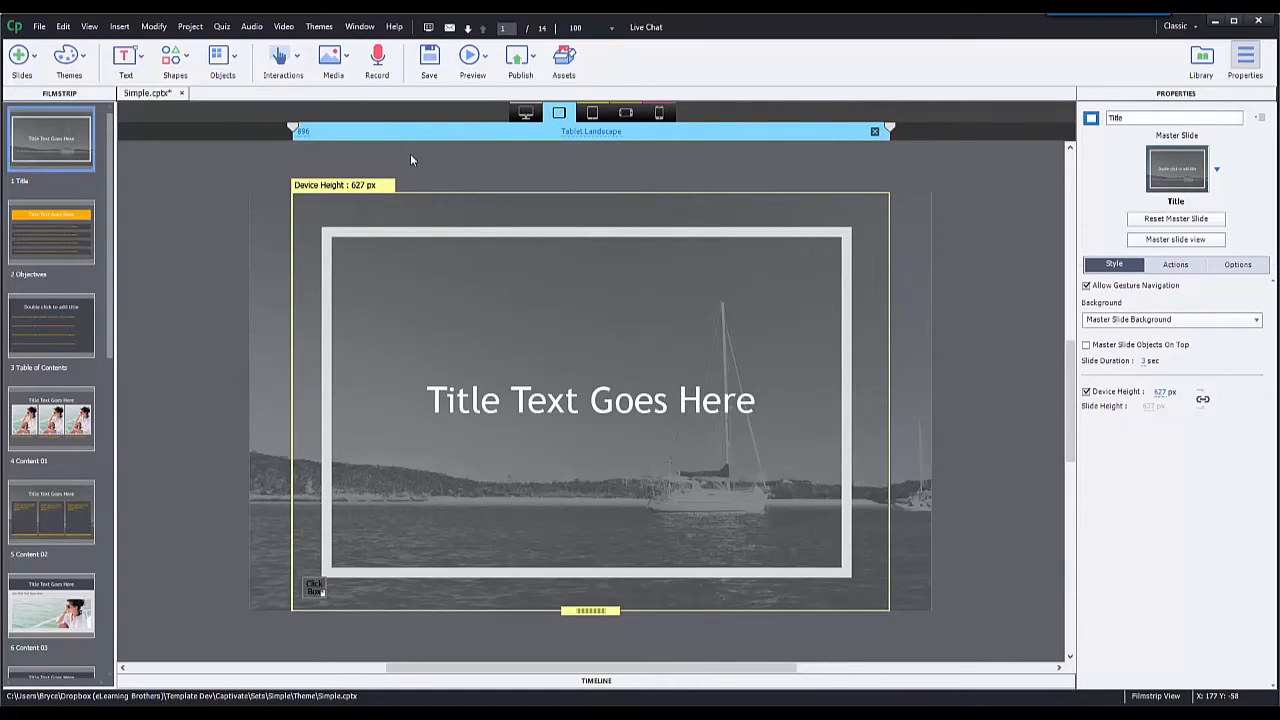
mouse_move(592, 152)
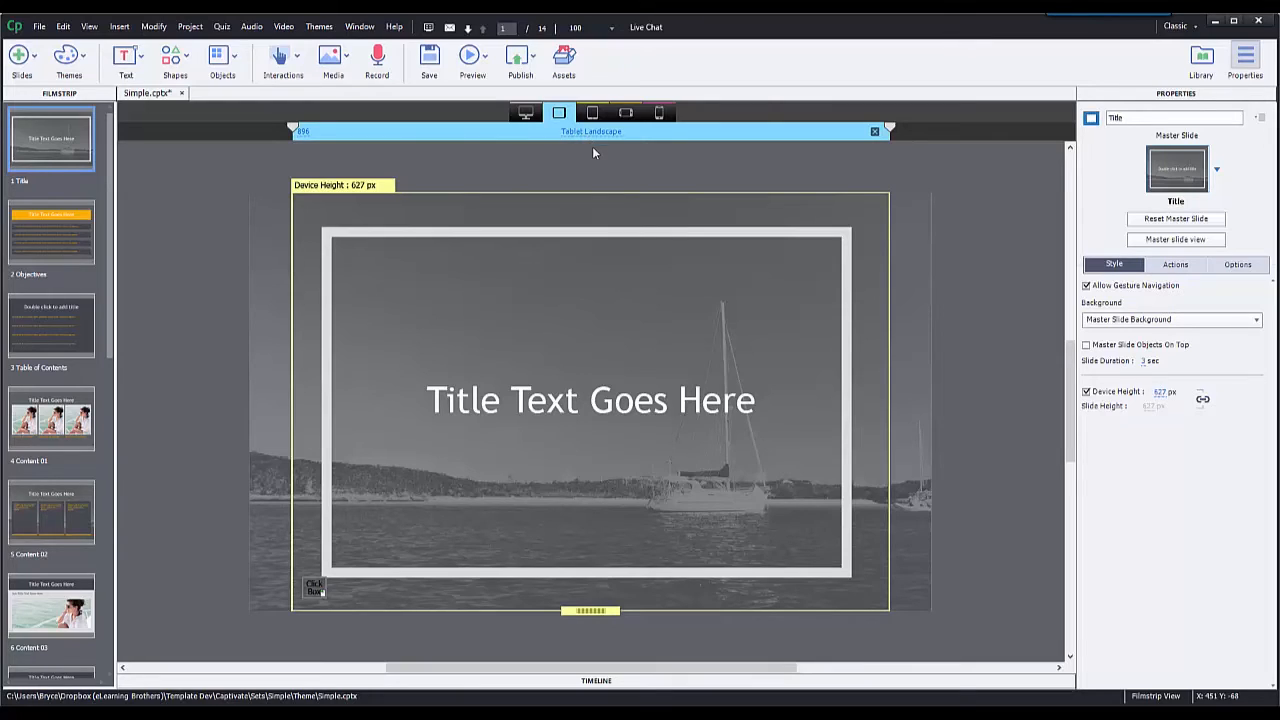
mouse_move(328, 148)
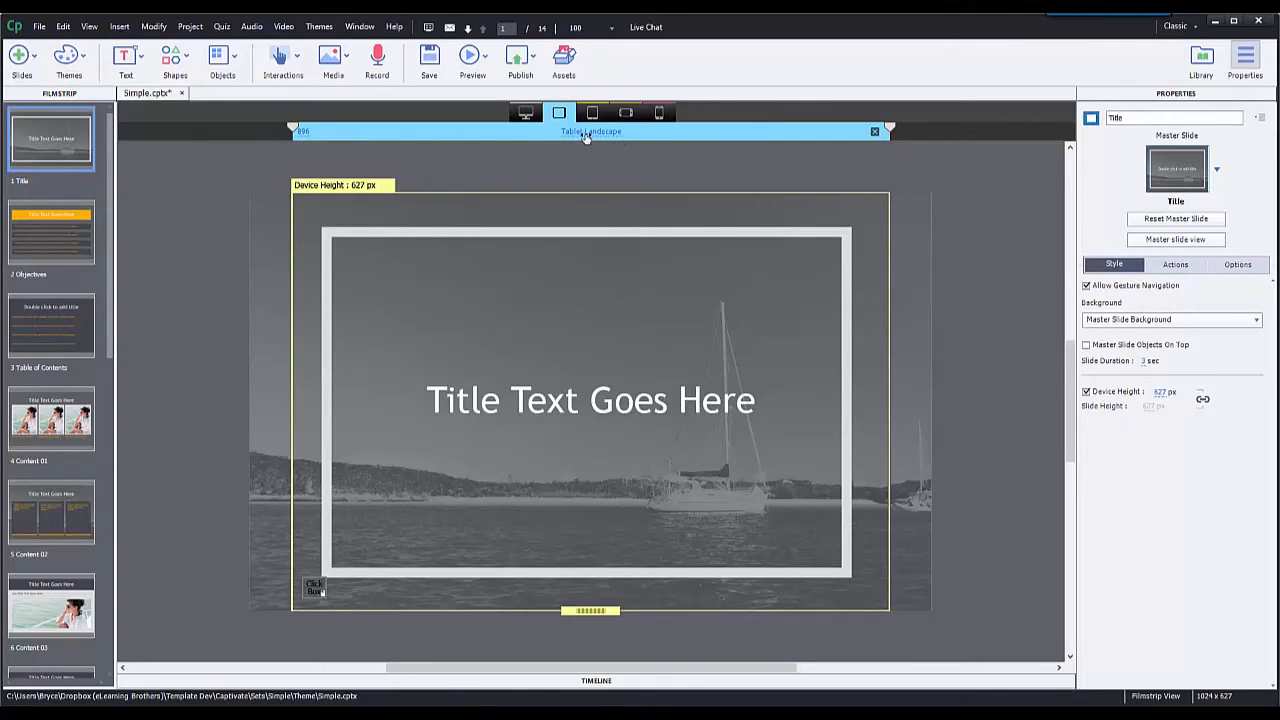
Step: Switch the title slide to the Tablet Portrait breakpoint
left_click(592, 112)
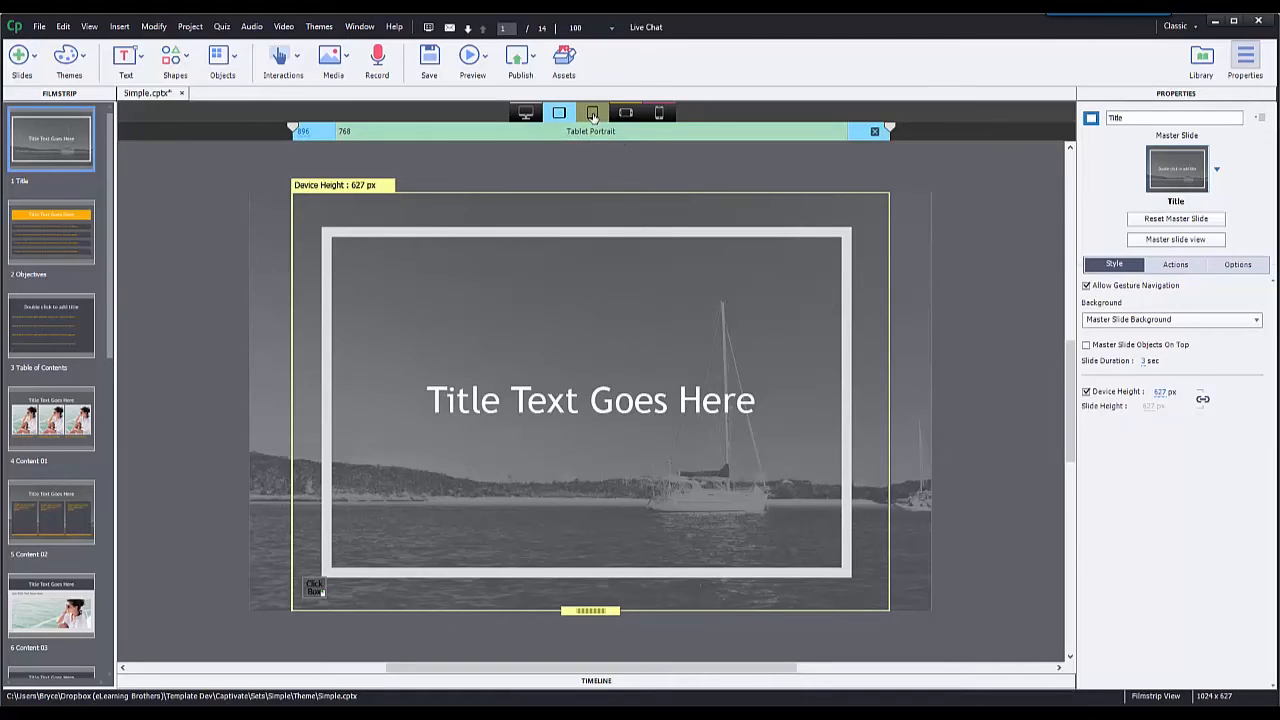
left_click(592, 112)
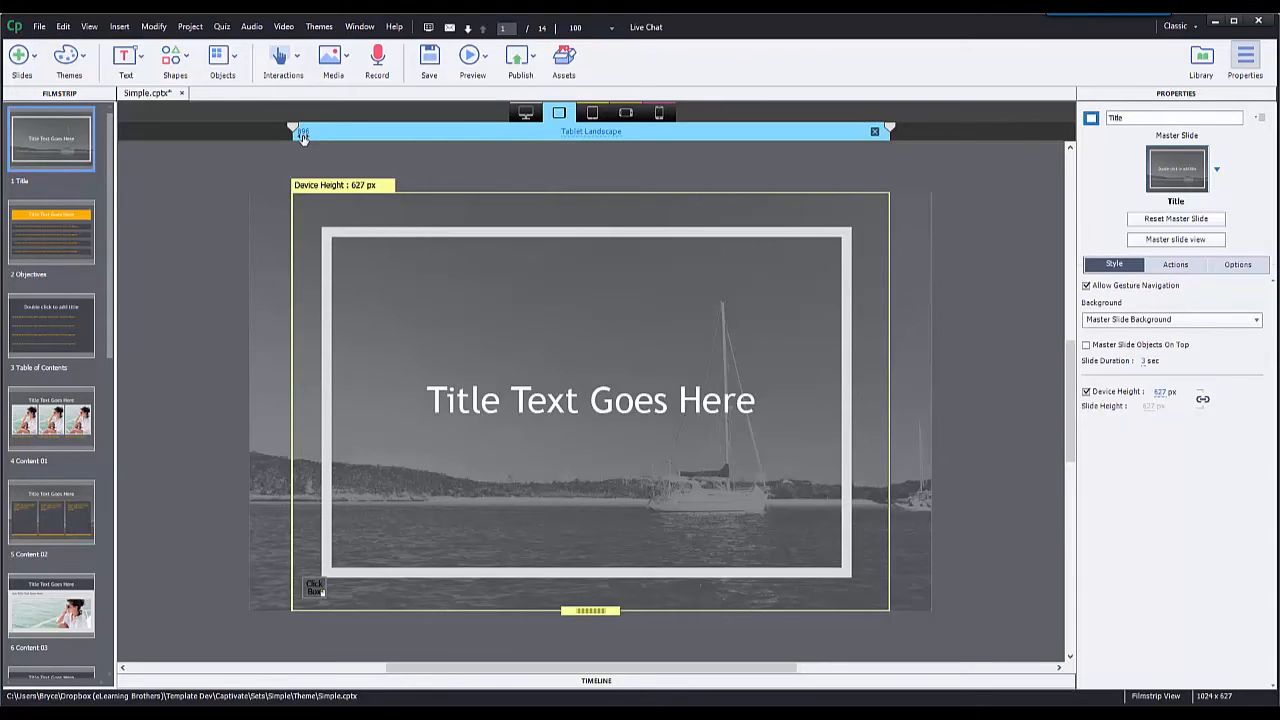
mouse_move(604, 140)
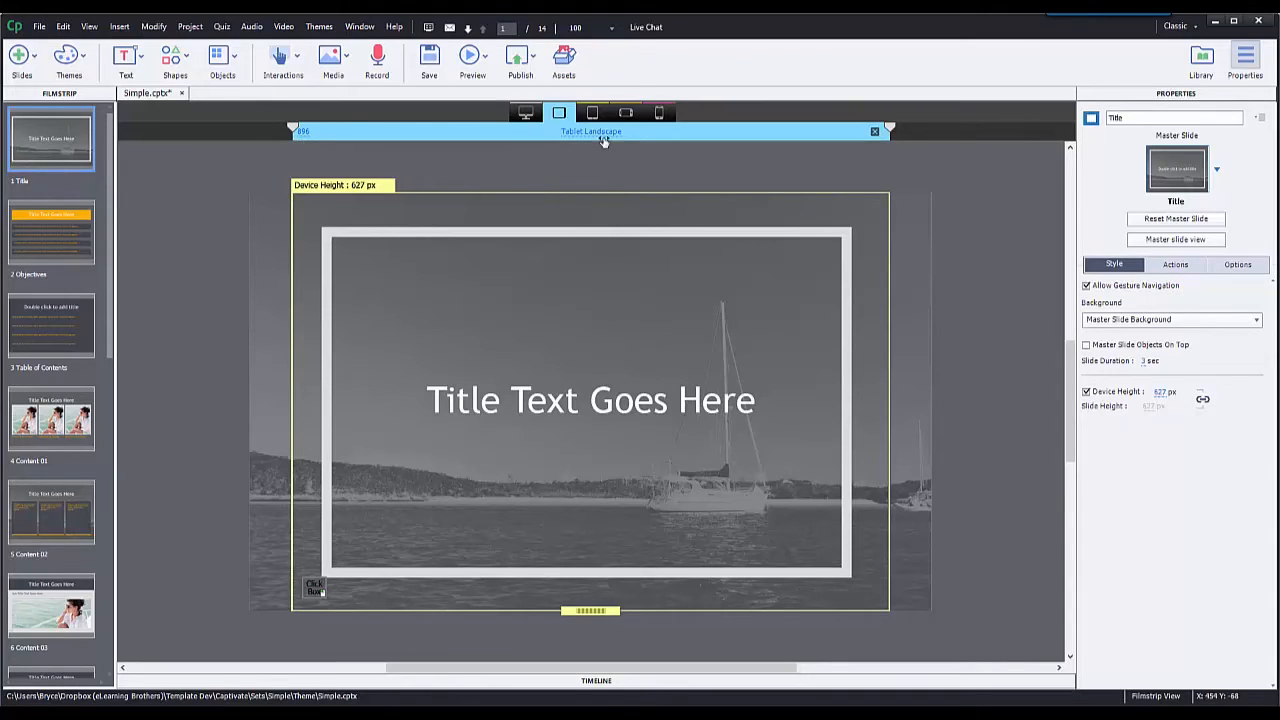
left_click(592, 112)
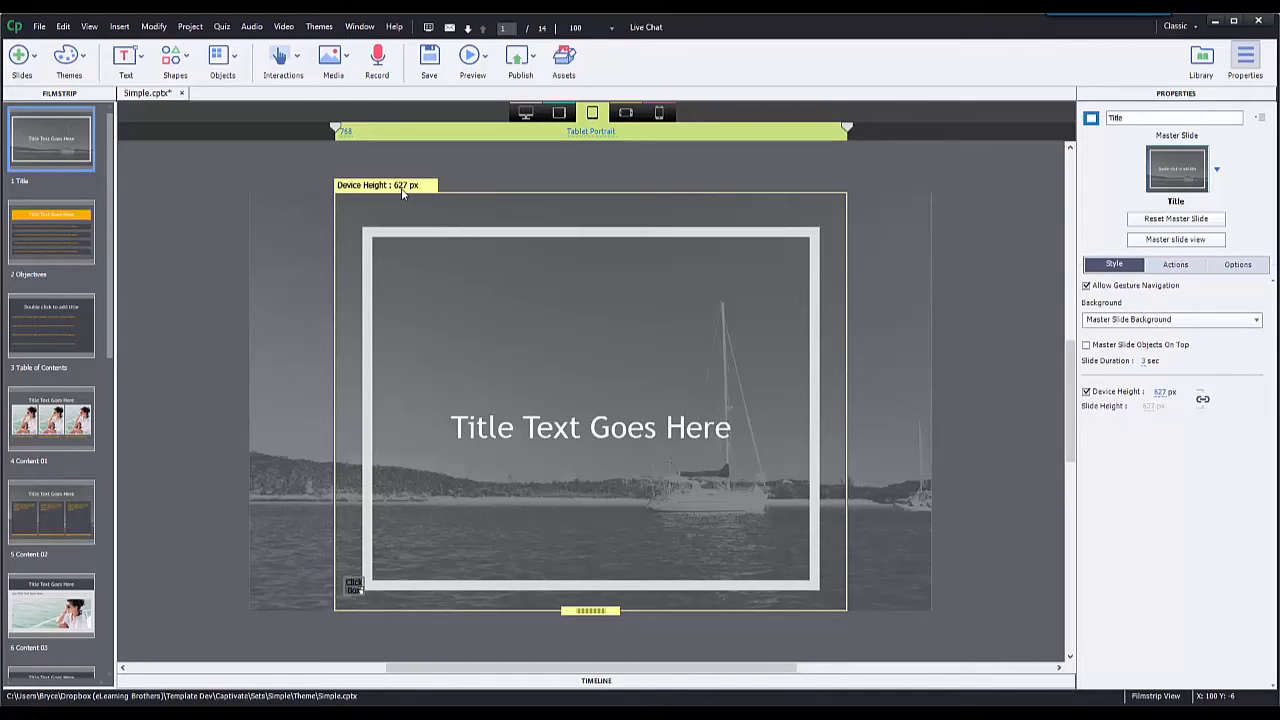
mouse_move(478, 164)
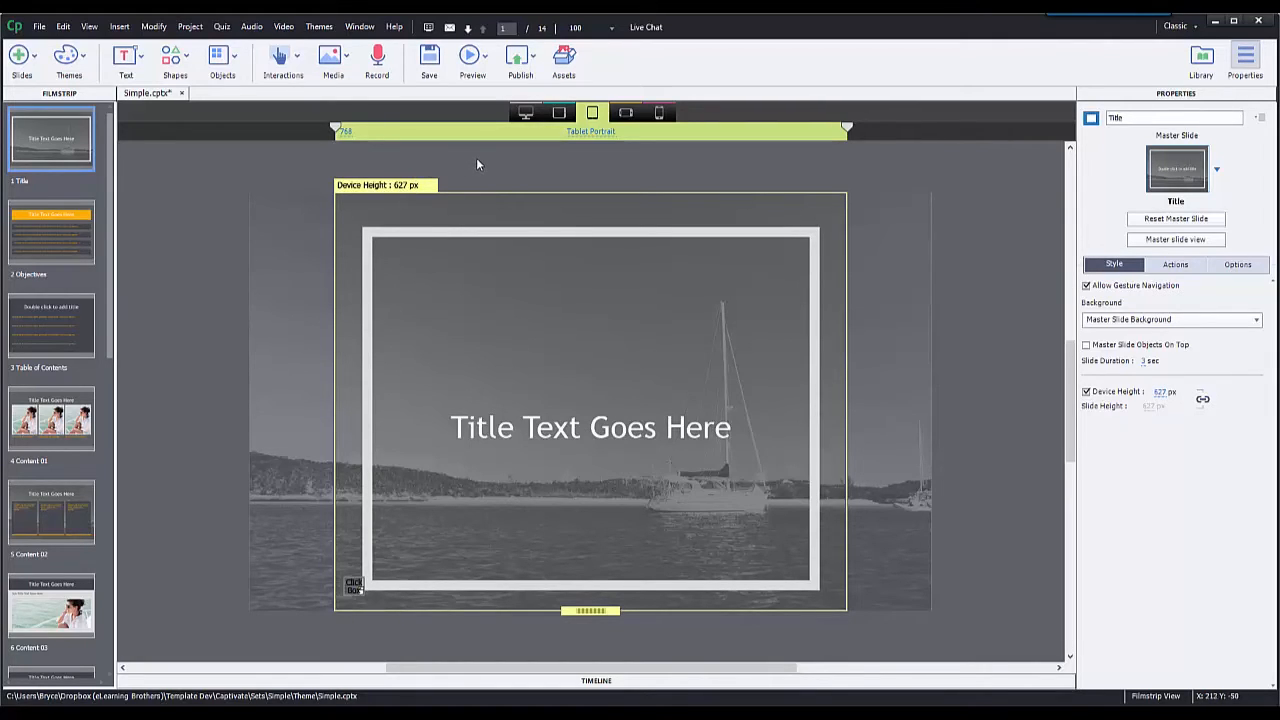
mouse_move(472, 166)
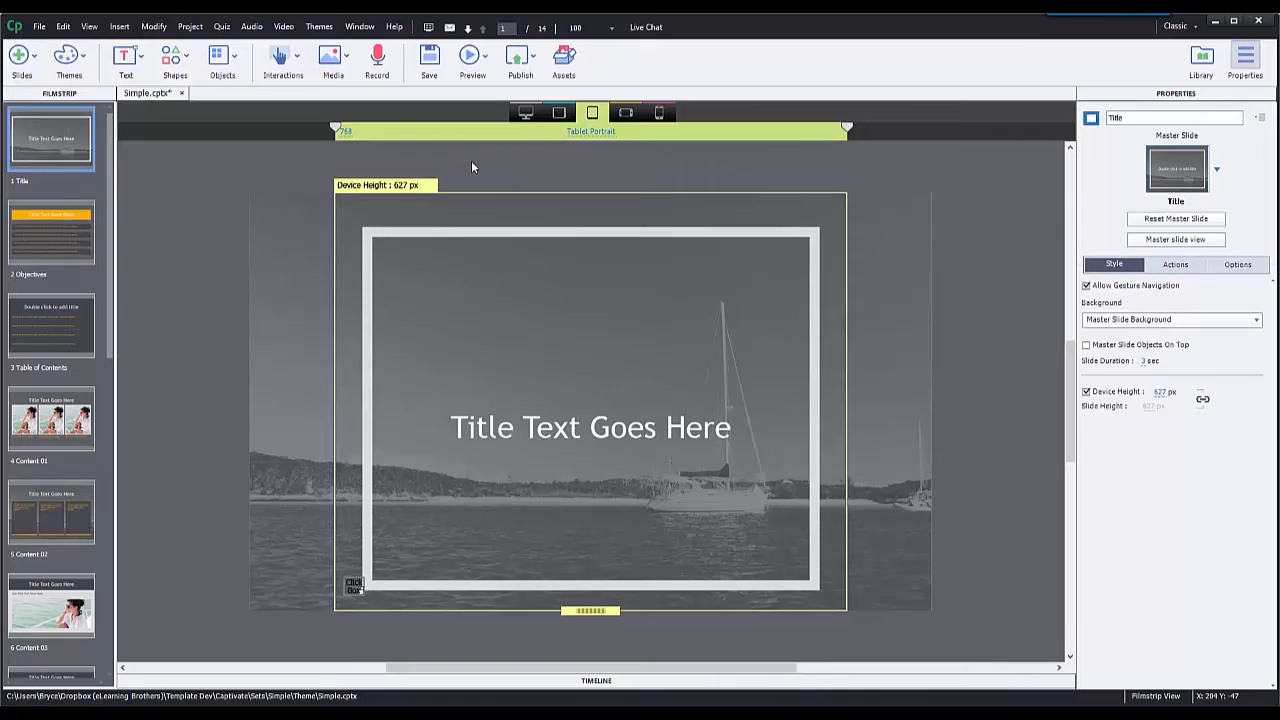
mouse_move(512, 164)
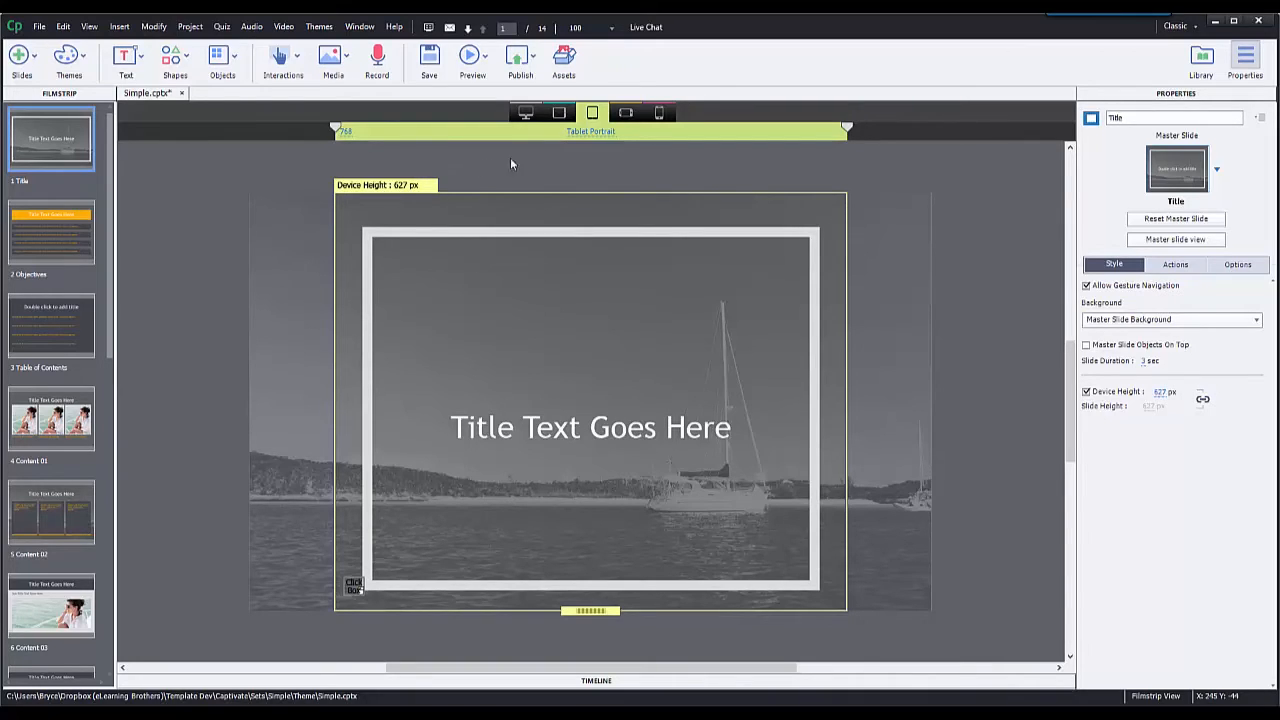
mouse_move(502, 148)
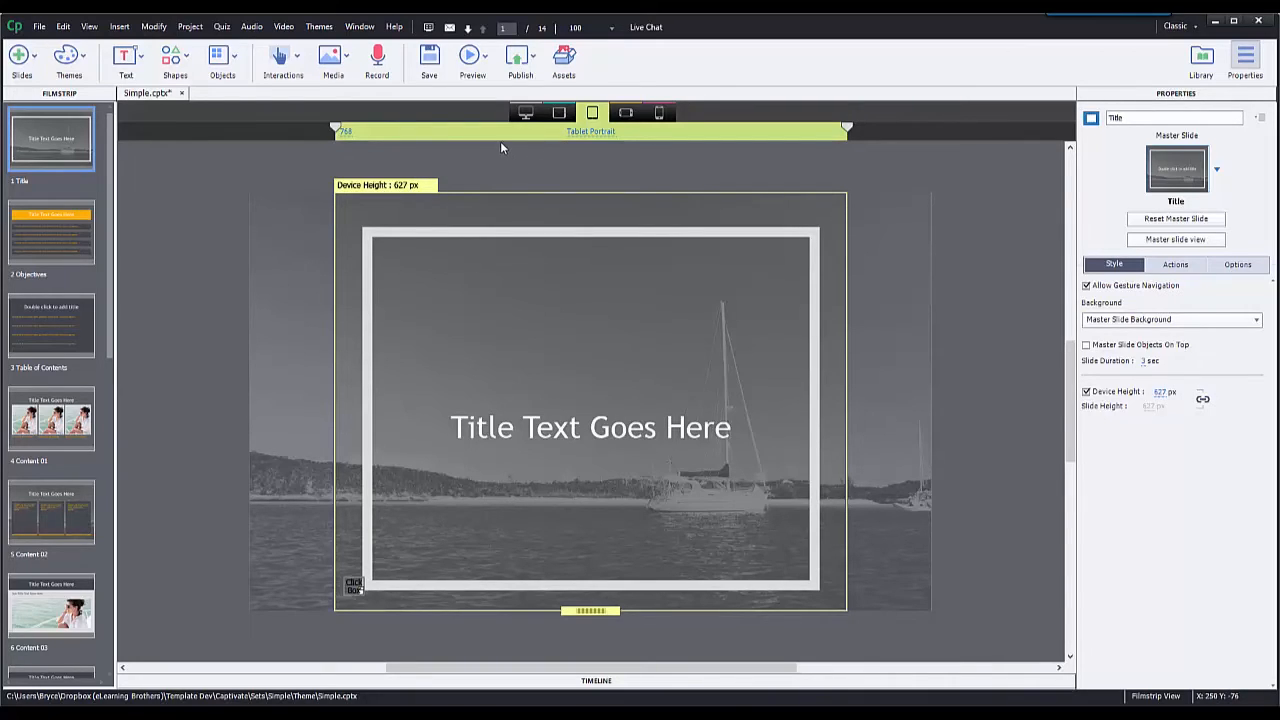
Step: Toggle between Mobile Landscape and Mobile Portrait breakpoints, ending on Mobile Portrait
left_click(626, 112)
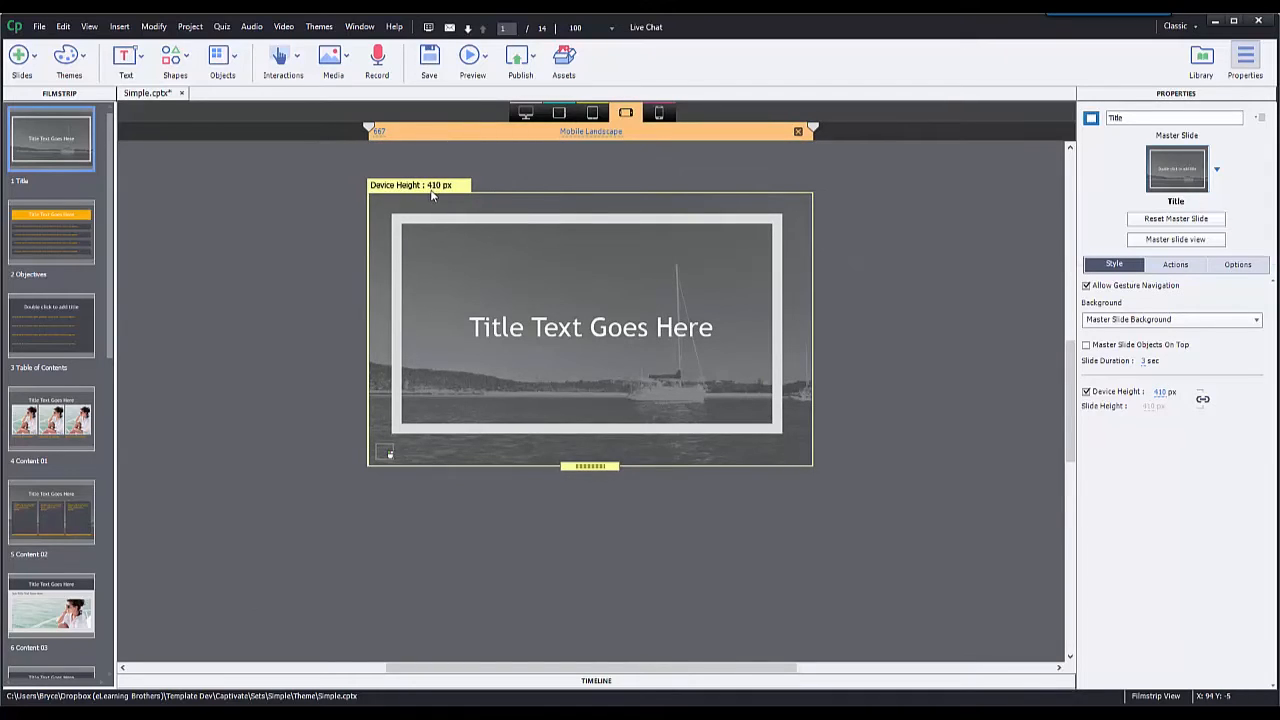
mouse_move(448, 202)
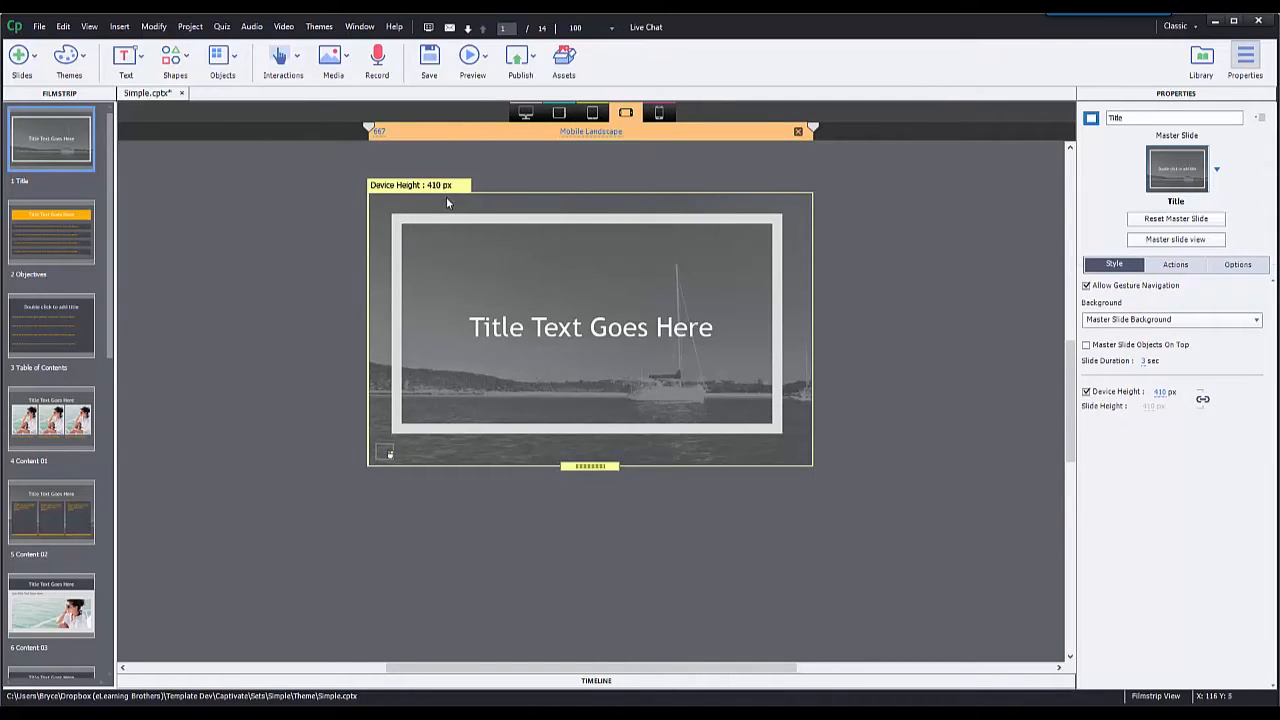
mouse_move(600, 264)
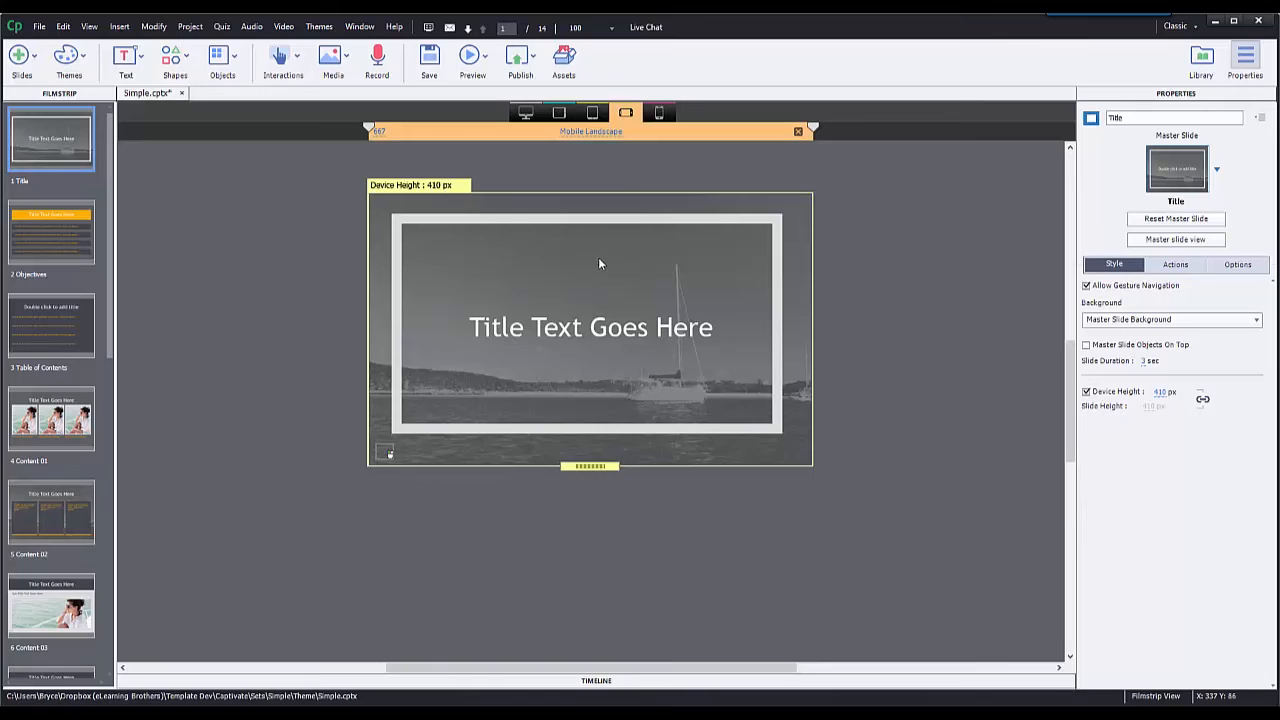
left_click(658, 112)
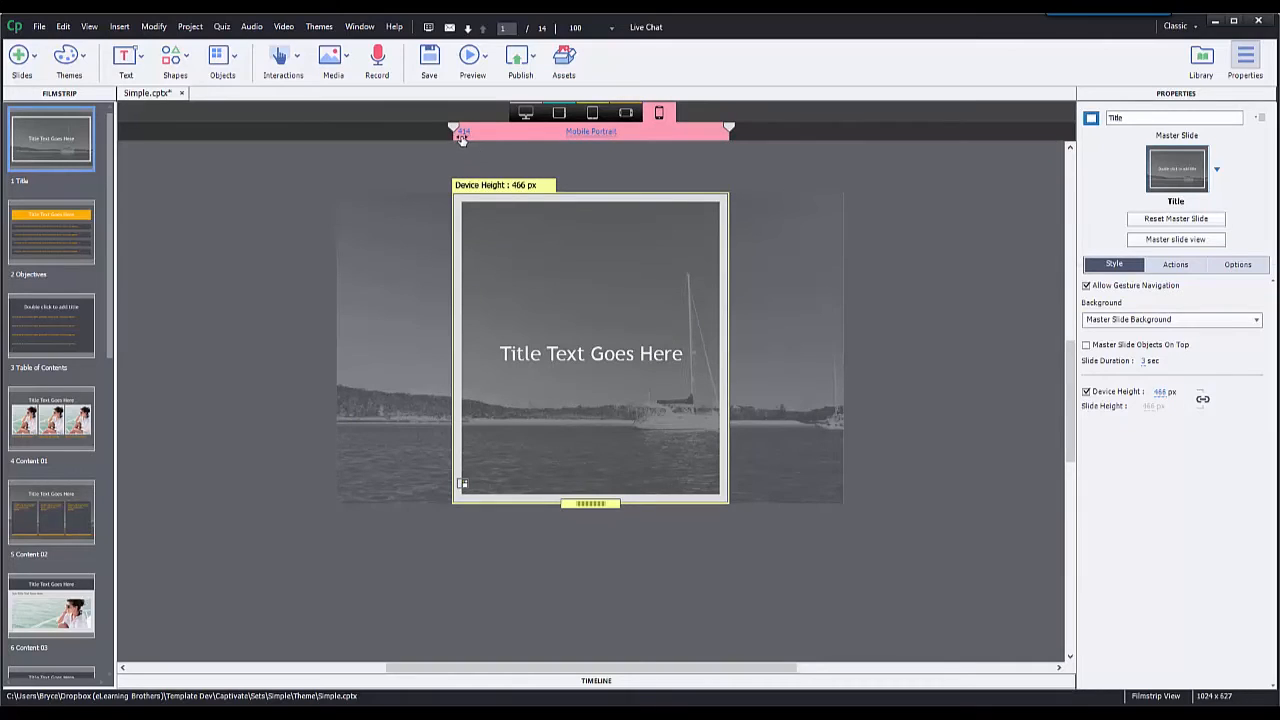
mouse_move(536, 150)
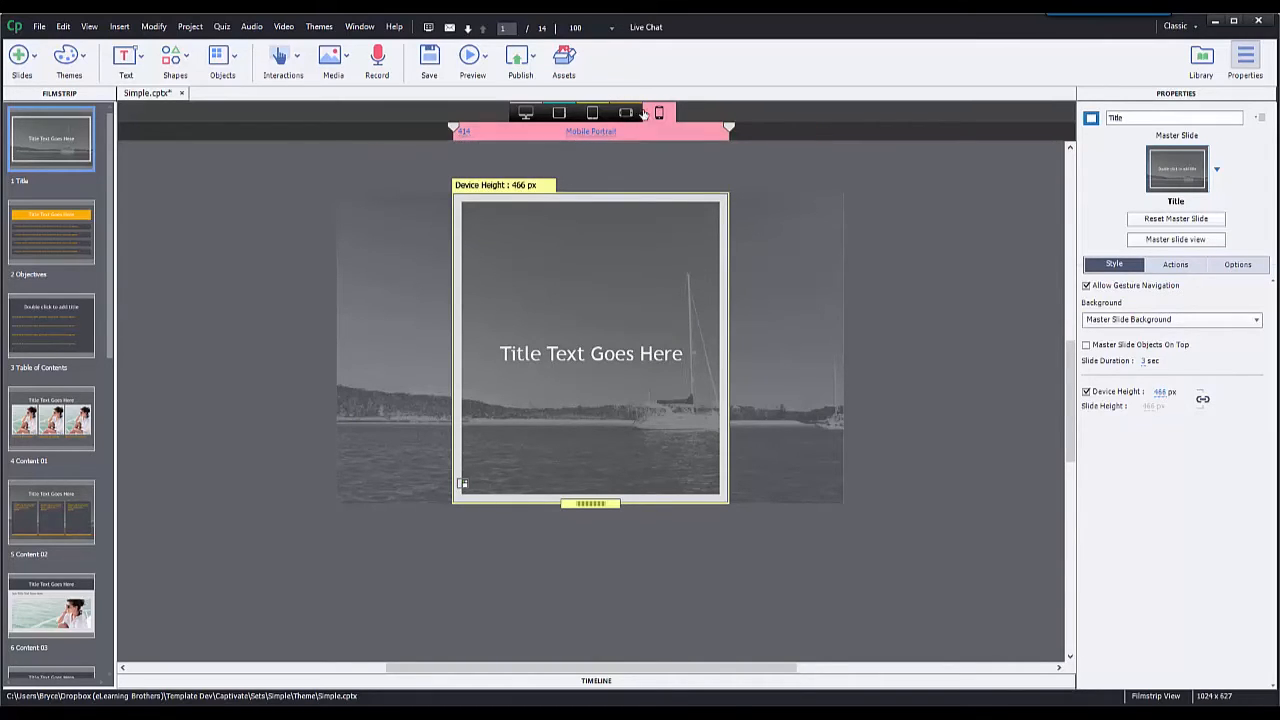
left_click(624, 112)
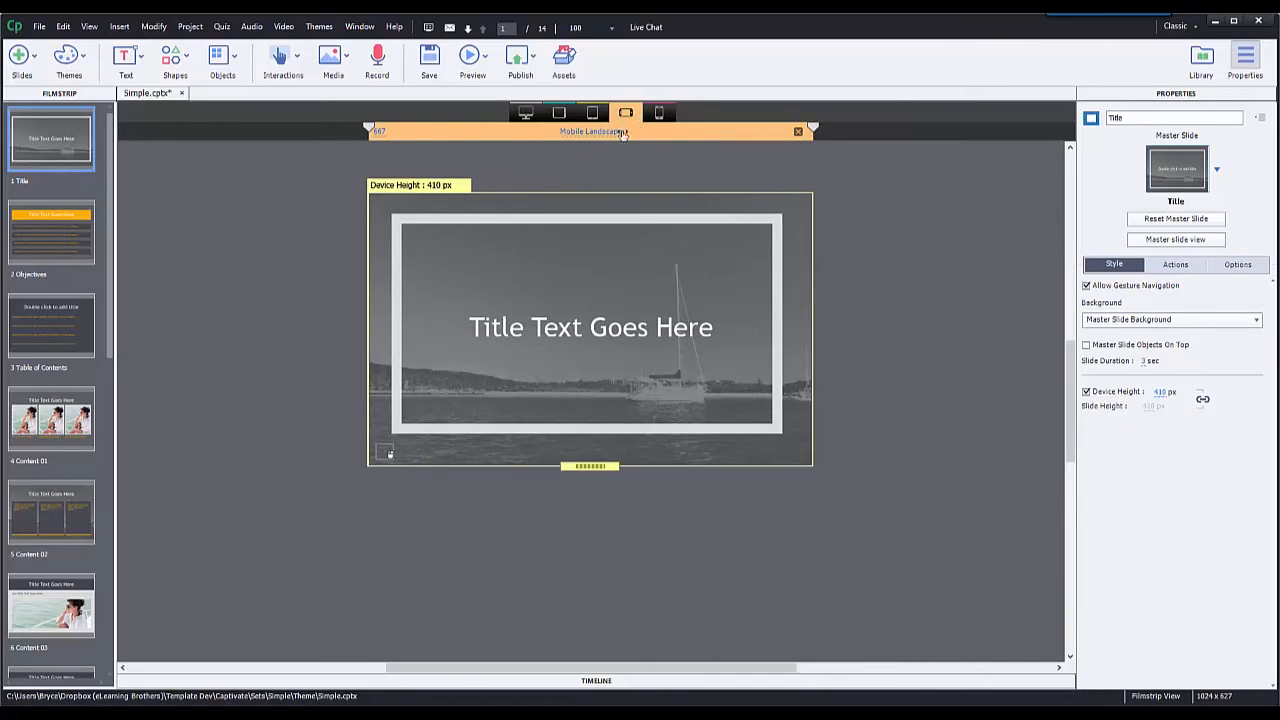
left_click(660, 112)
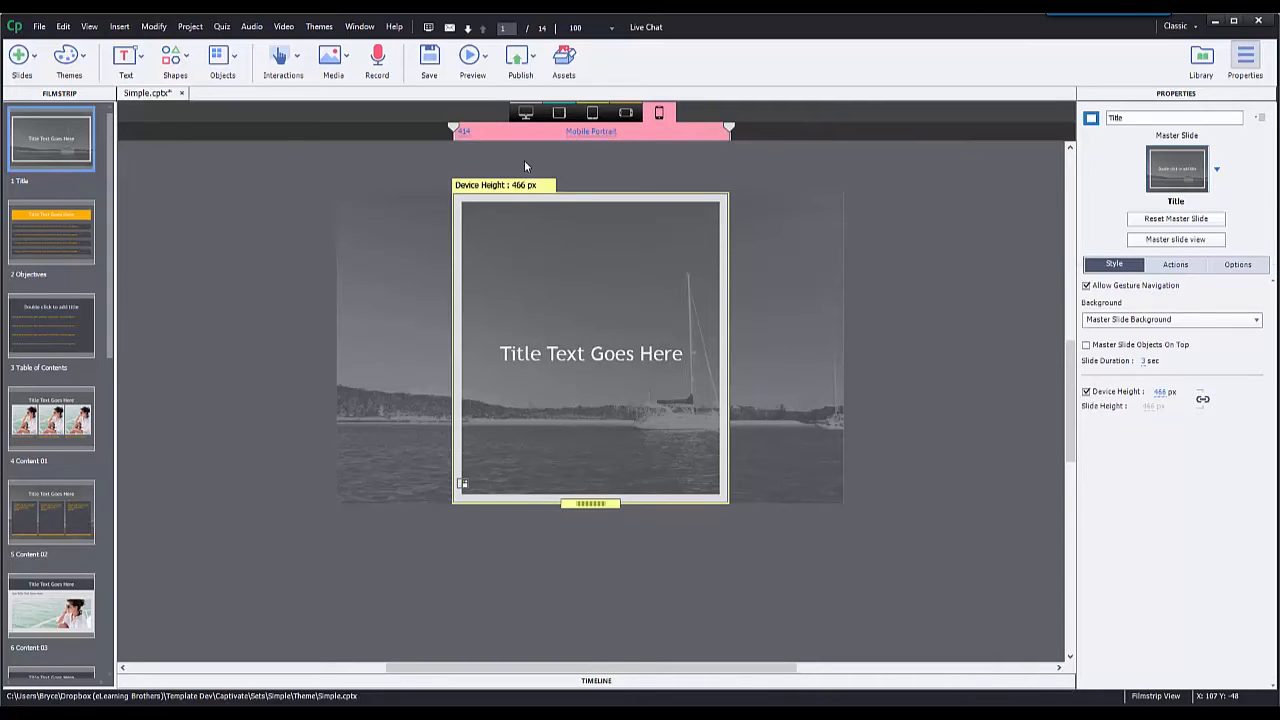
mouse_move(524, 166)
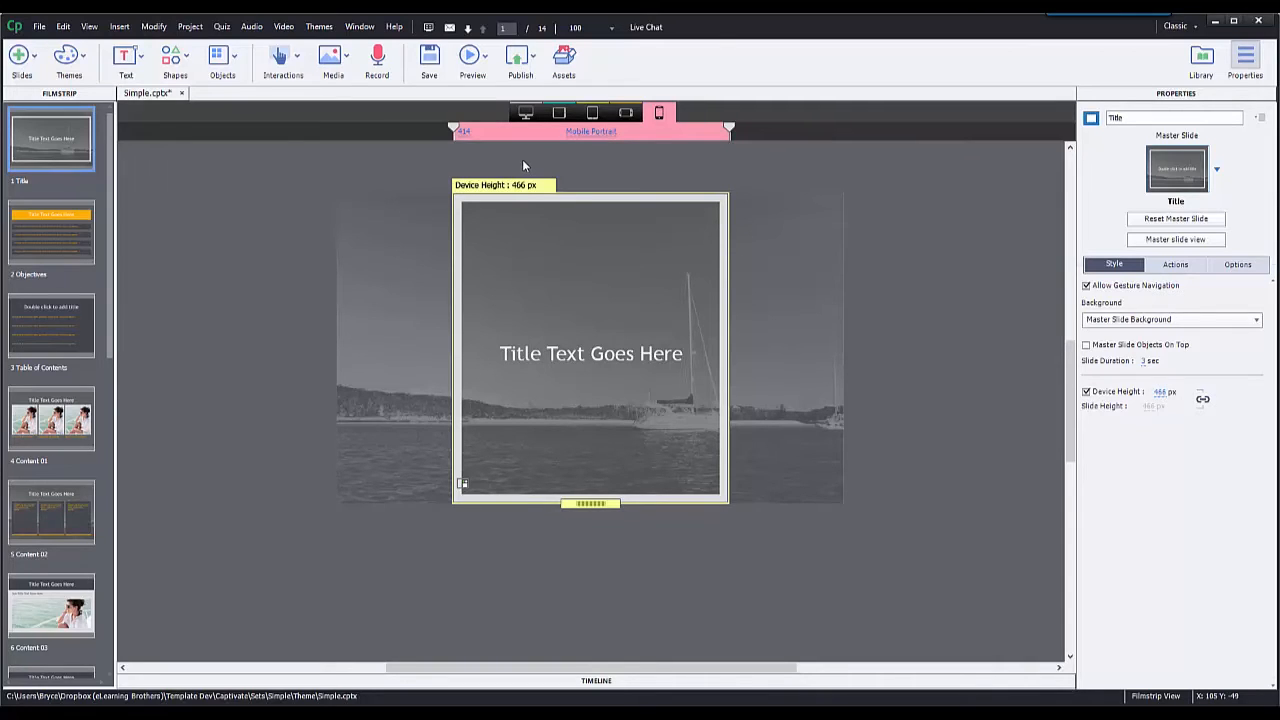
mouse_move(536, 250)
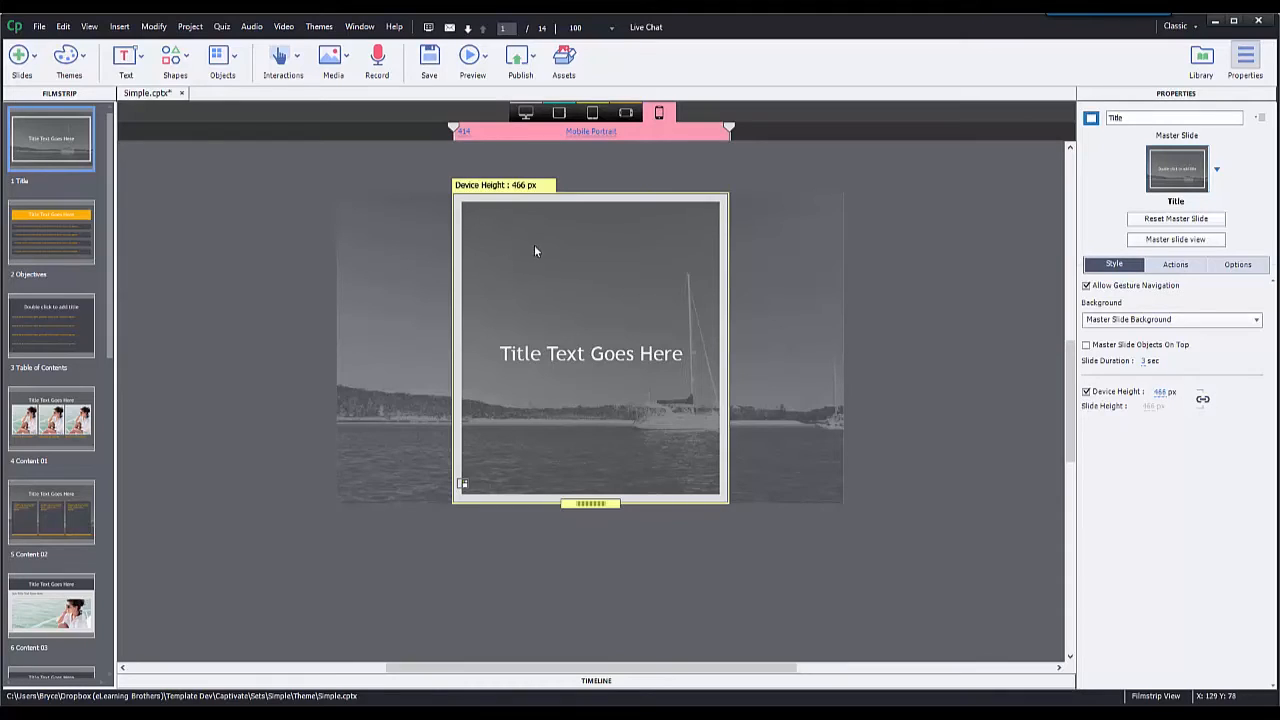
mouse_move(528, 238)
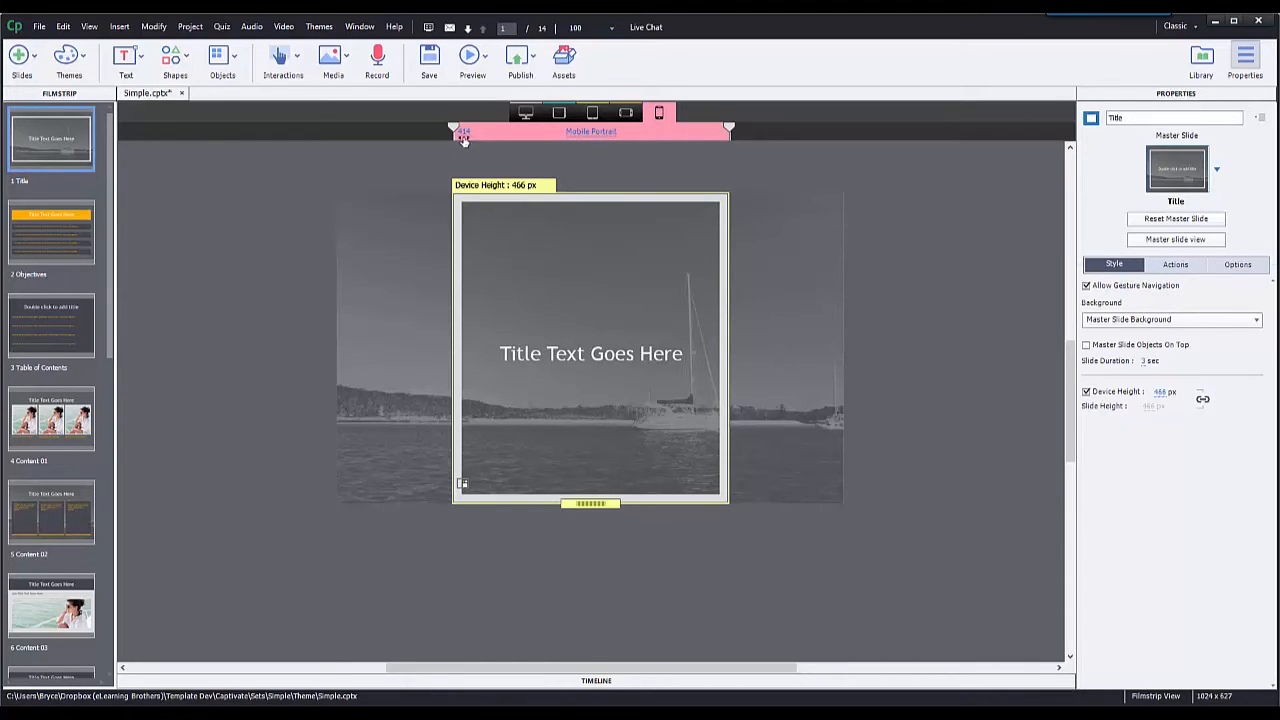
mouse_move(596, 262)
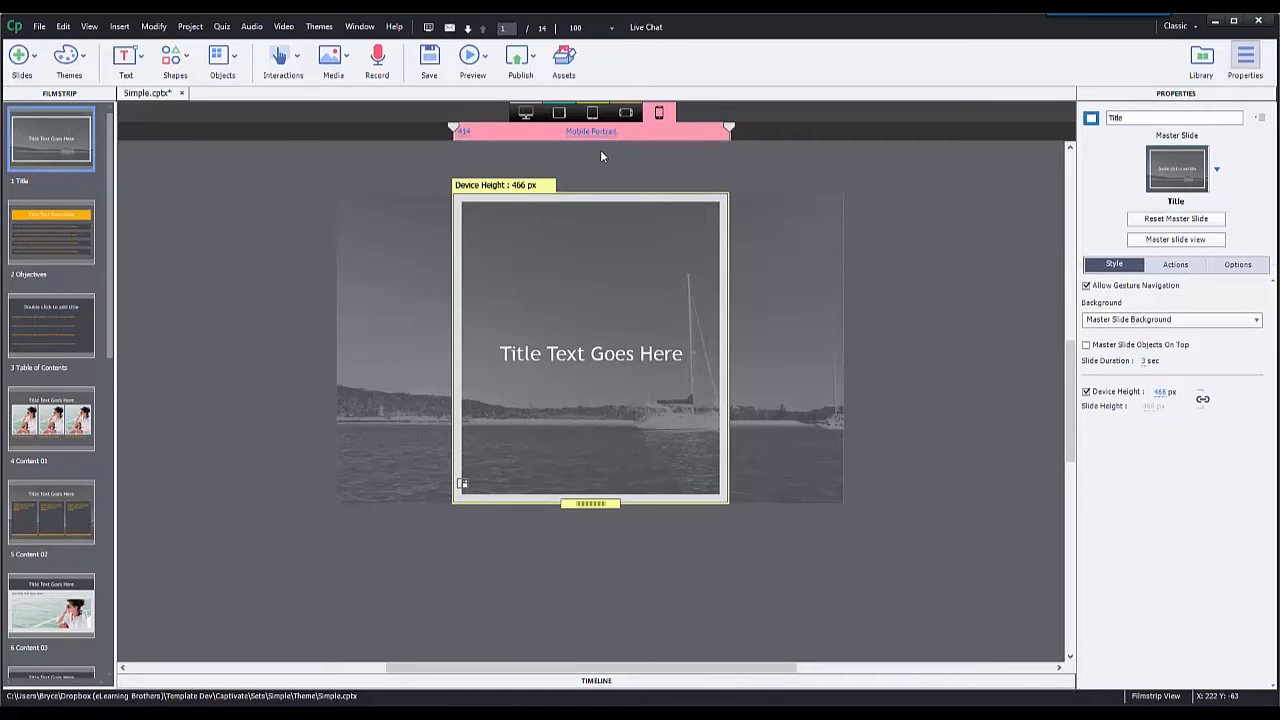
mouse_move(592, 150)
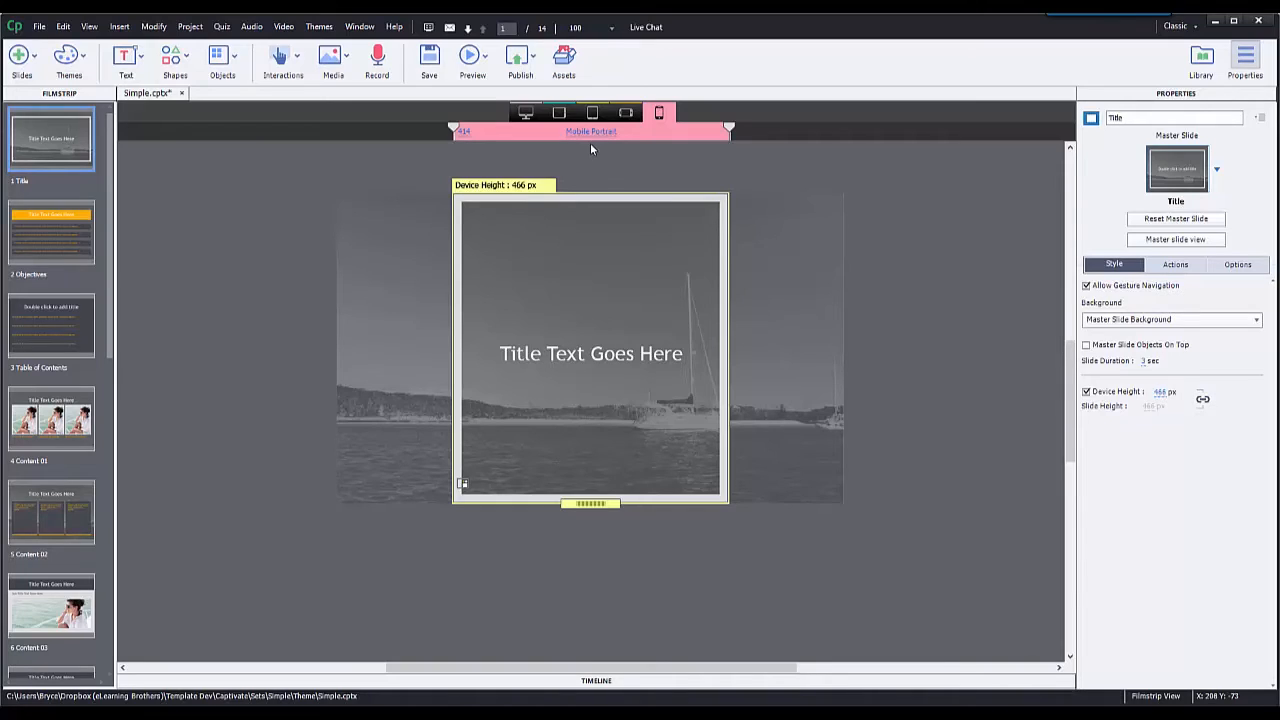
mouse_move(642, 270)
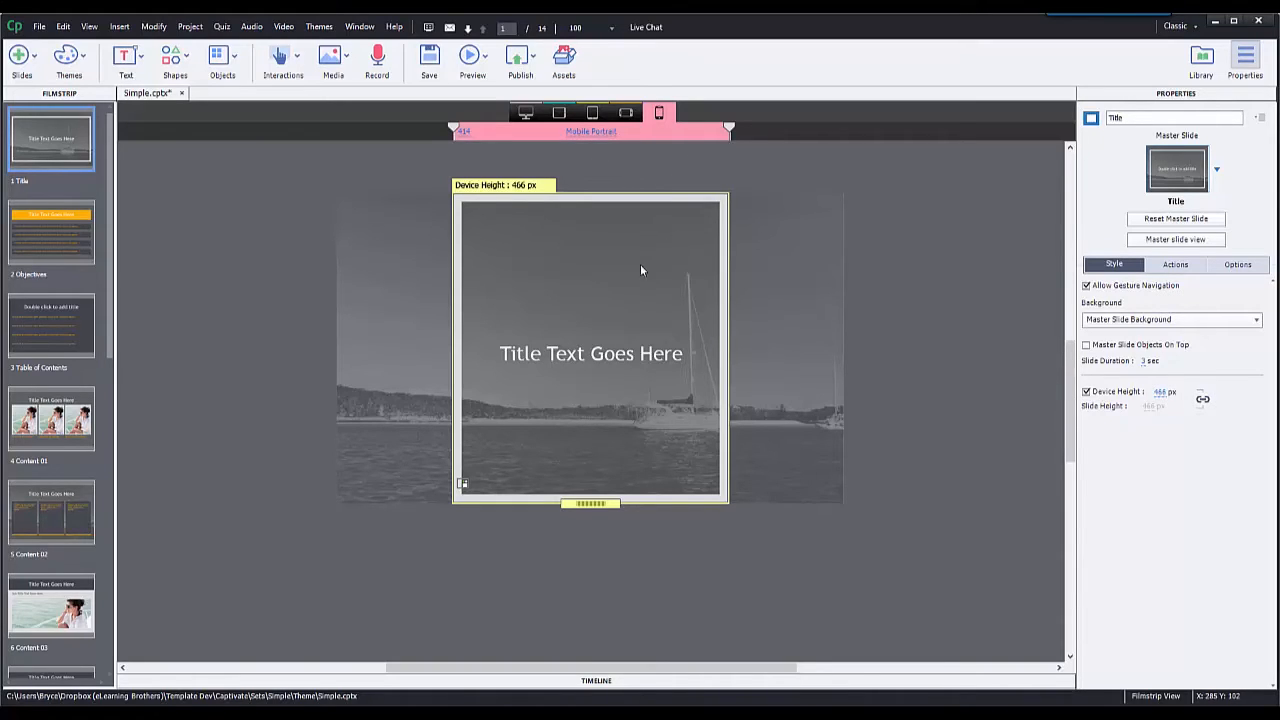
mouse_move(638, 244)
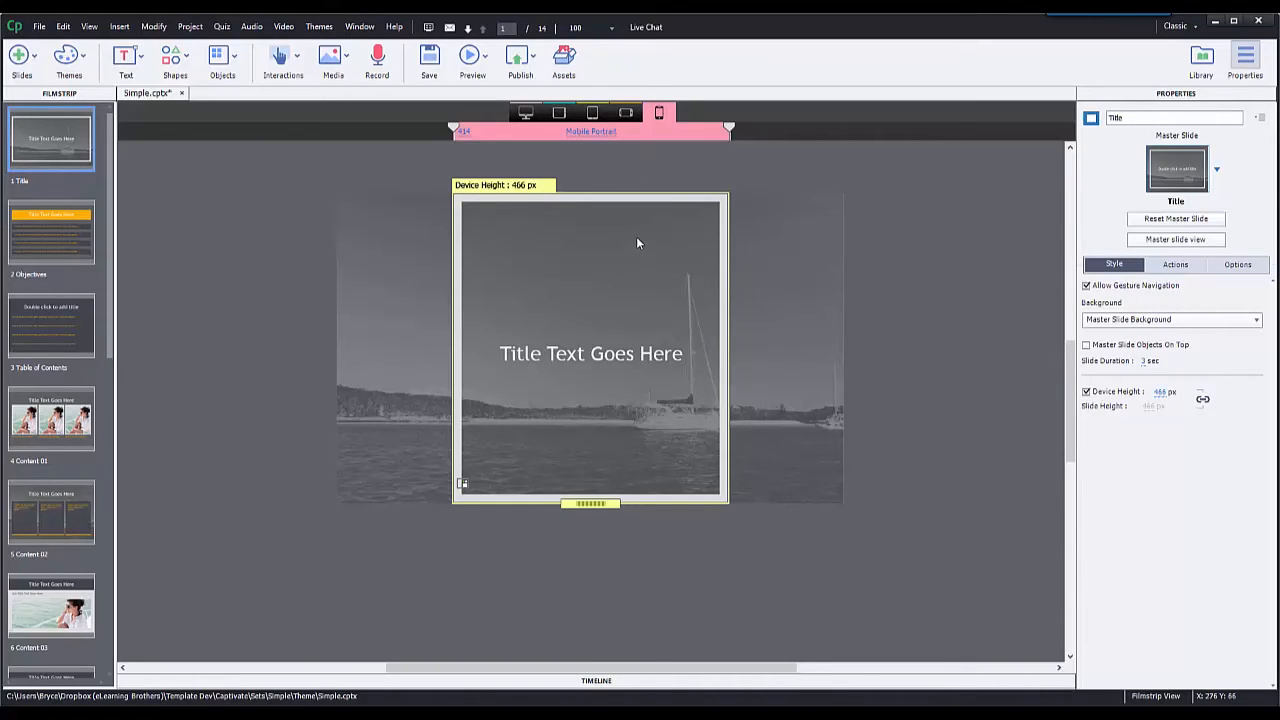
mouse_move(640, 234)
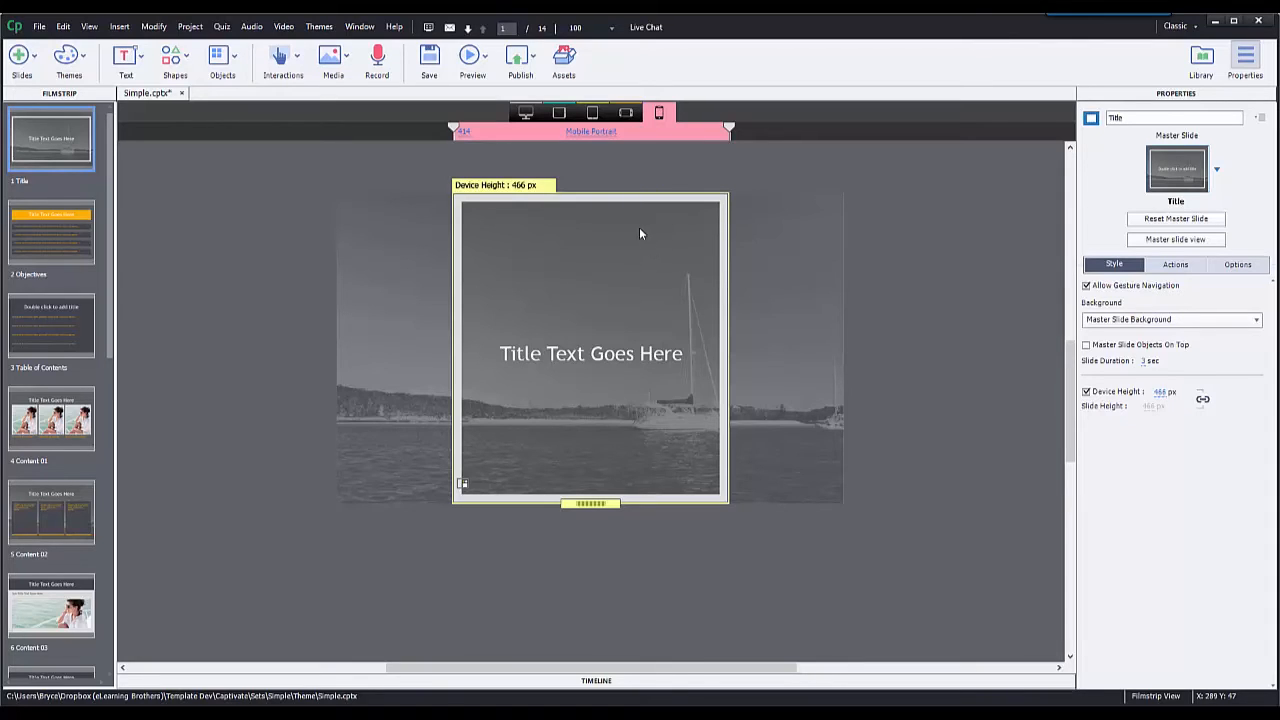
mouse_move(656, 178)
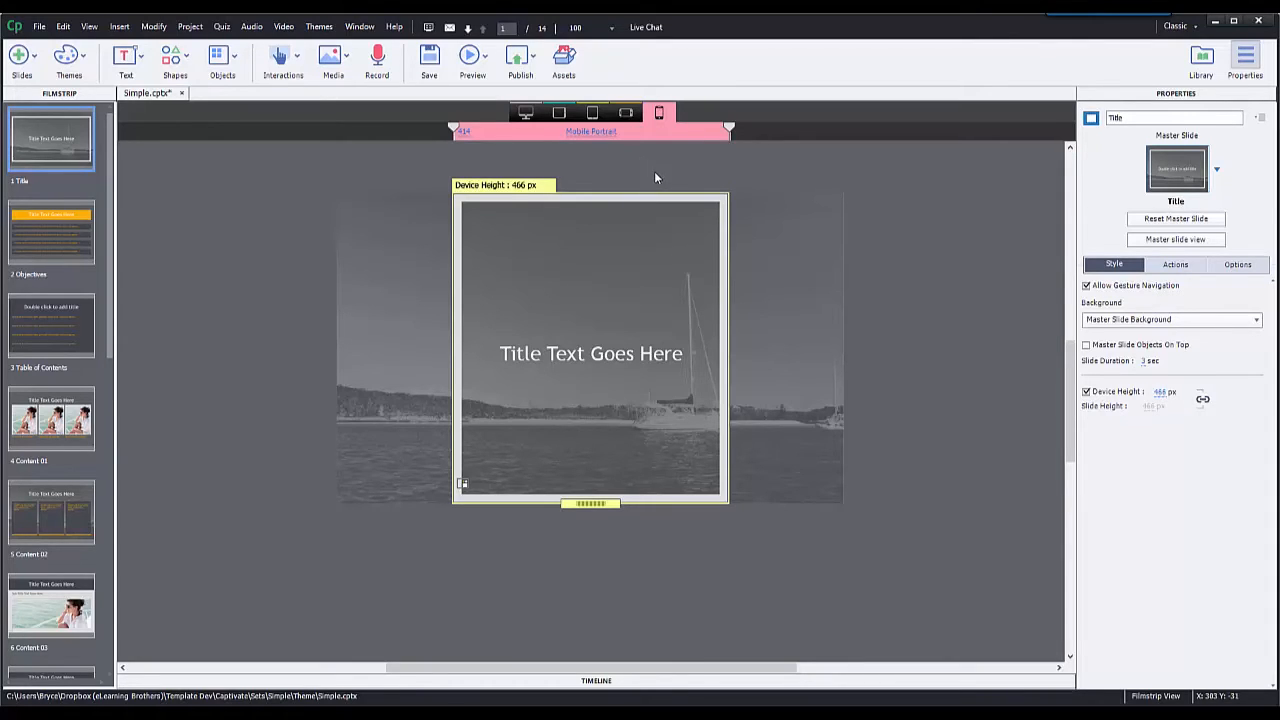
mouse_move(610, 310)
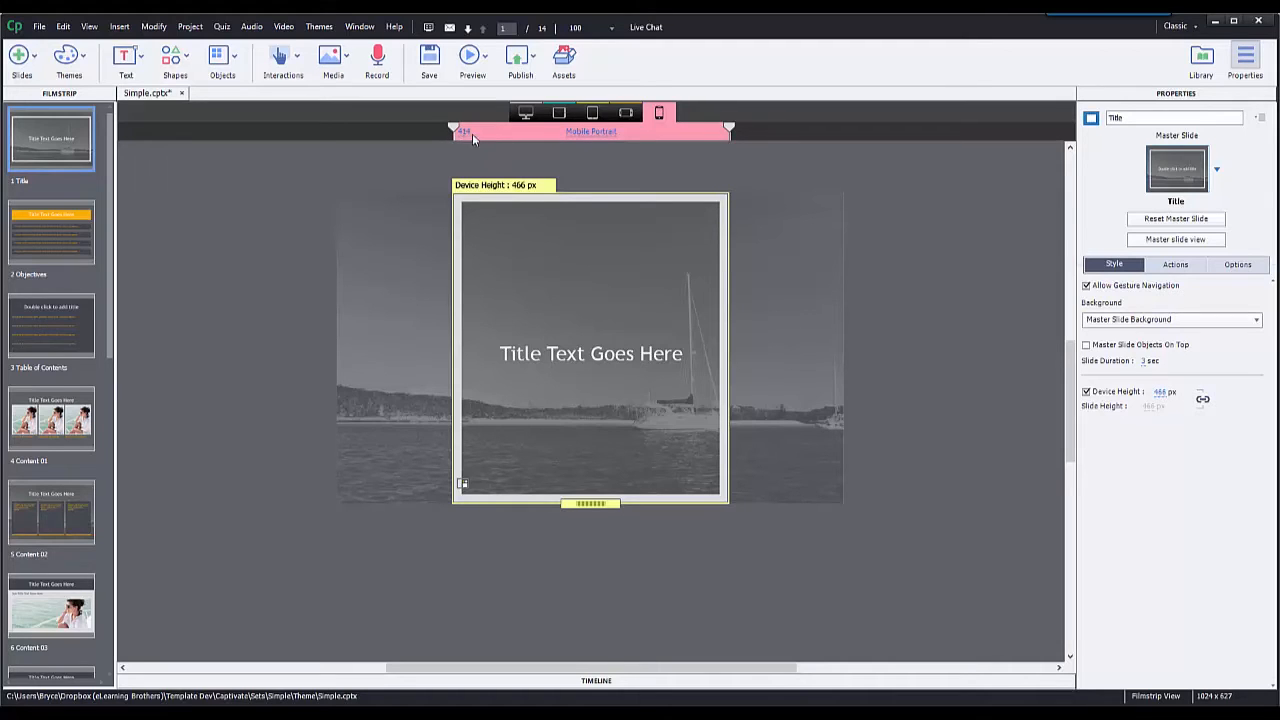
mouse_move(636, 292)
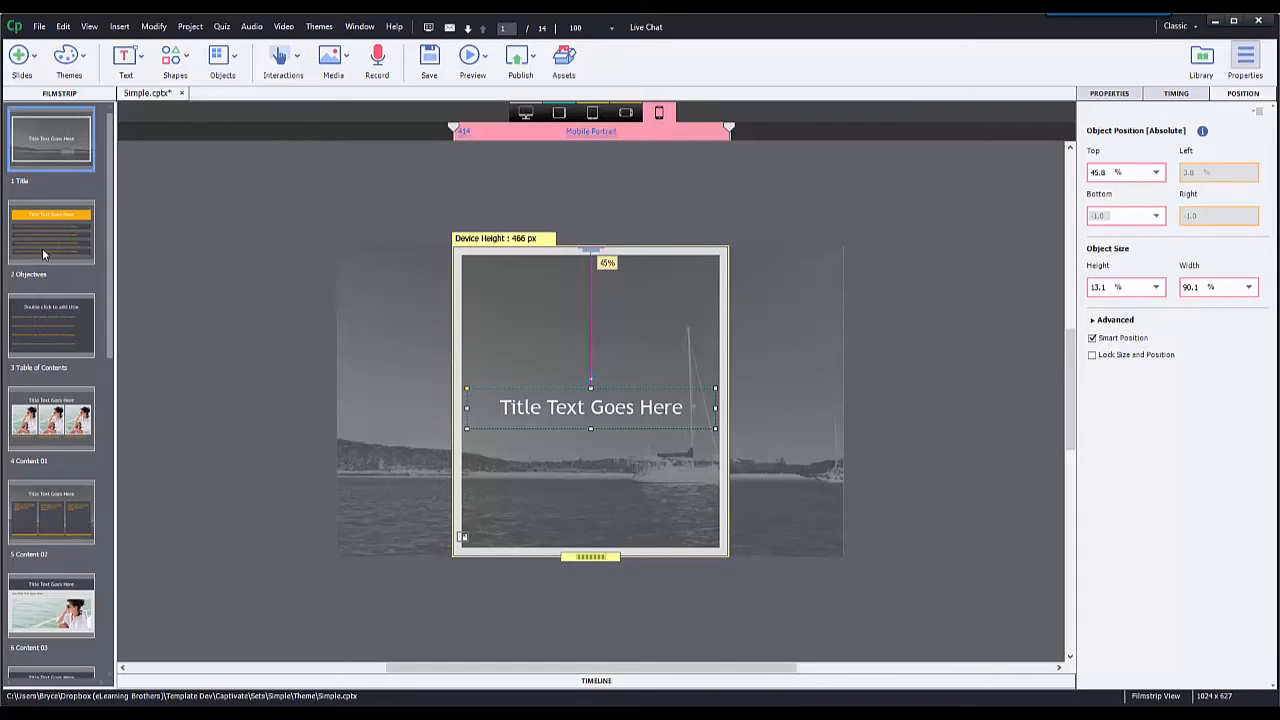
Step: Select the Objectives slide and check the caption's width unit before previewing in the browser
left_click(52, 232)
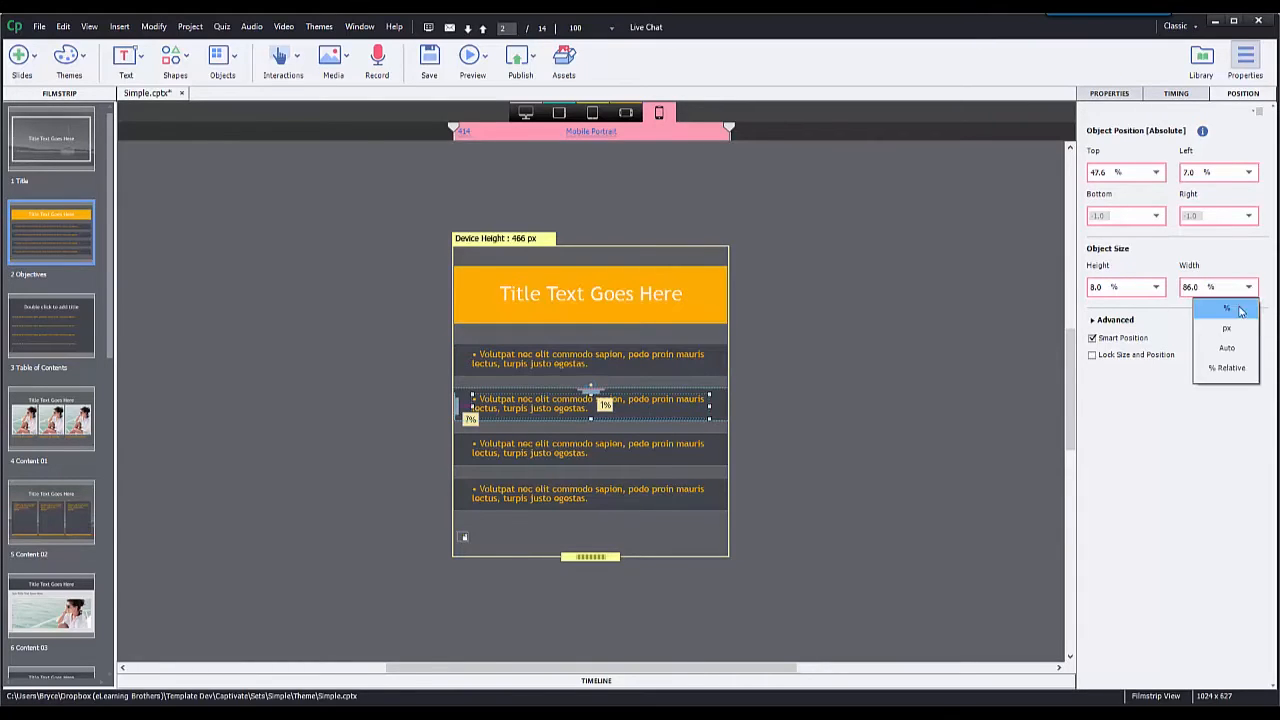
left_click(1226, 328)
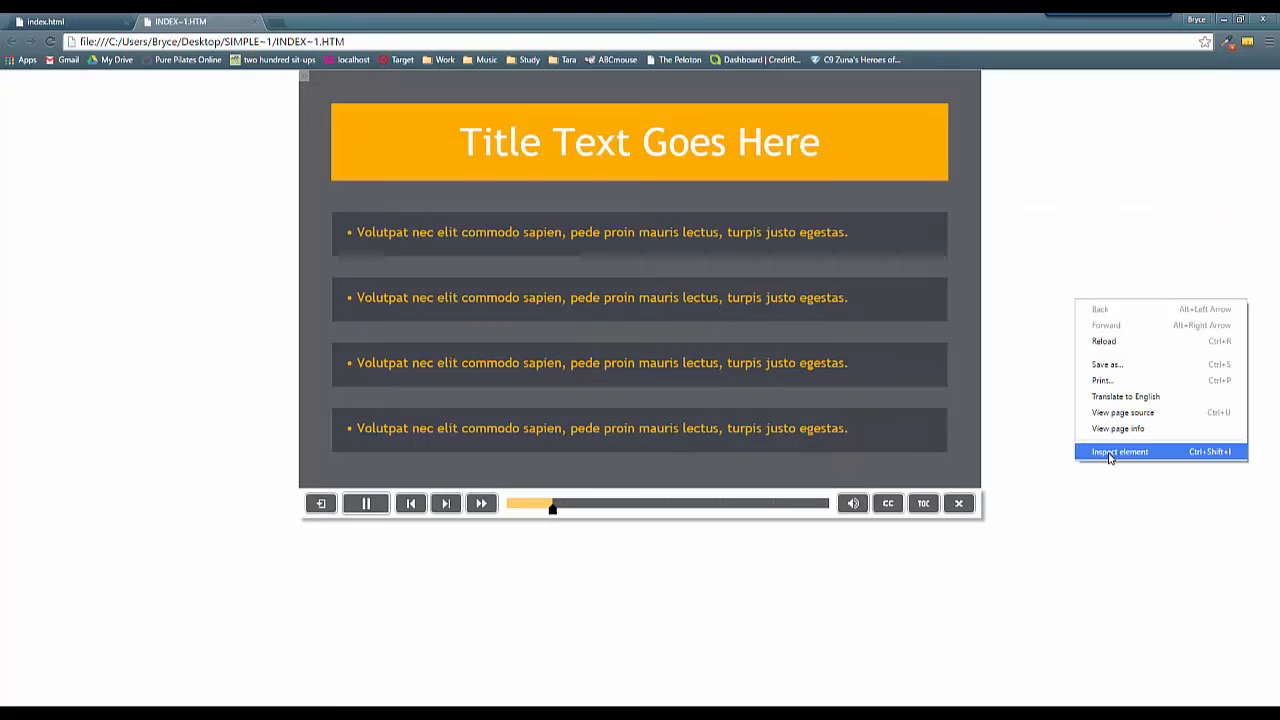
Step: Enable Chrome device emulation and drag the viewport down to phone width so the bullet captions wrap
left_click(1120, 452)
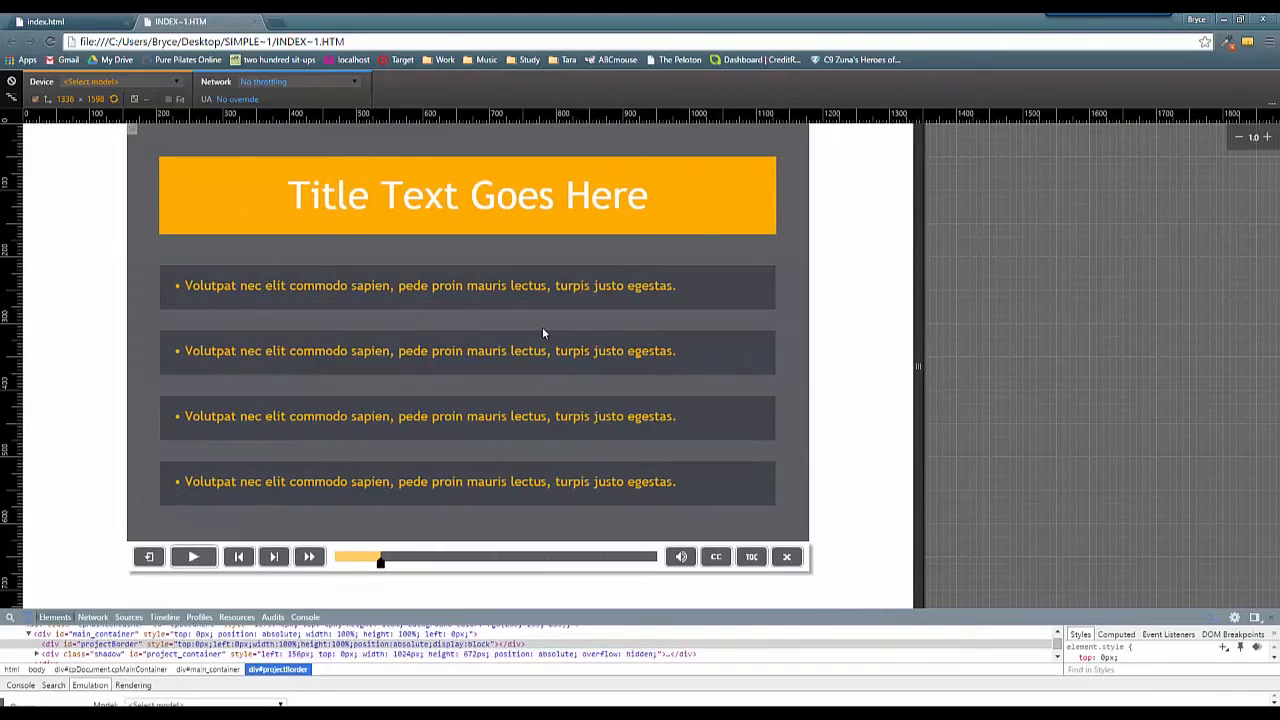
mouse_move(556, 350)
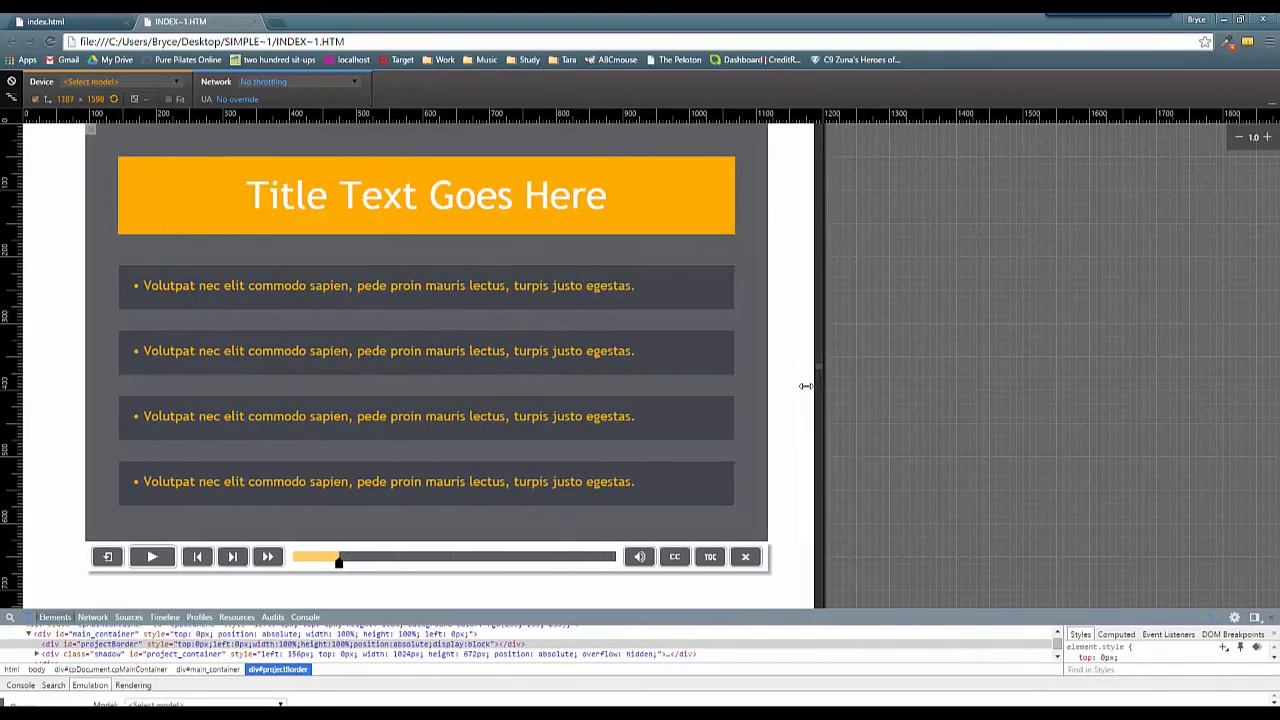
left_click_drag(808, 386, 696, 374)
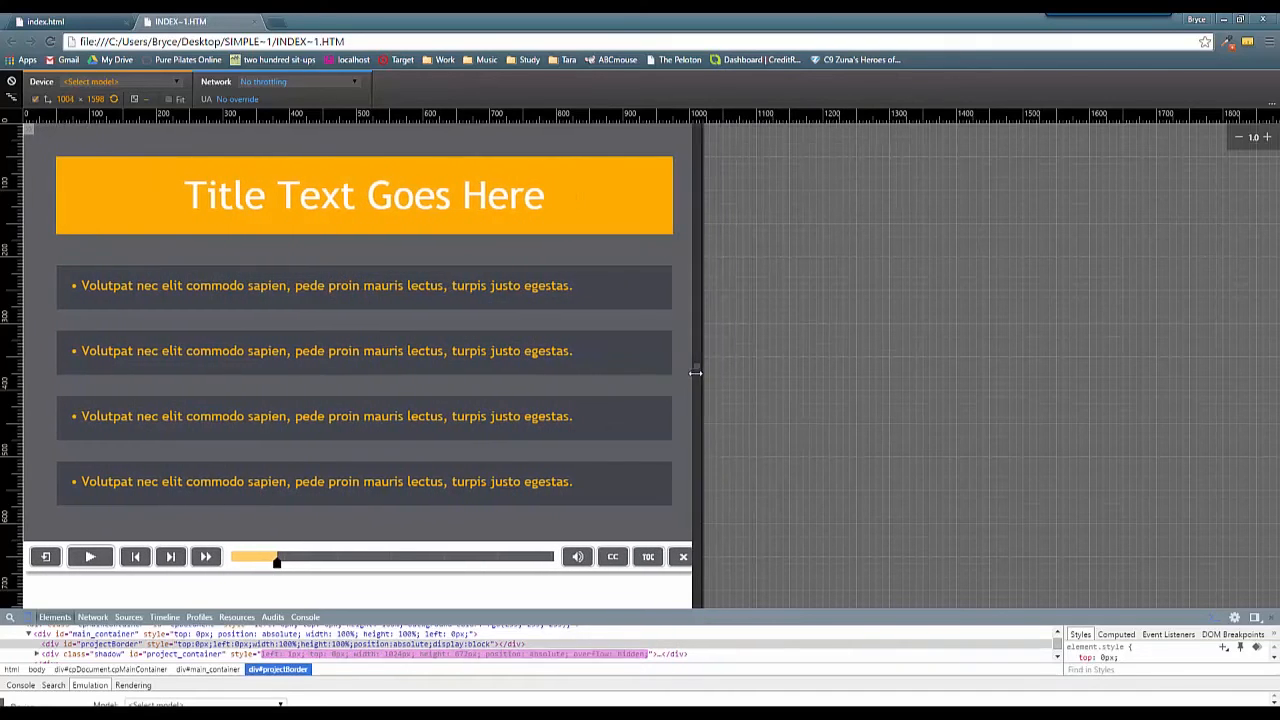
left_click_drag(696, 374, 588, 408)
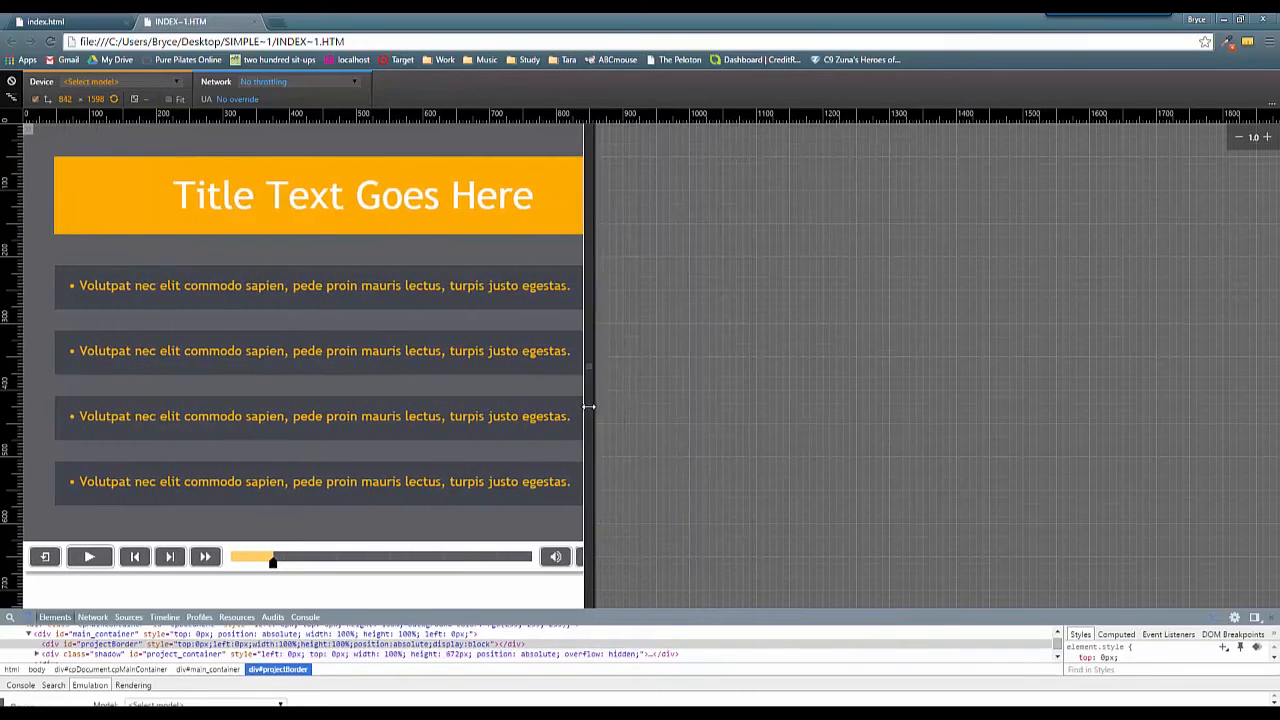
left_click_drag(590, 408, 492, 410)
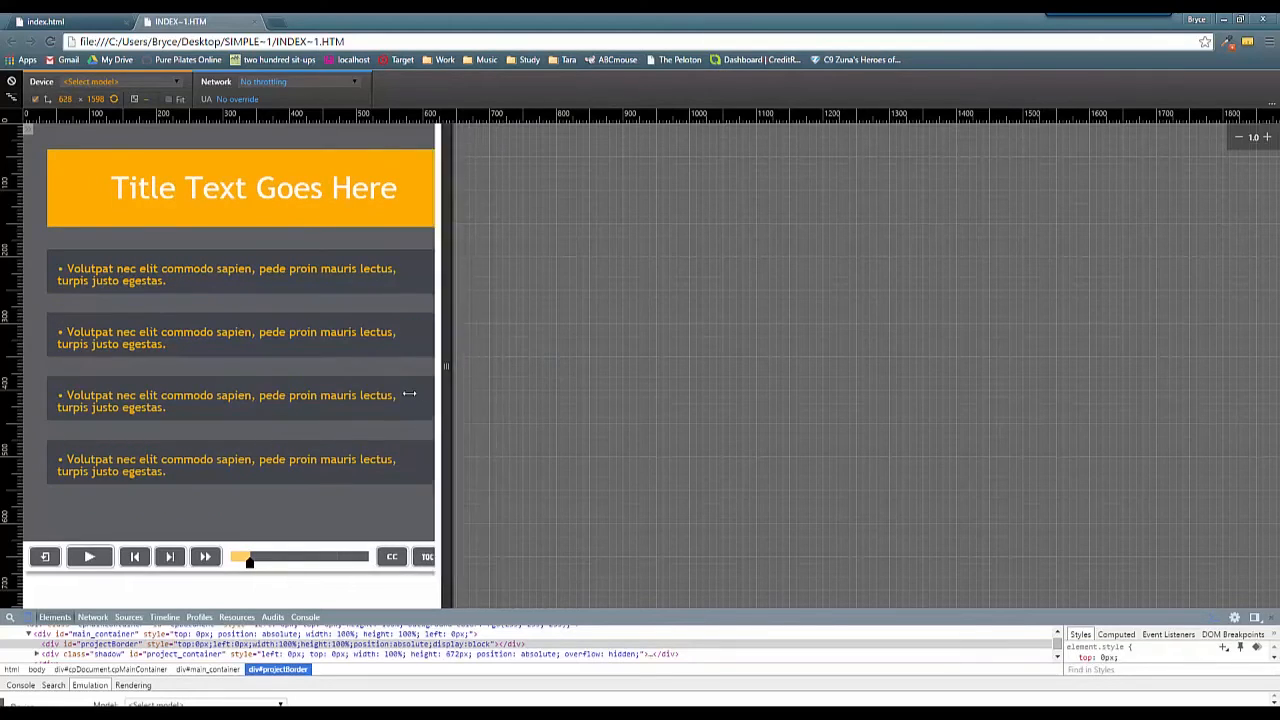
left_click_drag(444, 368, 212, 368)
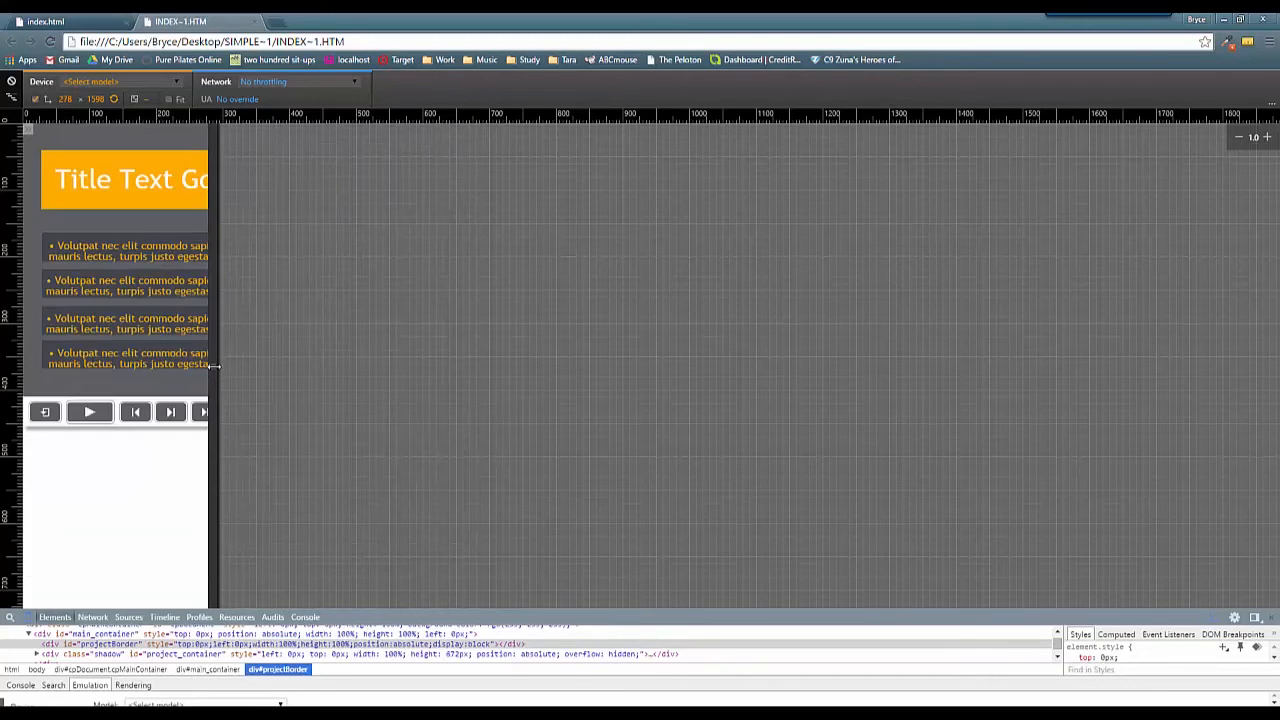
left_click_drag(214, 364, 296, 378)
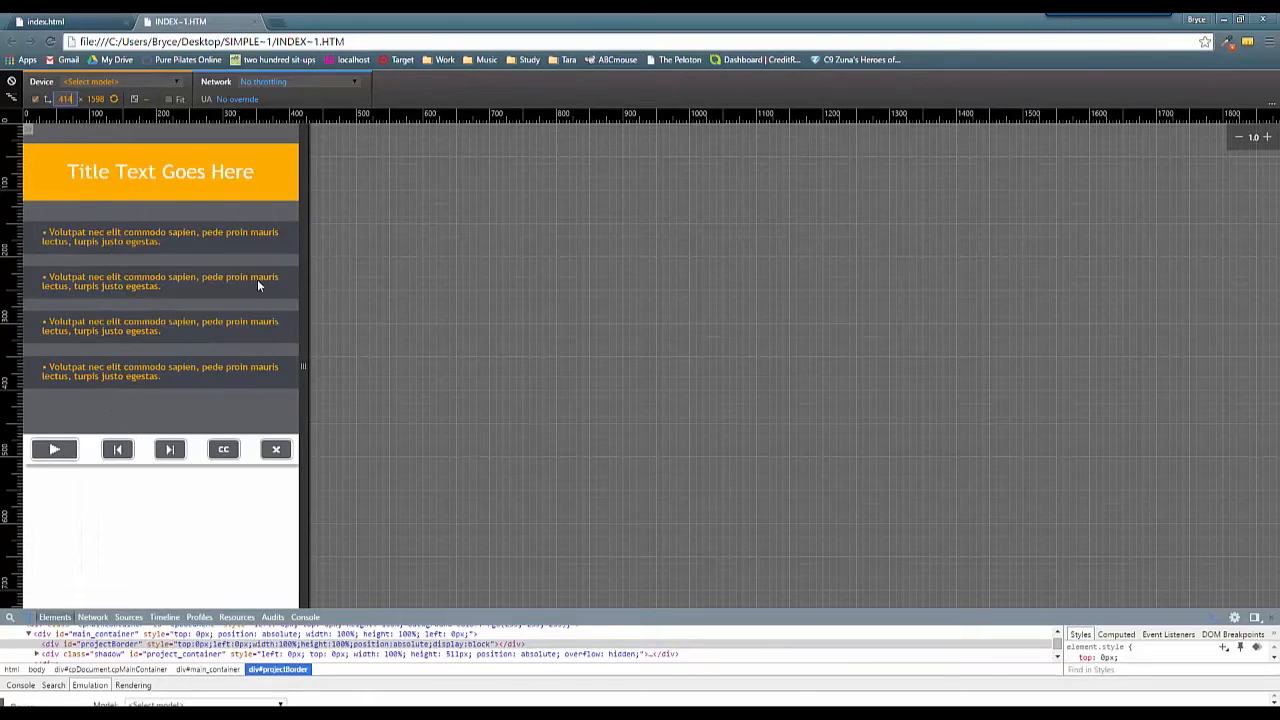
mouse_move(164, 248)
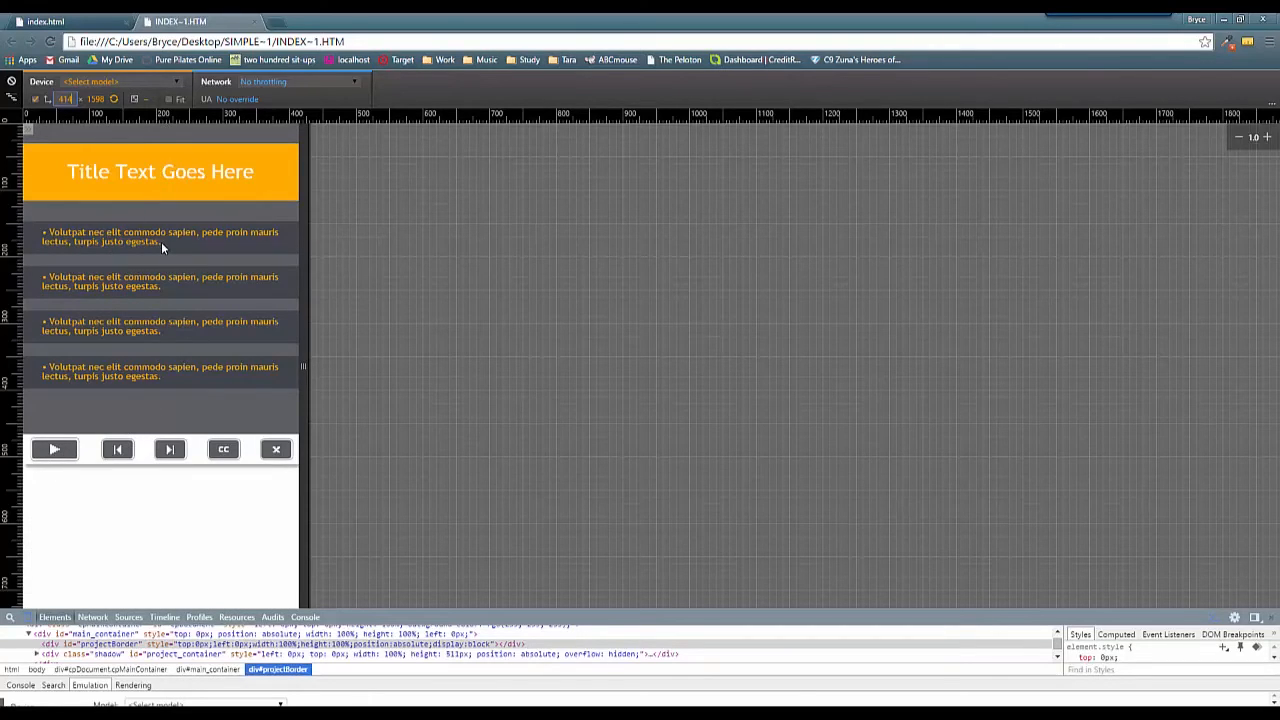
mouse_move(216, 256)
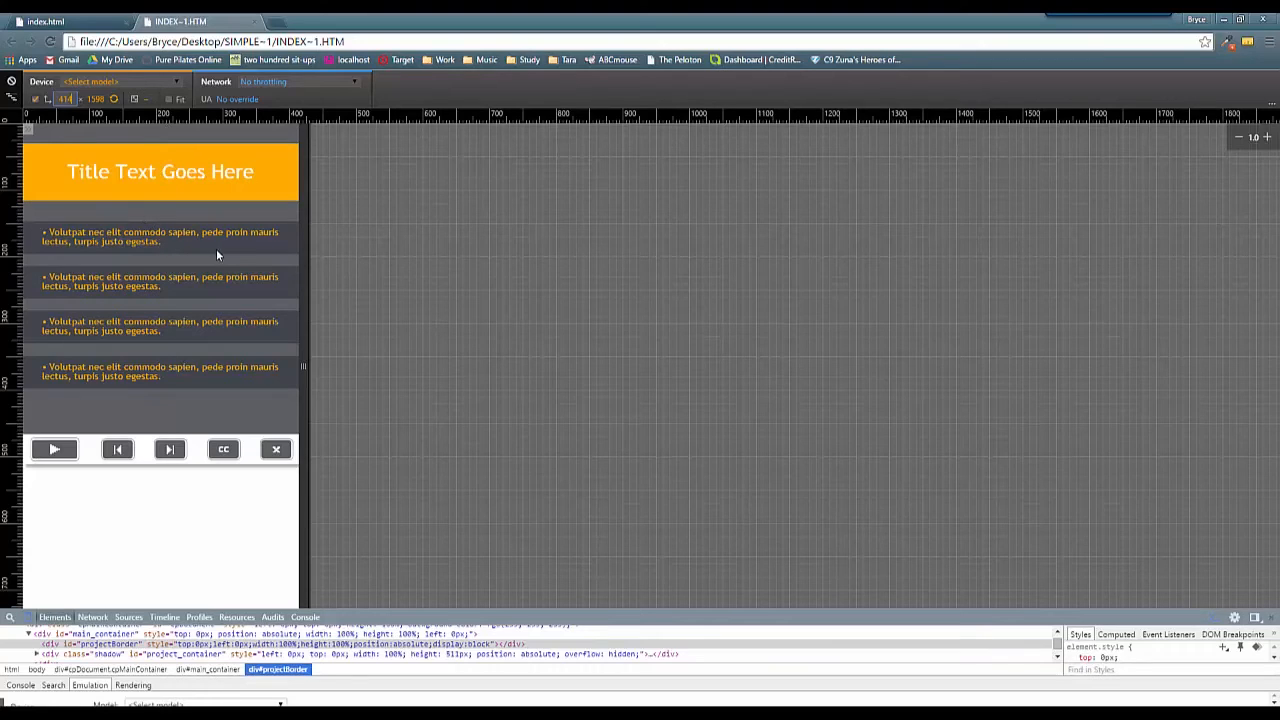
mouse_move(276, 316)
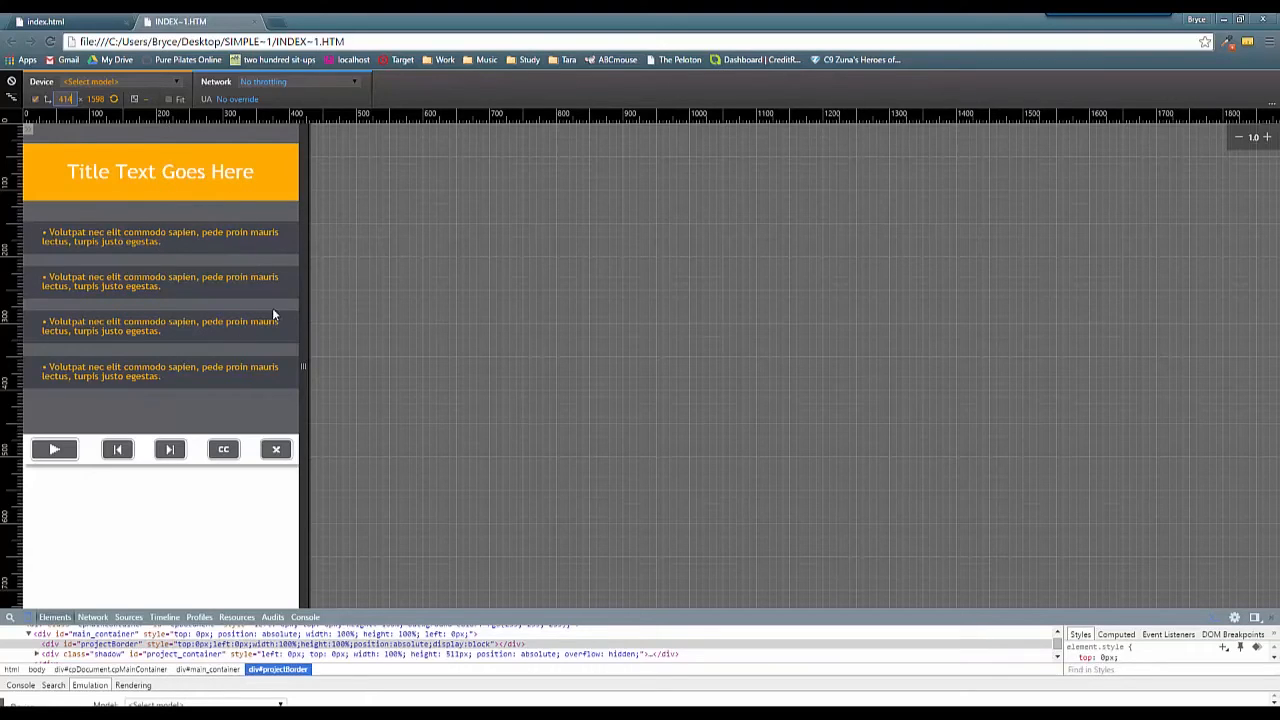
mouse_move(272, 304)
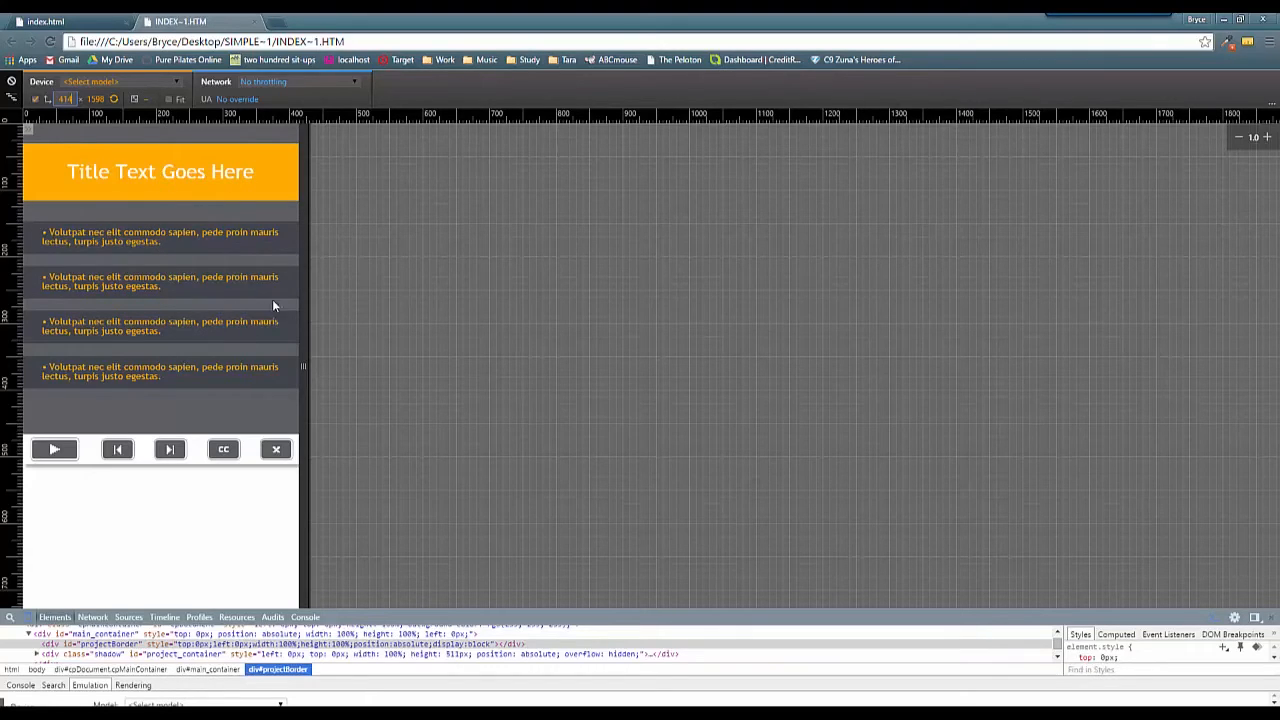
mouse_move(282, 336)
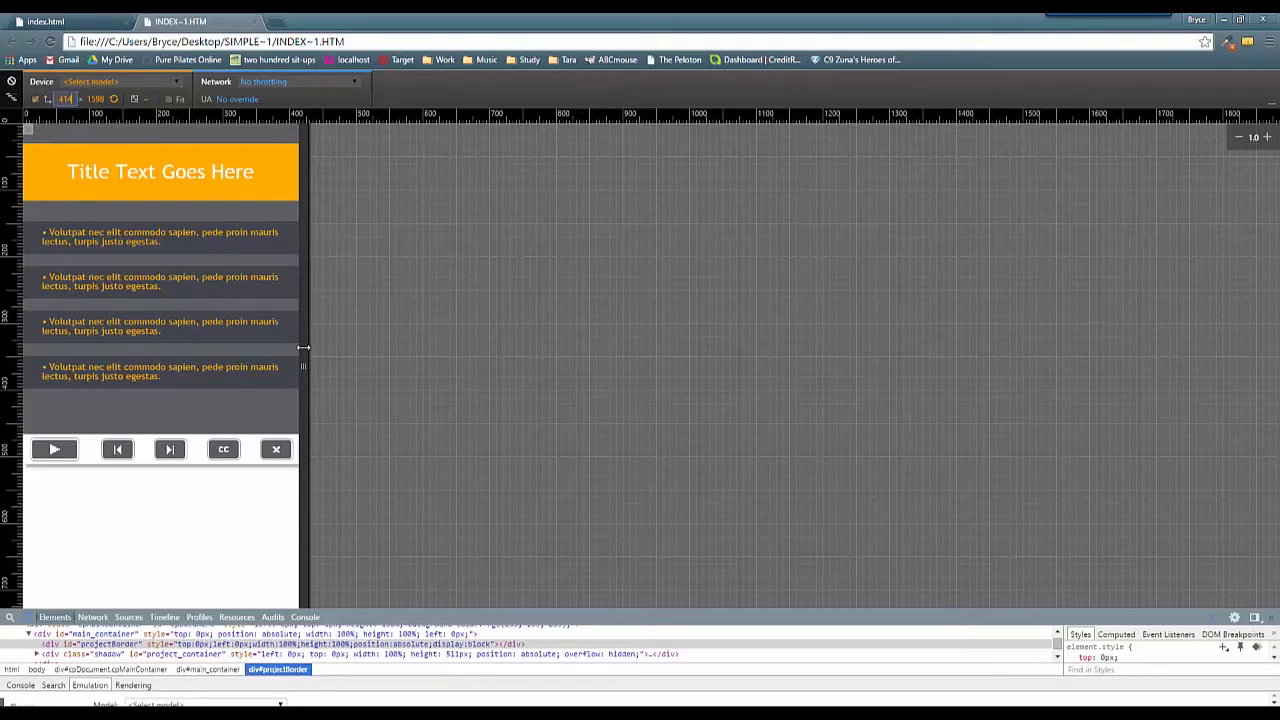
Step: Shrink the emulated screen to the narrowest phone width, then select the Content 01 slide in Captivate
left_click_drag(304, 348, 280, 348)
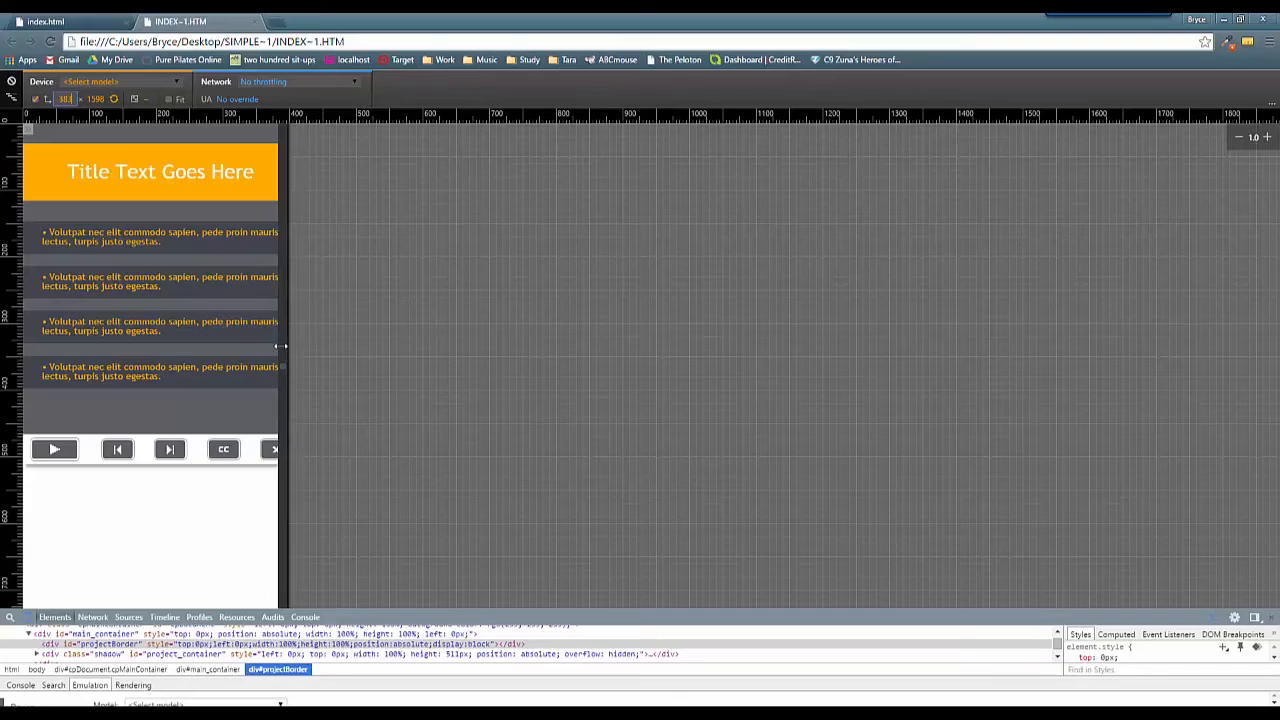
left_click_drag(284, 346, 260, 346)
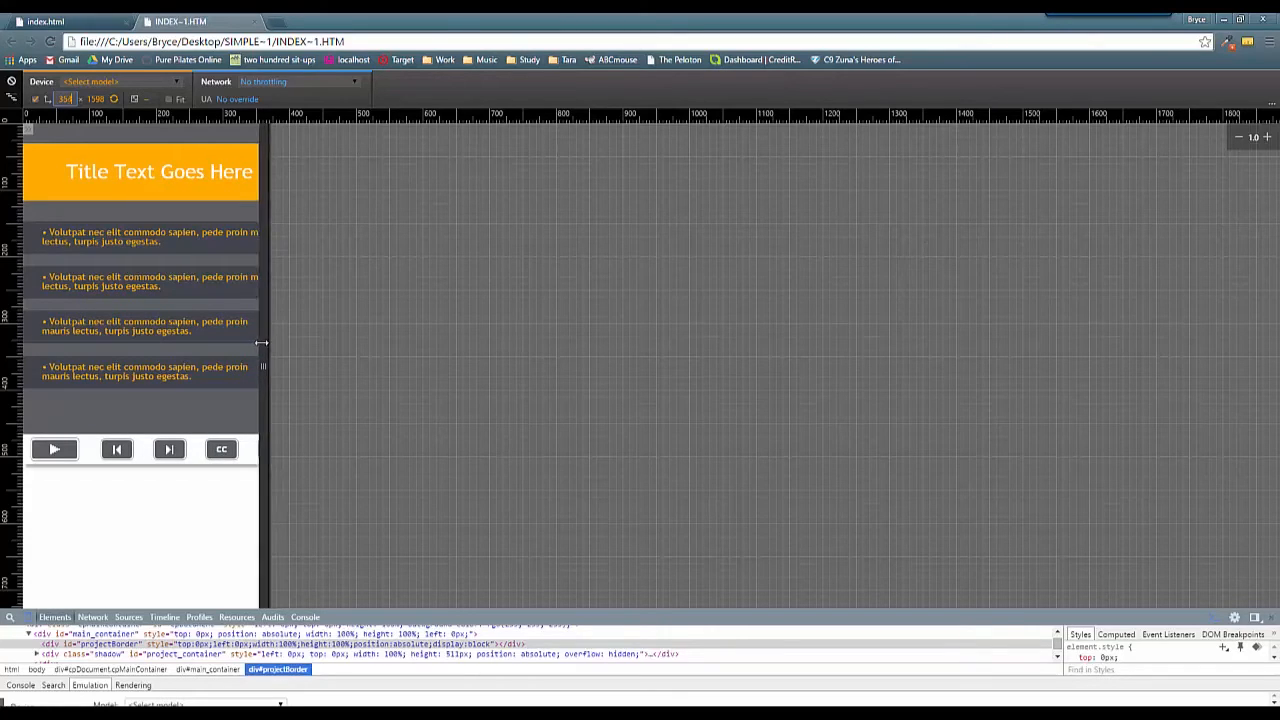
left_click_drag(264, 344, 244, 338)
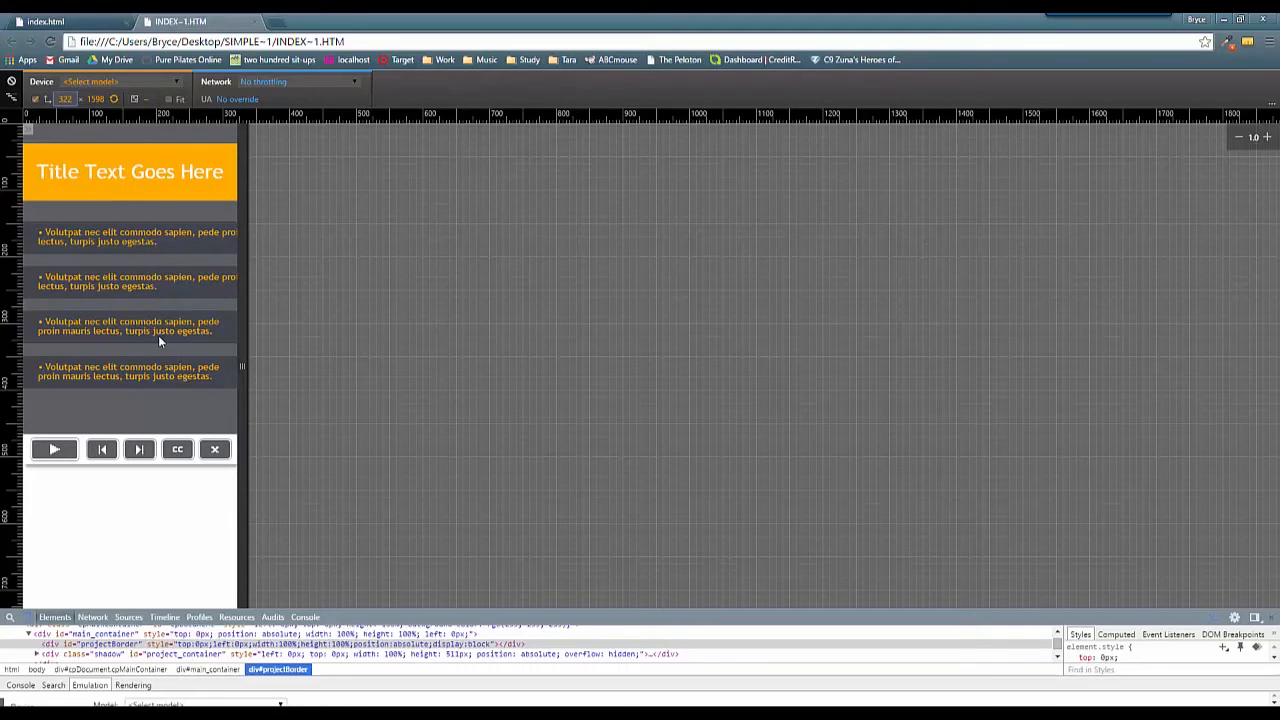
mouse_move(84, 248)
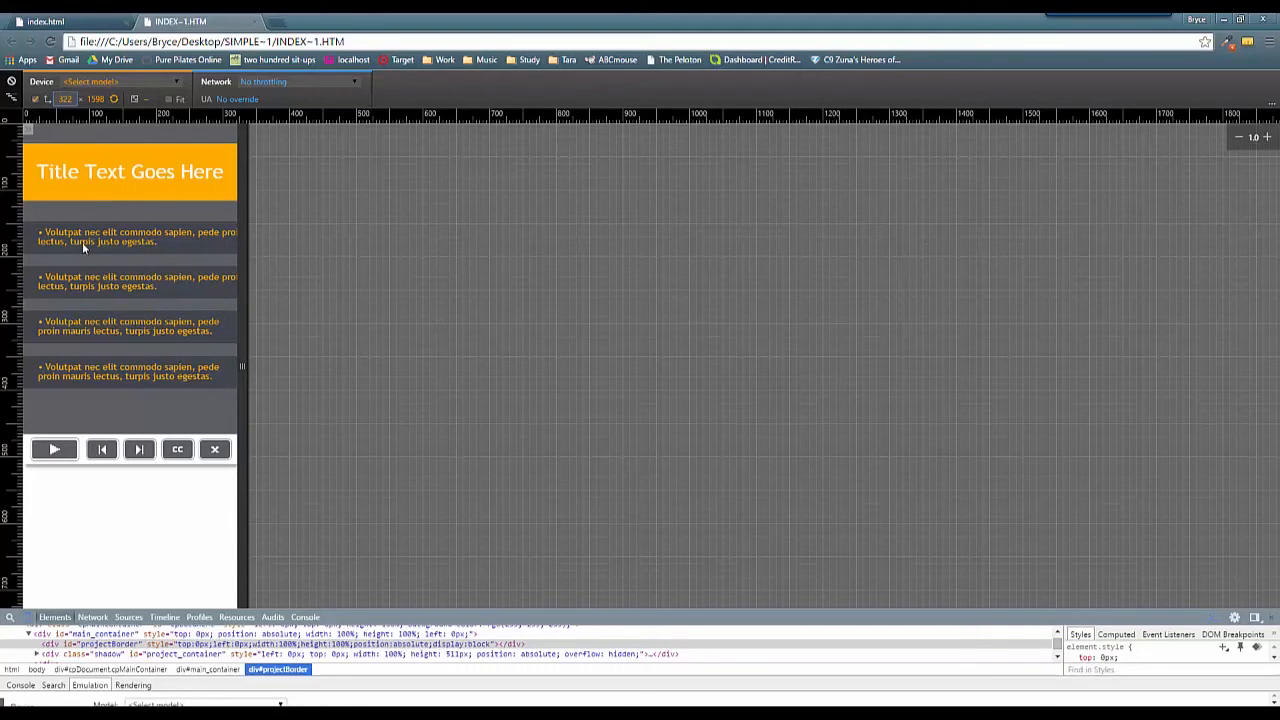
mouse_move(128, 340)
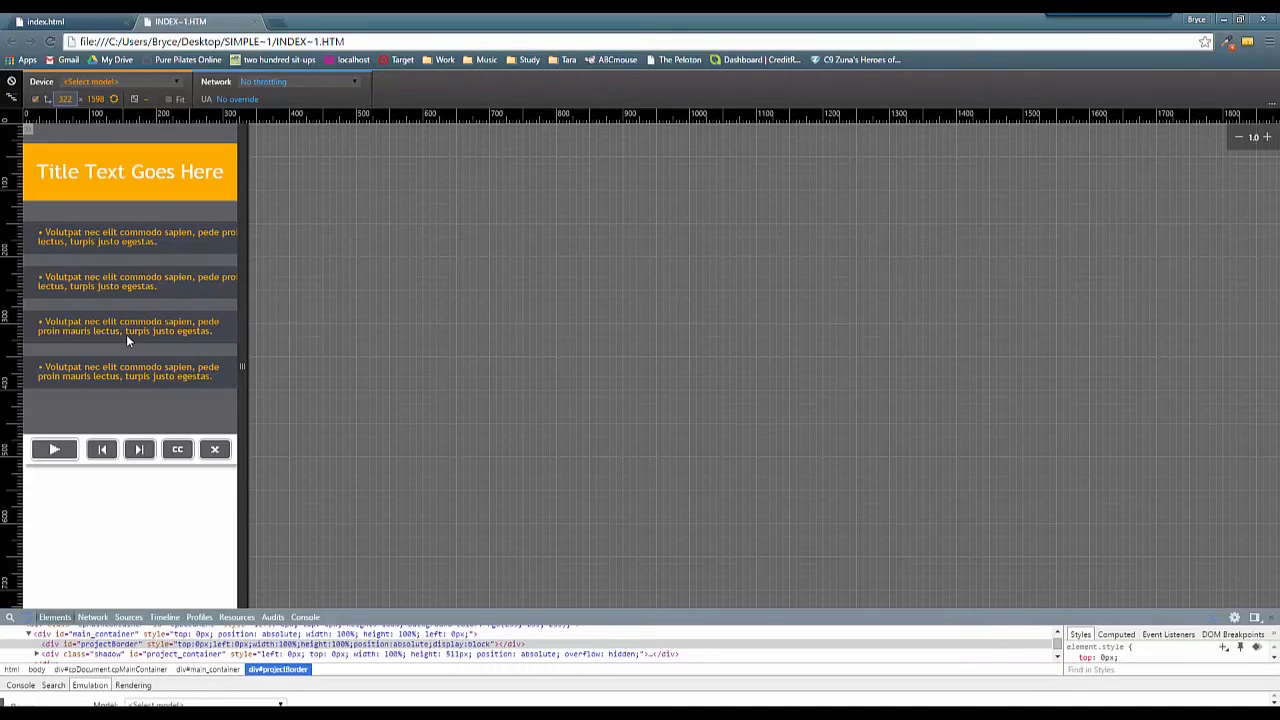
mouse_move(156, 244)
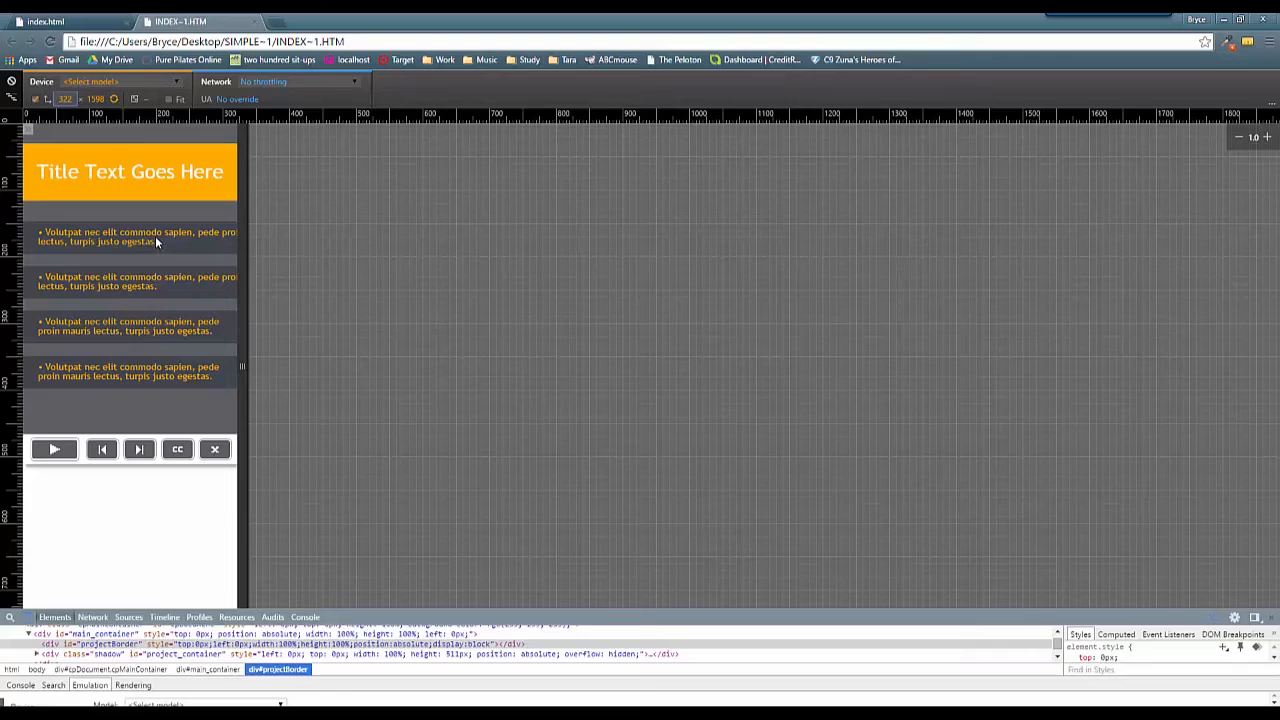
mouse_move(112, 284)
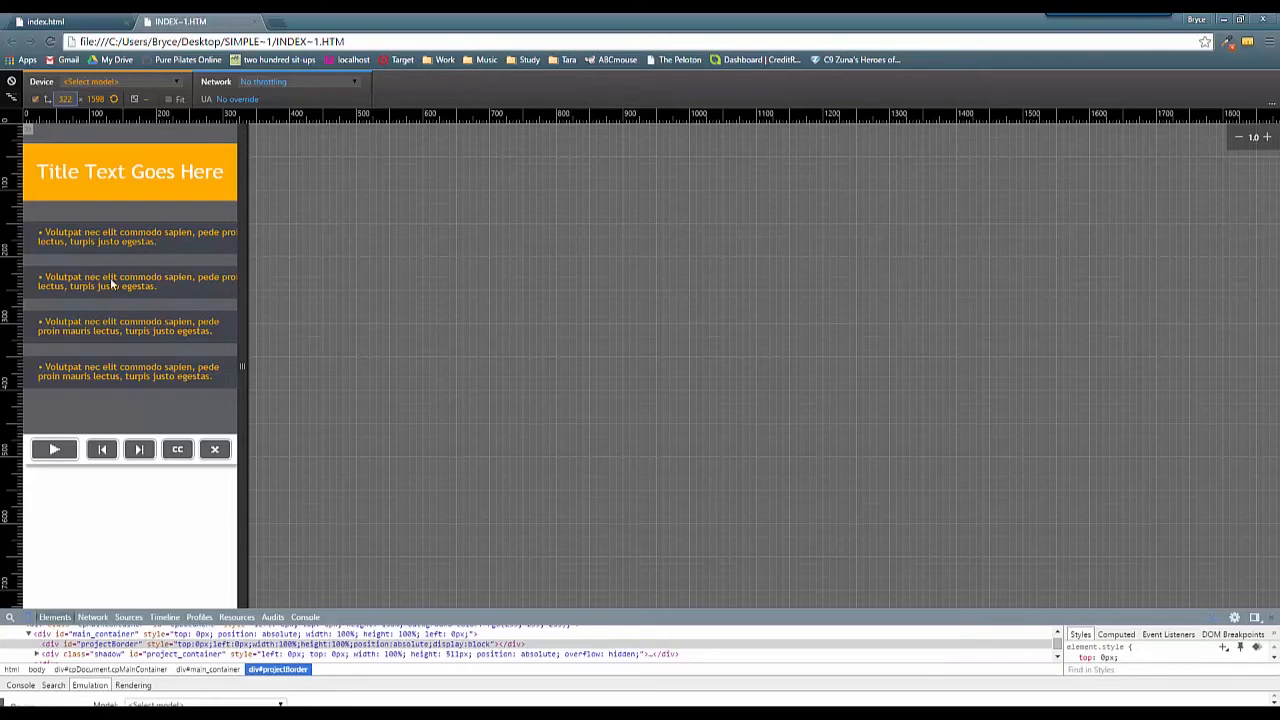
mouse_move(268, 280)
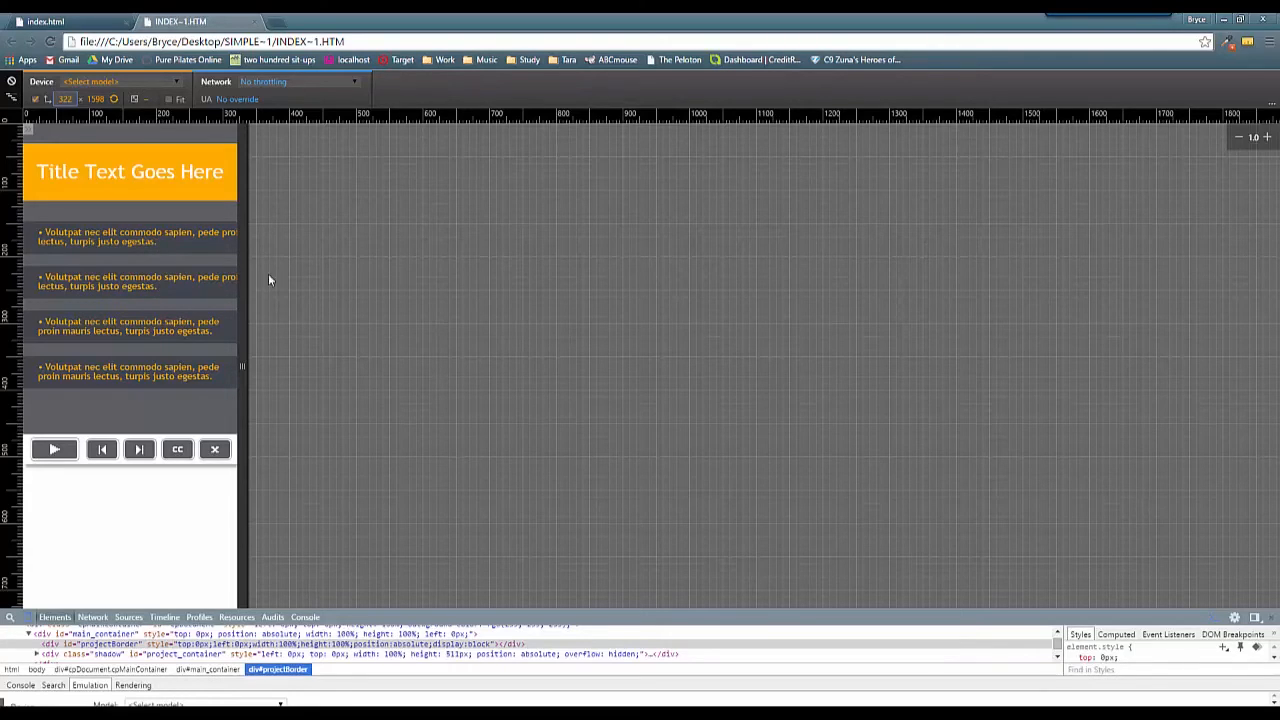
mouse_move(276, 280)
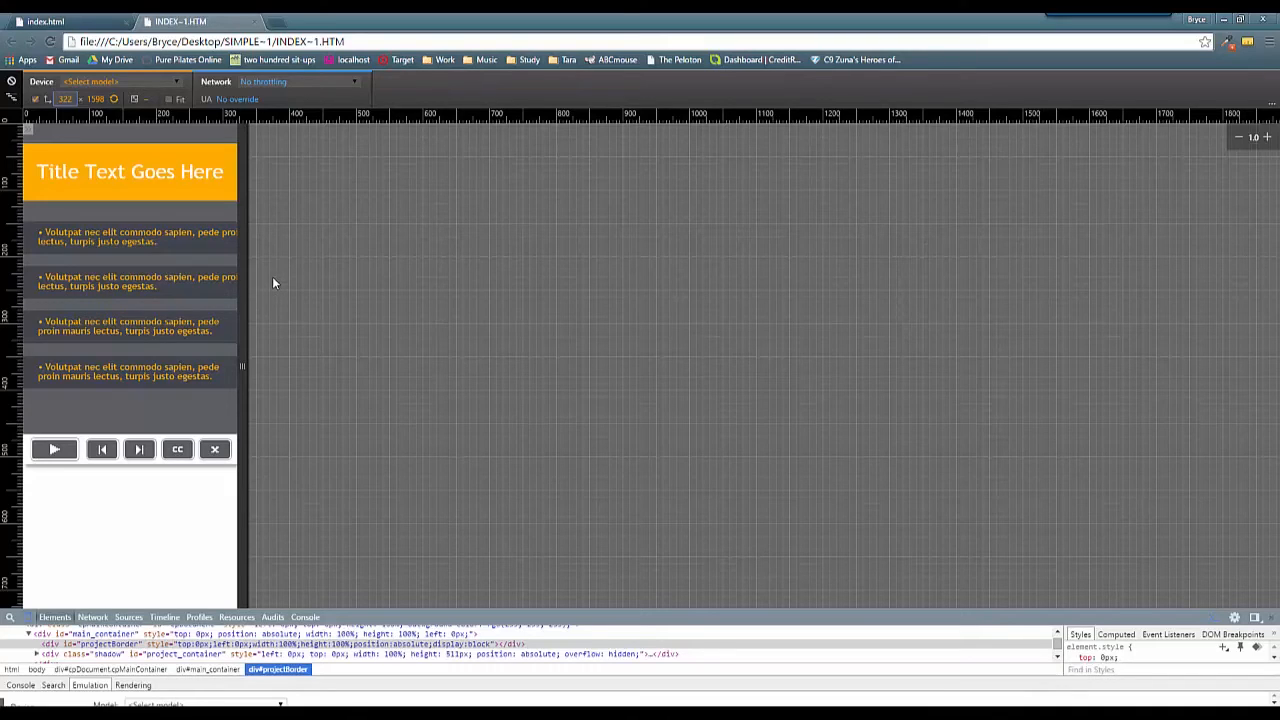
mouse_move(168, 372)
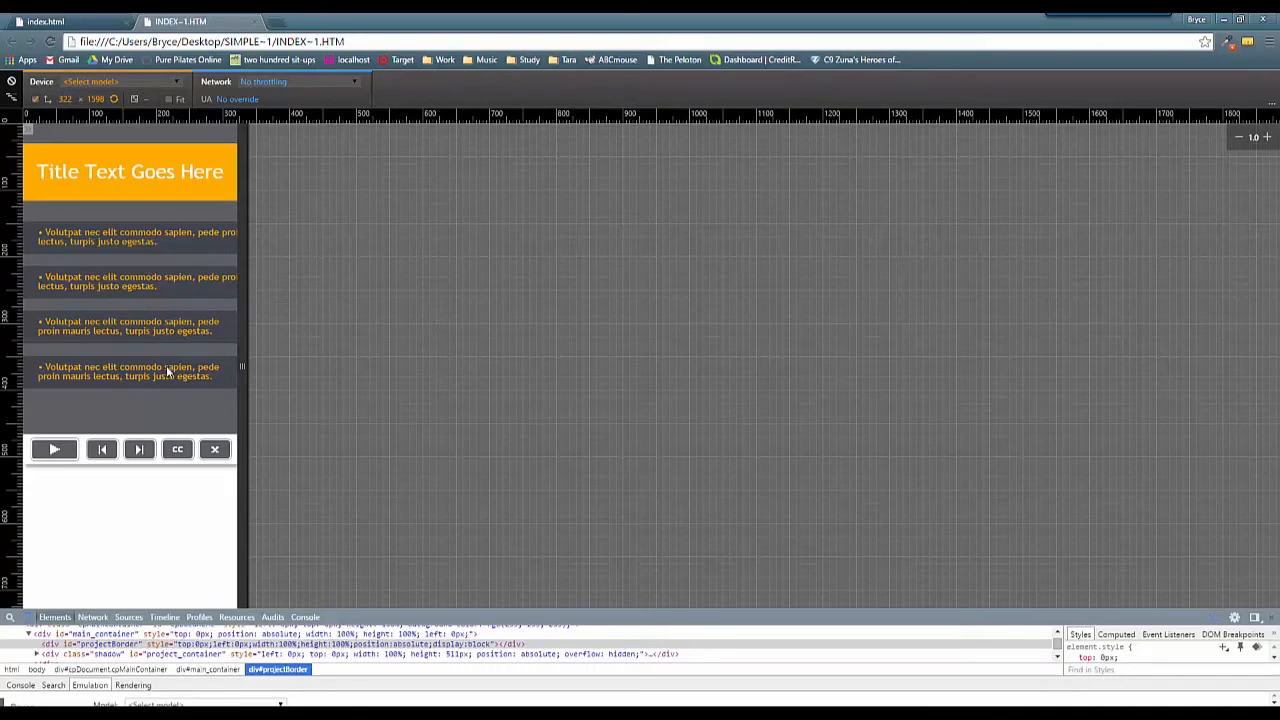
mouse_move(178, 396)
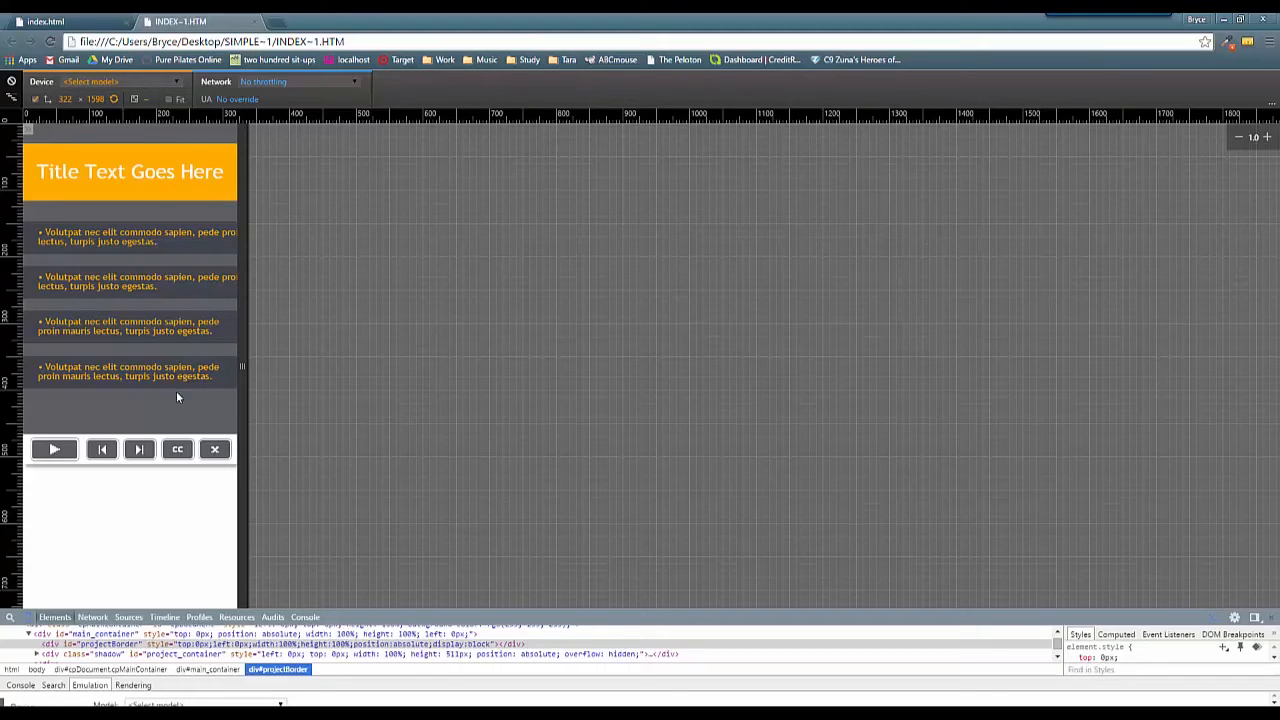
mouse_move(240, 396)
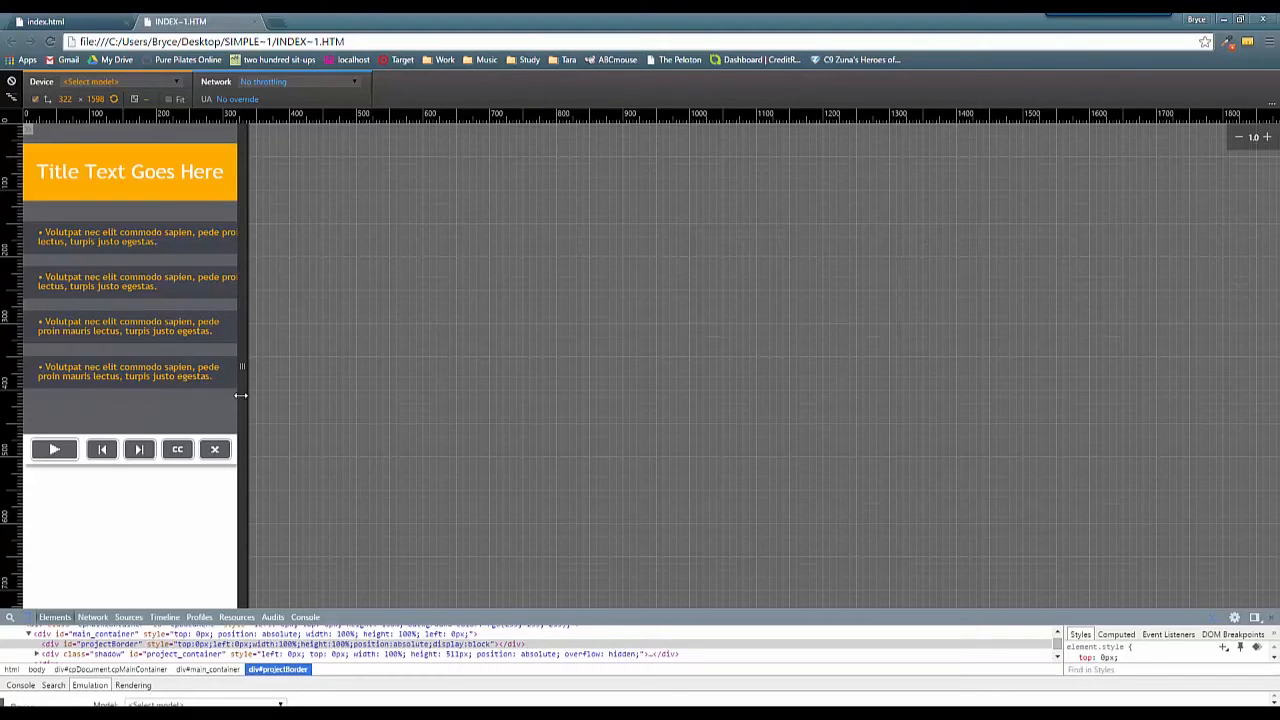
mouse_move(192, 338)
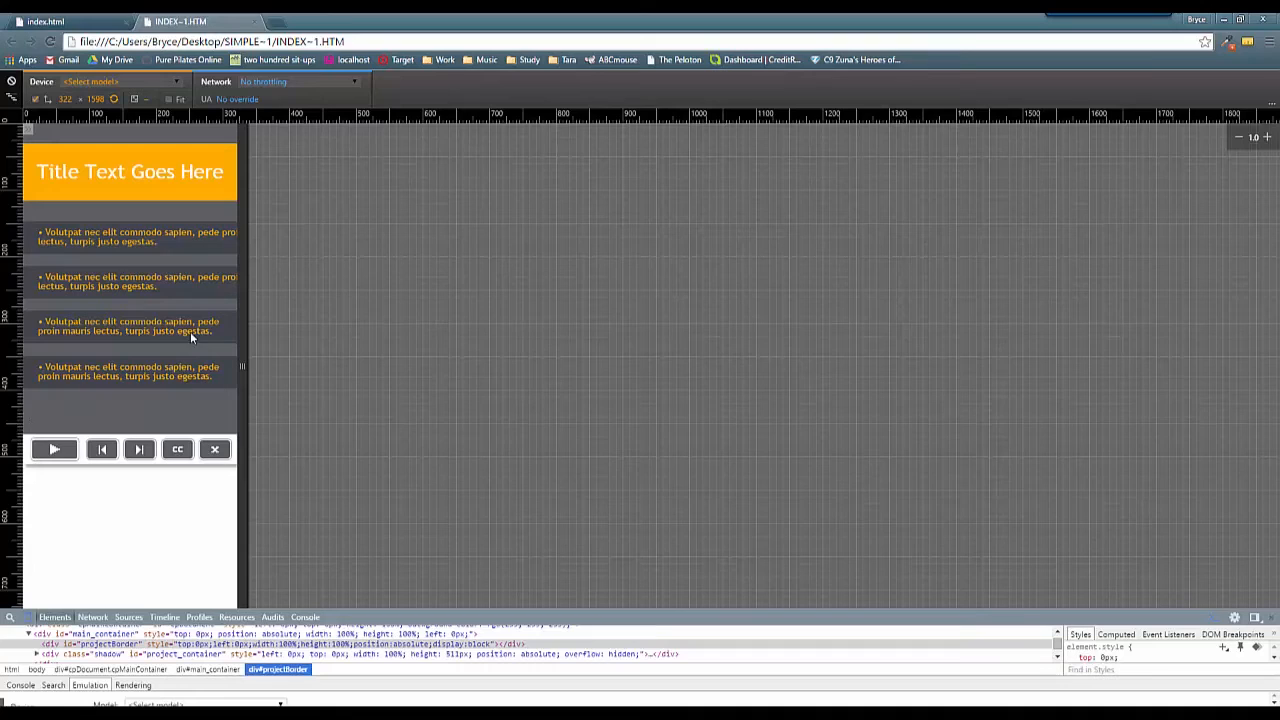
mouse_move(32, 396)
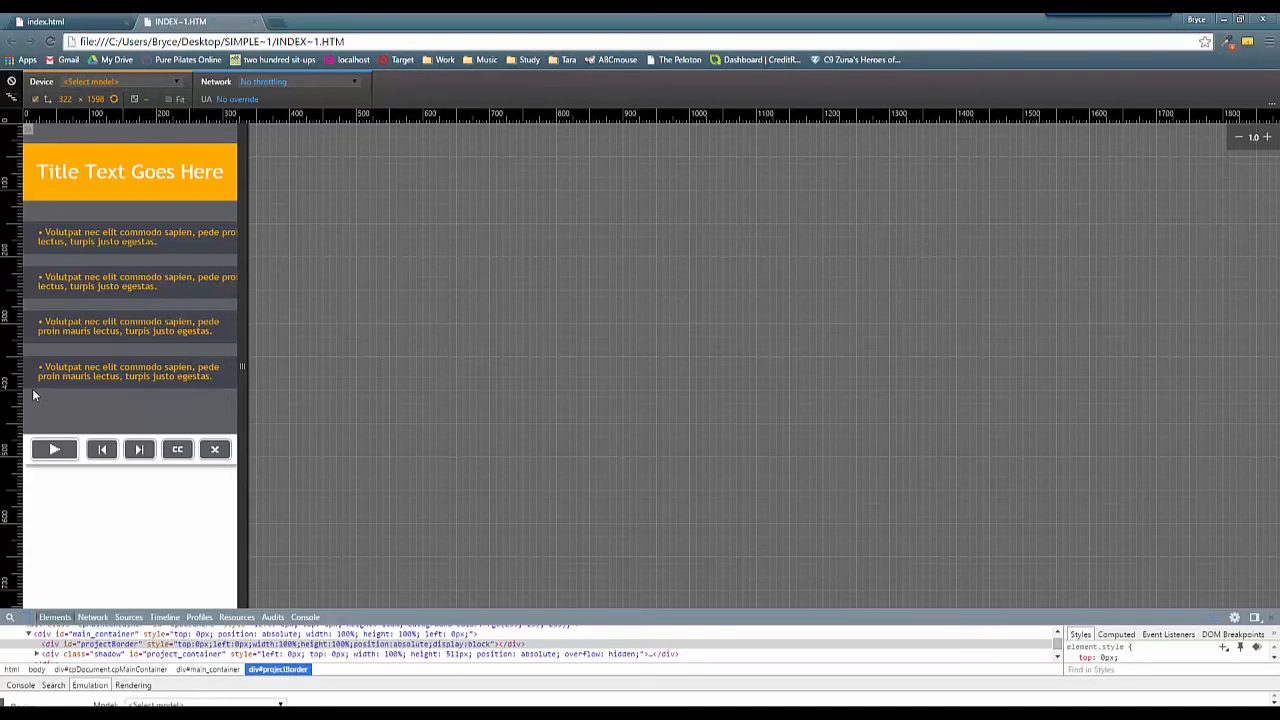
mouse_move(238, 404)
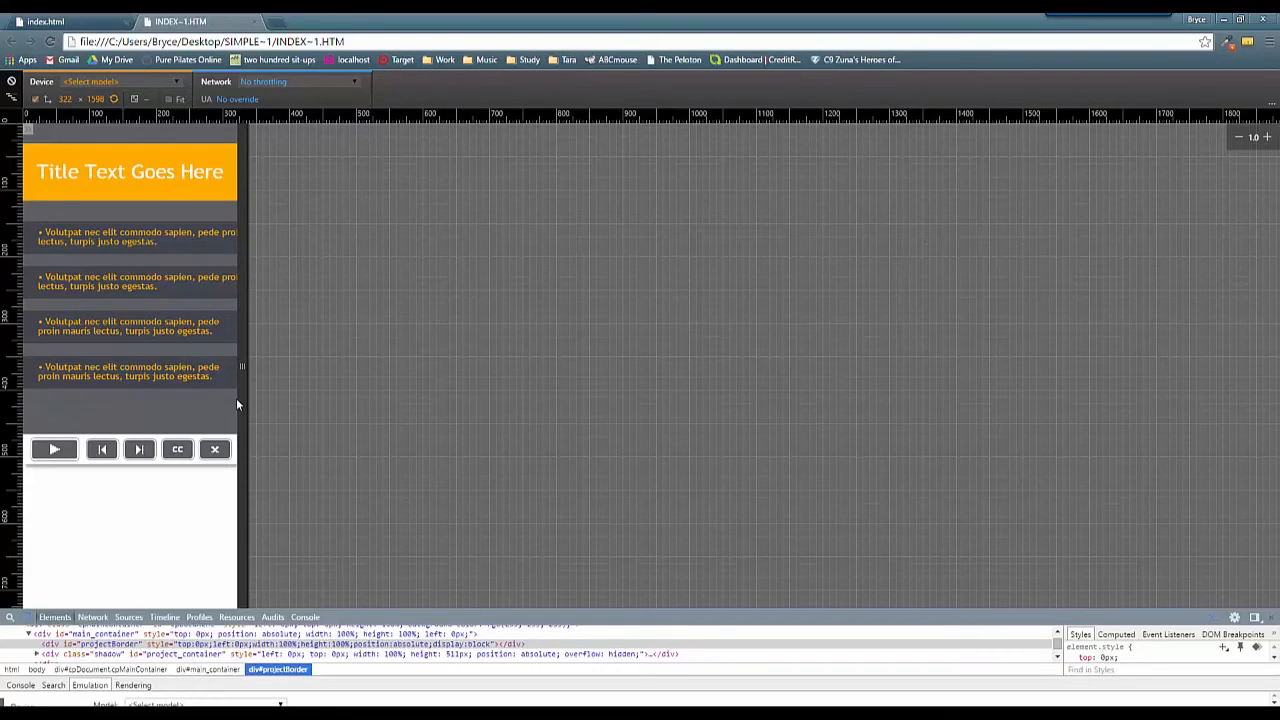
mouse_move(204, 244)
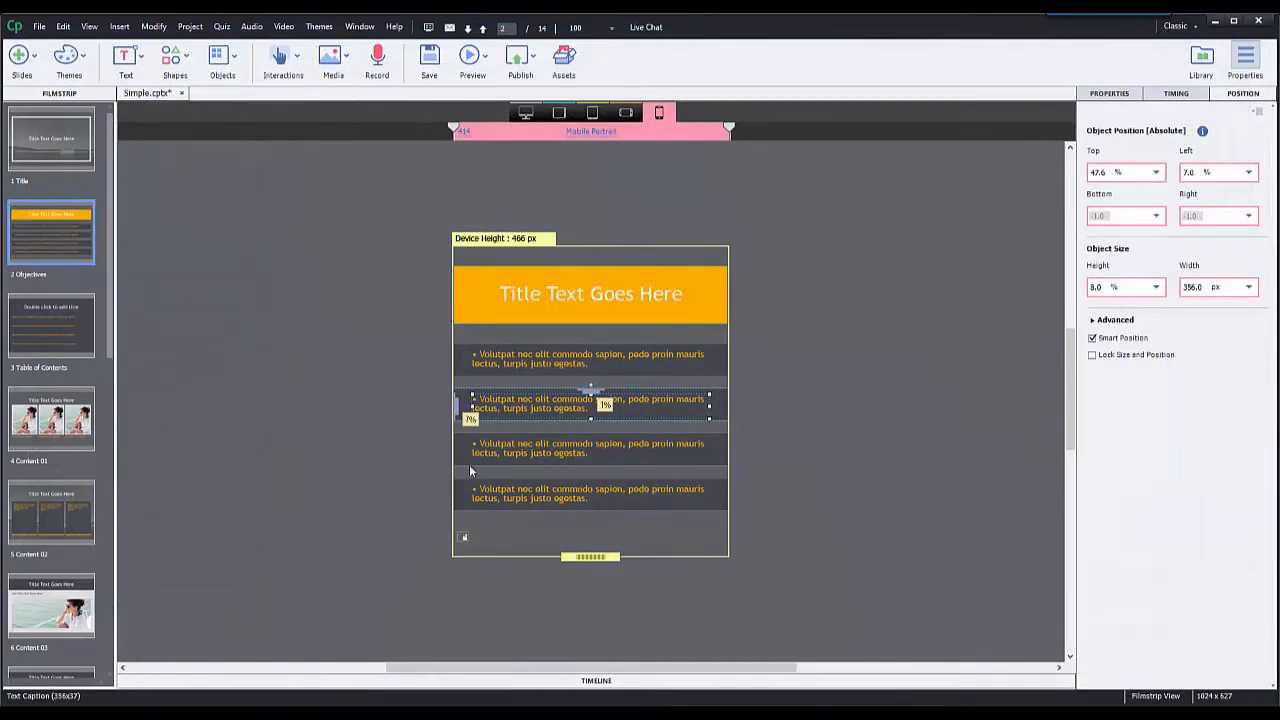
mouse_move(406, 404)
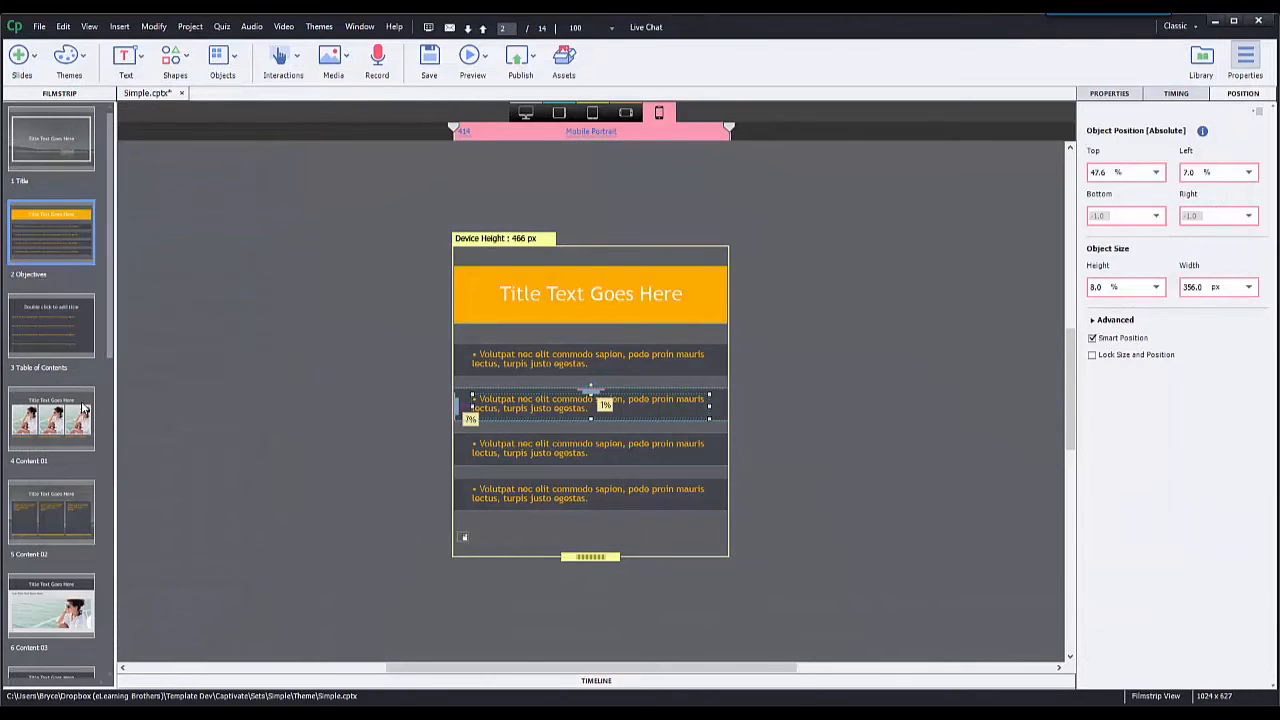
left_click(52, 418)
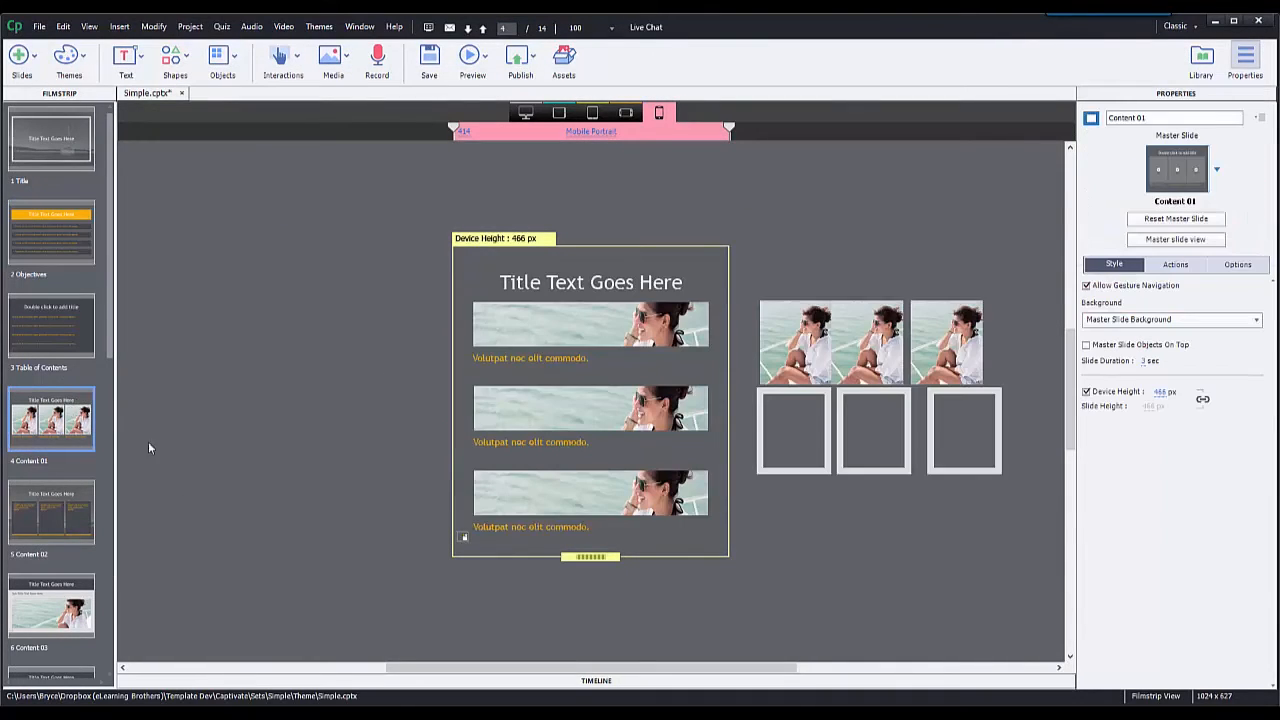
Step: At the Desktop breakpoint, enable Smart Position for the first caption in the Position panel
left_click(524, 112)
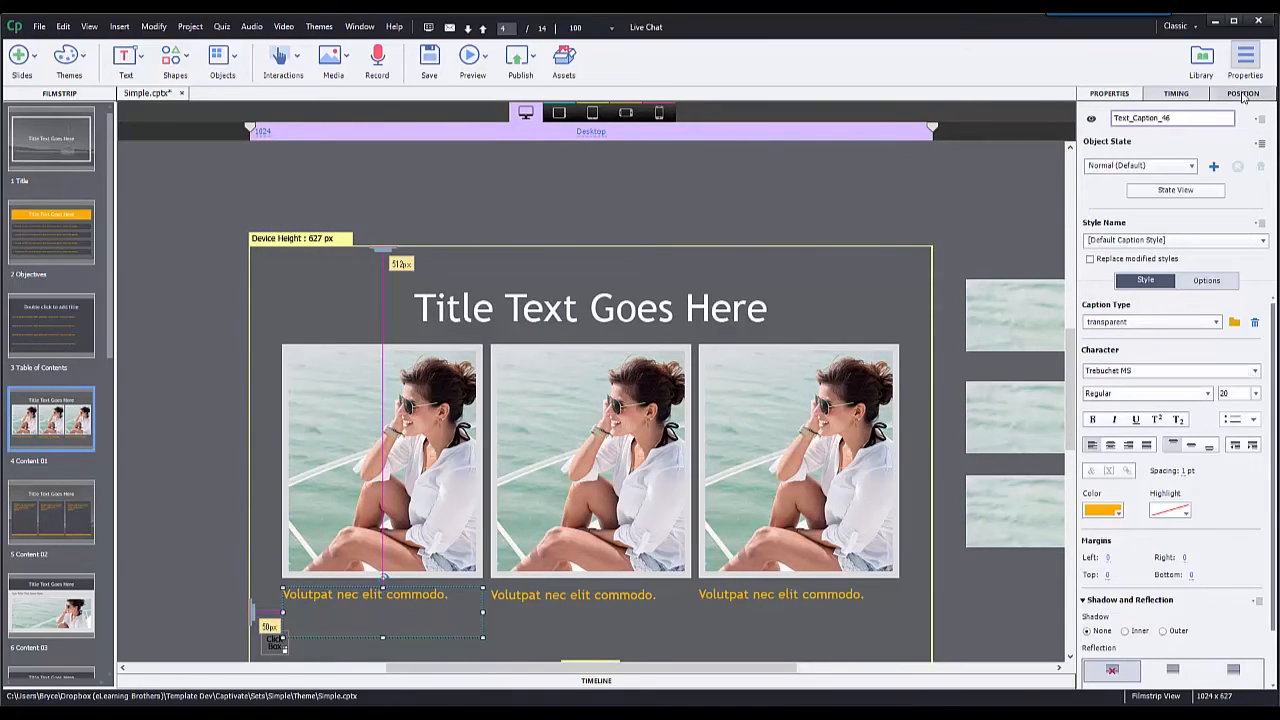
left_click(1242, 94)
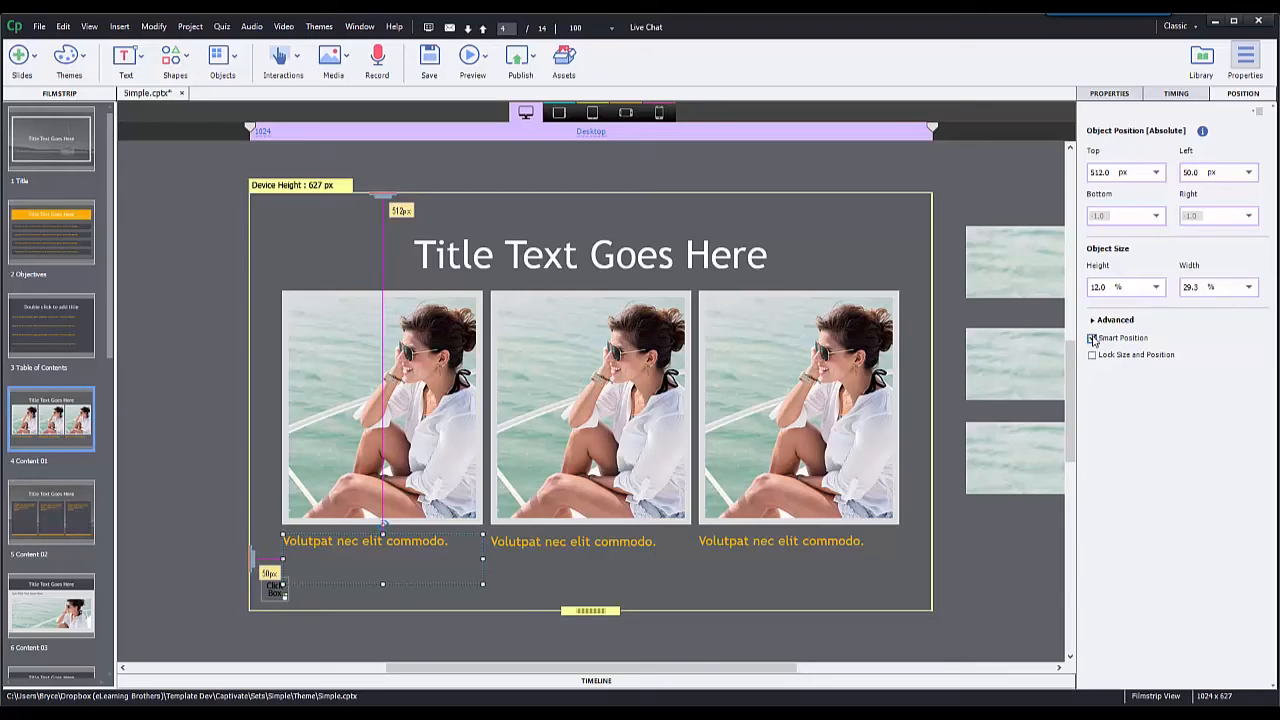
left_click(1092, 338)
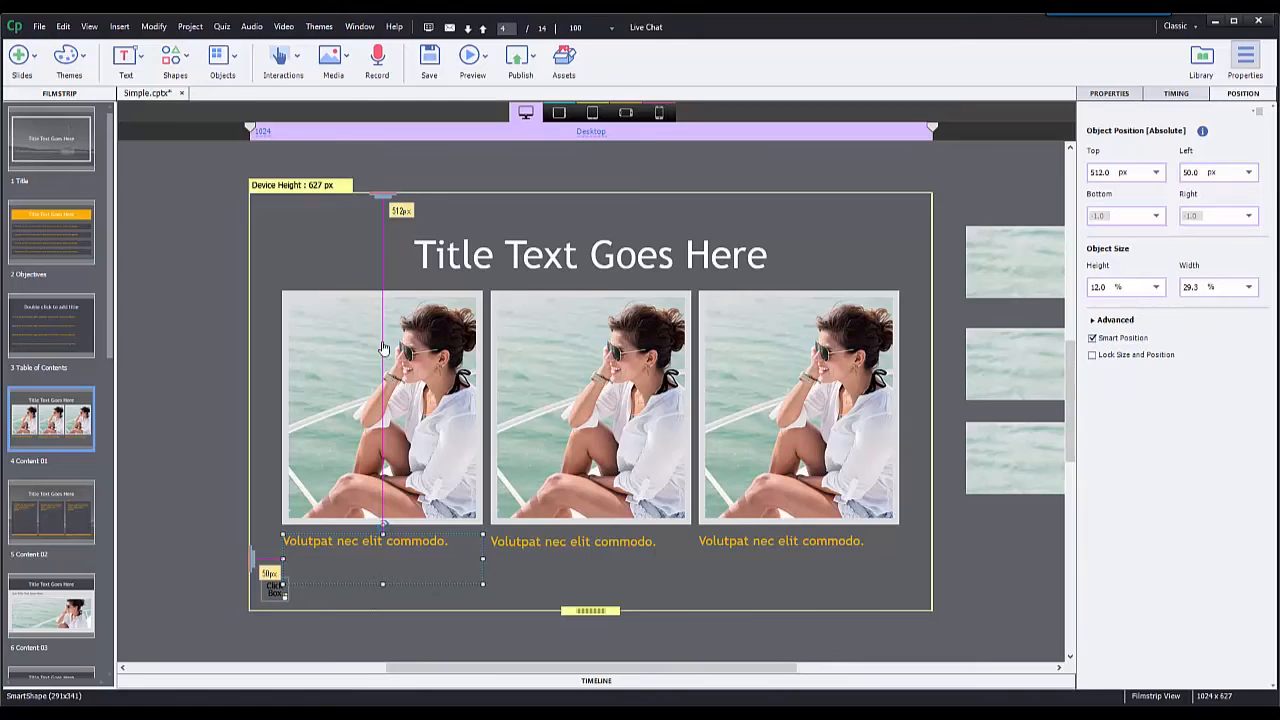
mouse_move(408, 224)
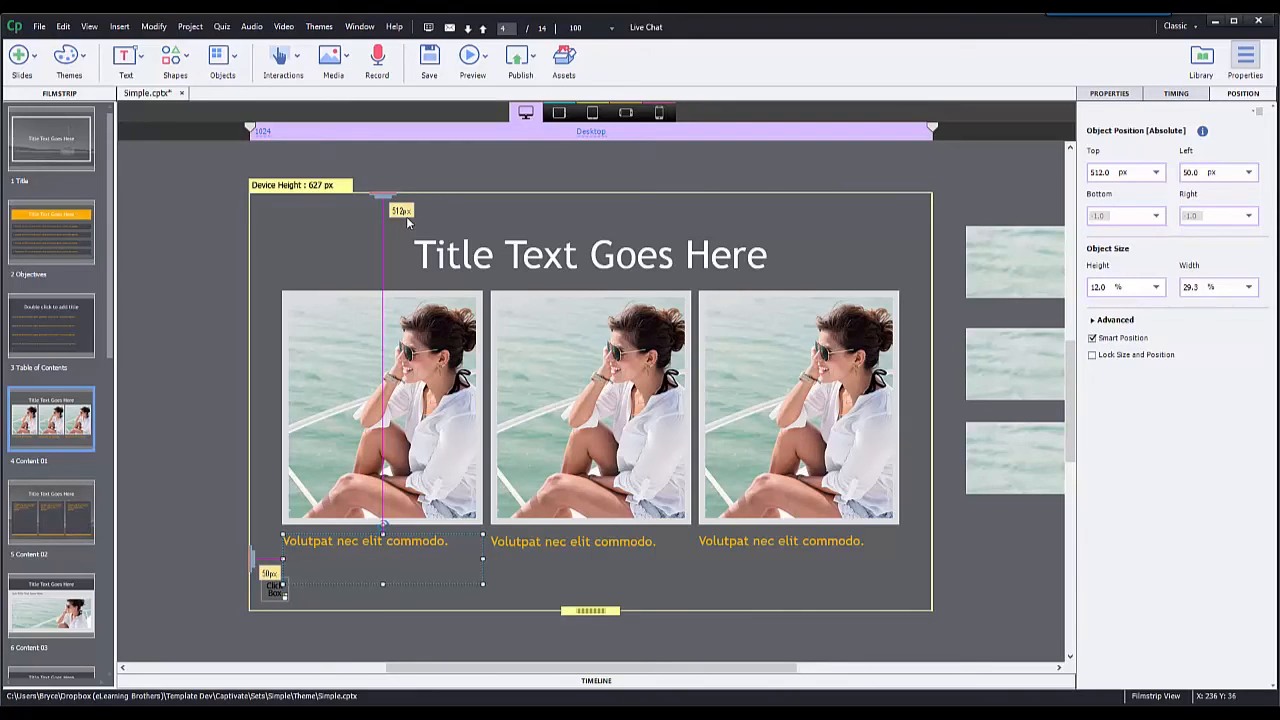
mouse_move(430, 216)
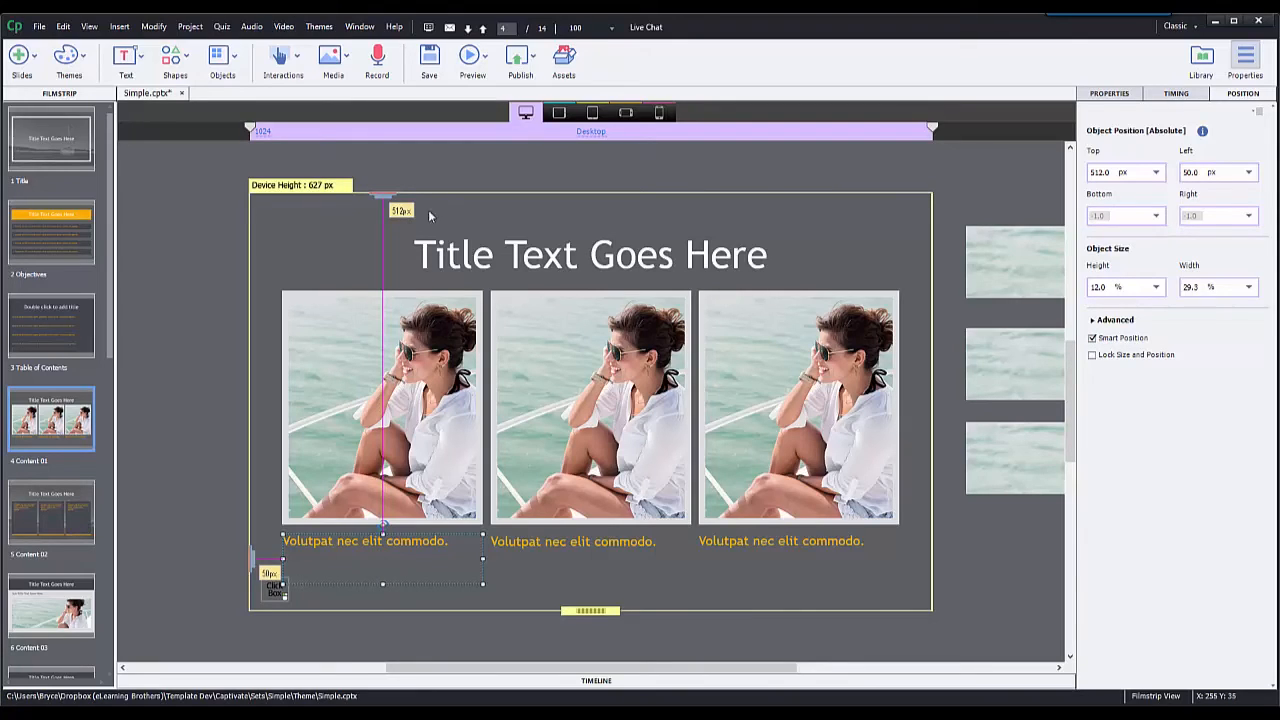
mouse_move(376, 248)
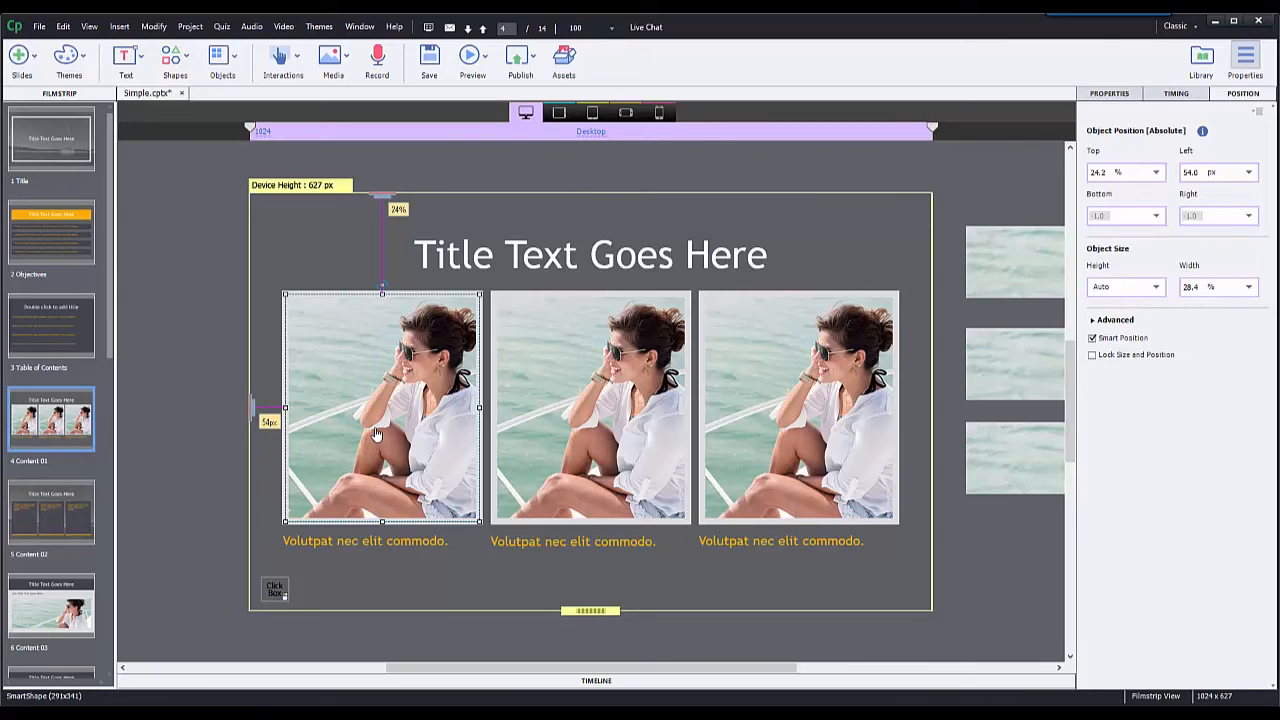
mouse_move(1190, 196)
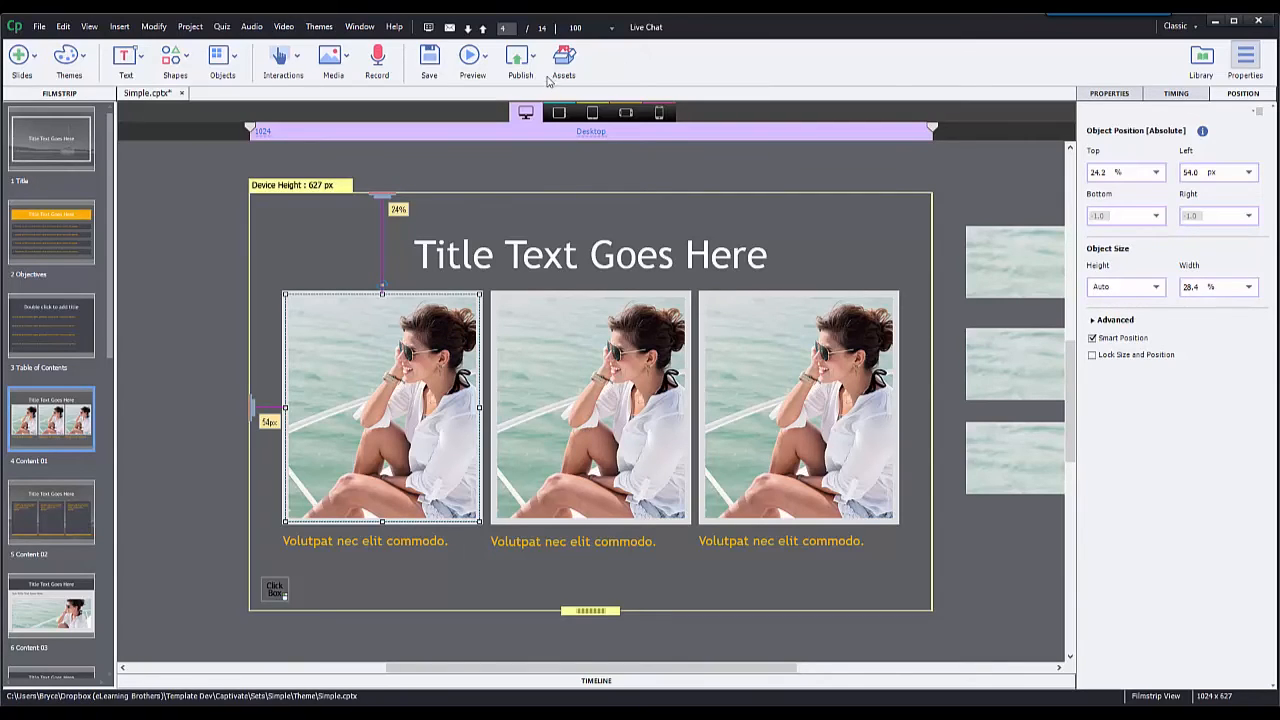
Step: Set the third photo's height to a percentage, then bring up the Publish options
left_click(798, 408)
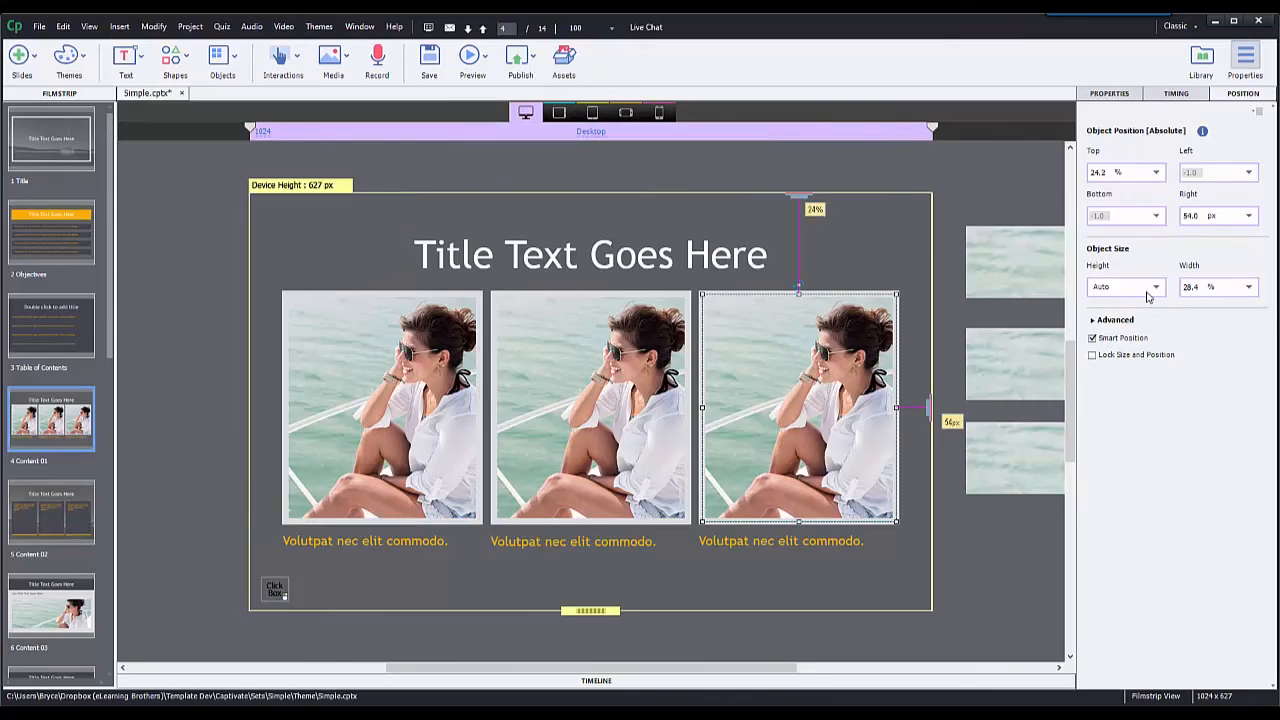
left_click(1124, 288)
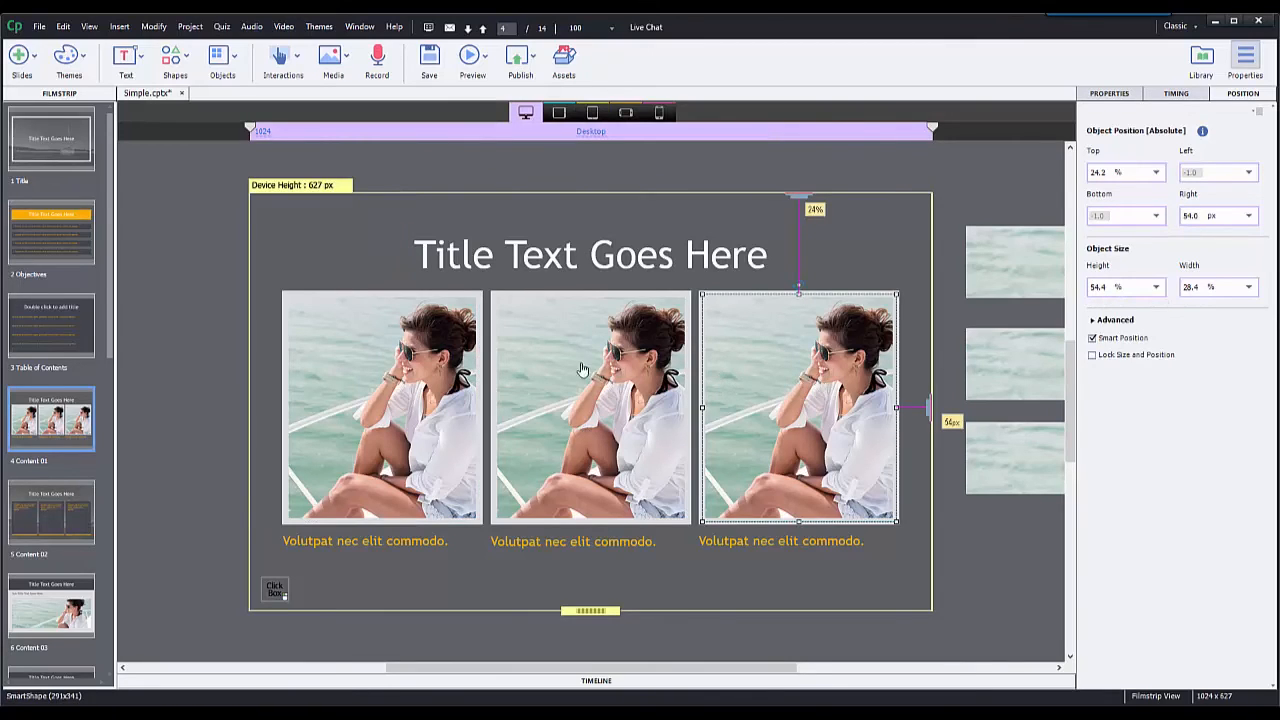
mouse_move(388, 404)
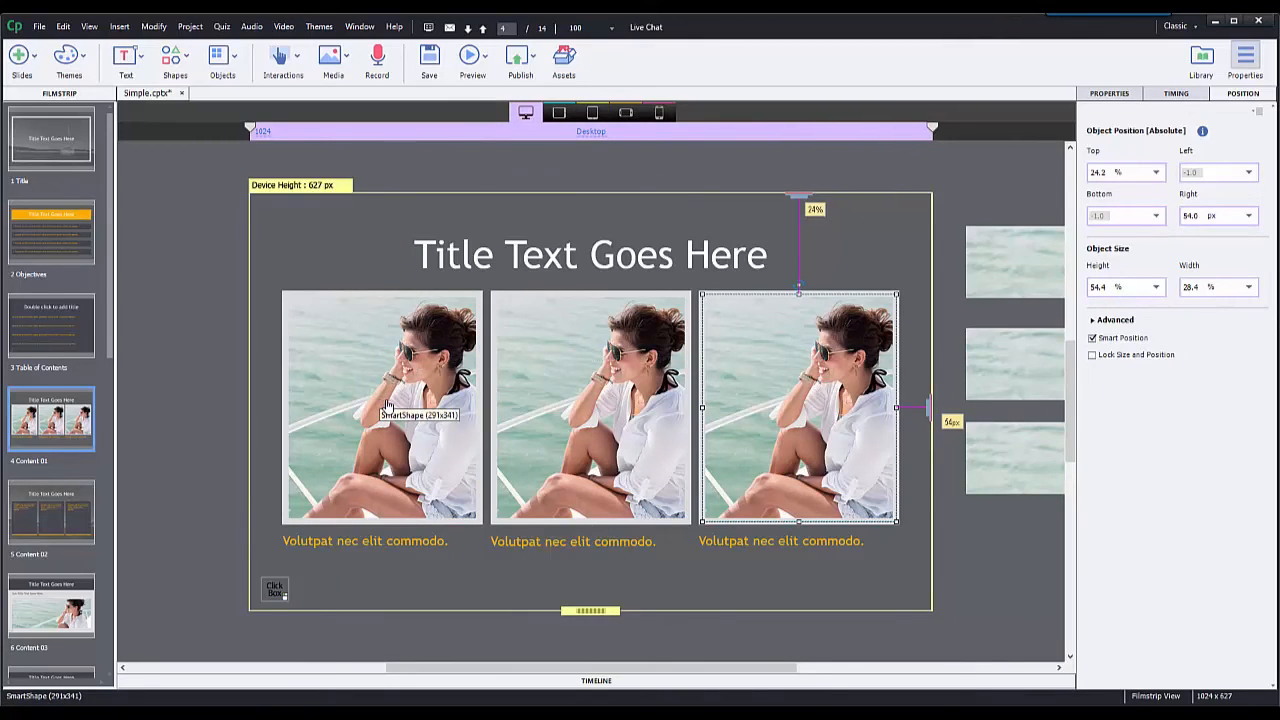
mouse_move(780, 312)
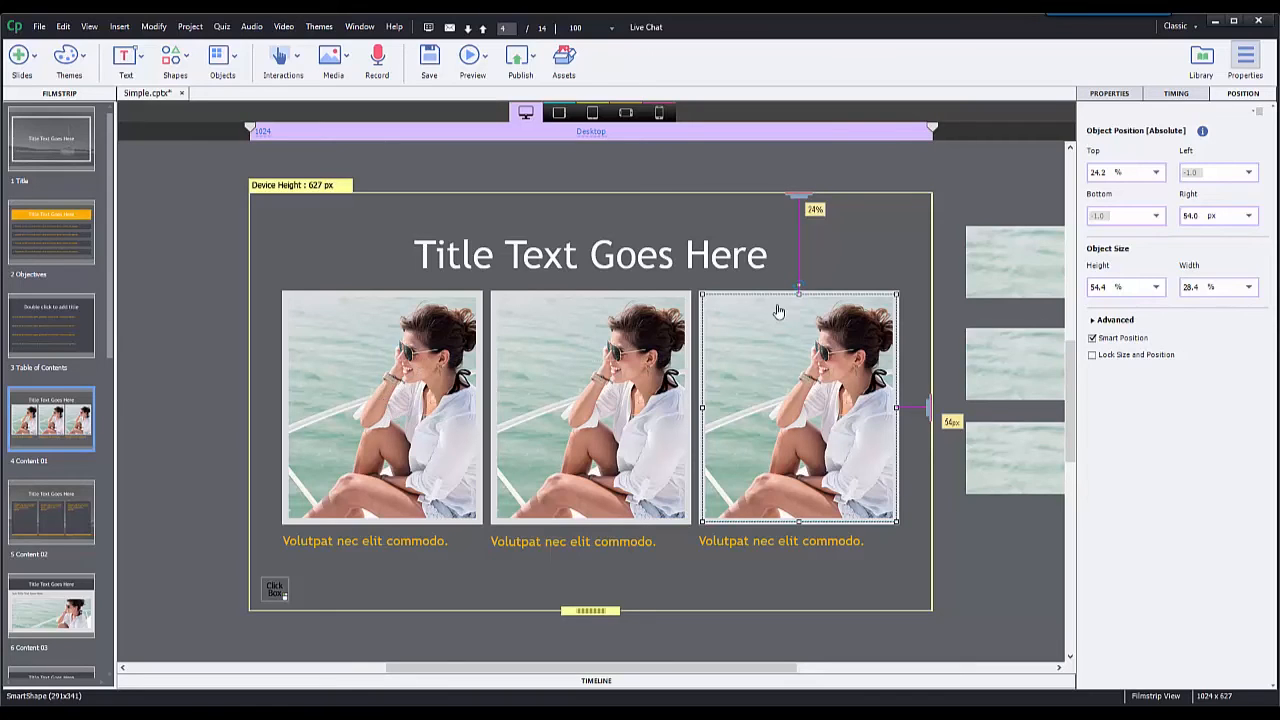
left_click(520, 60)
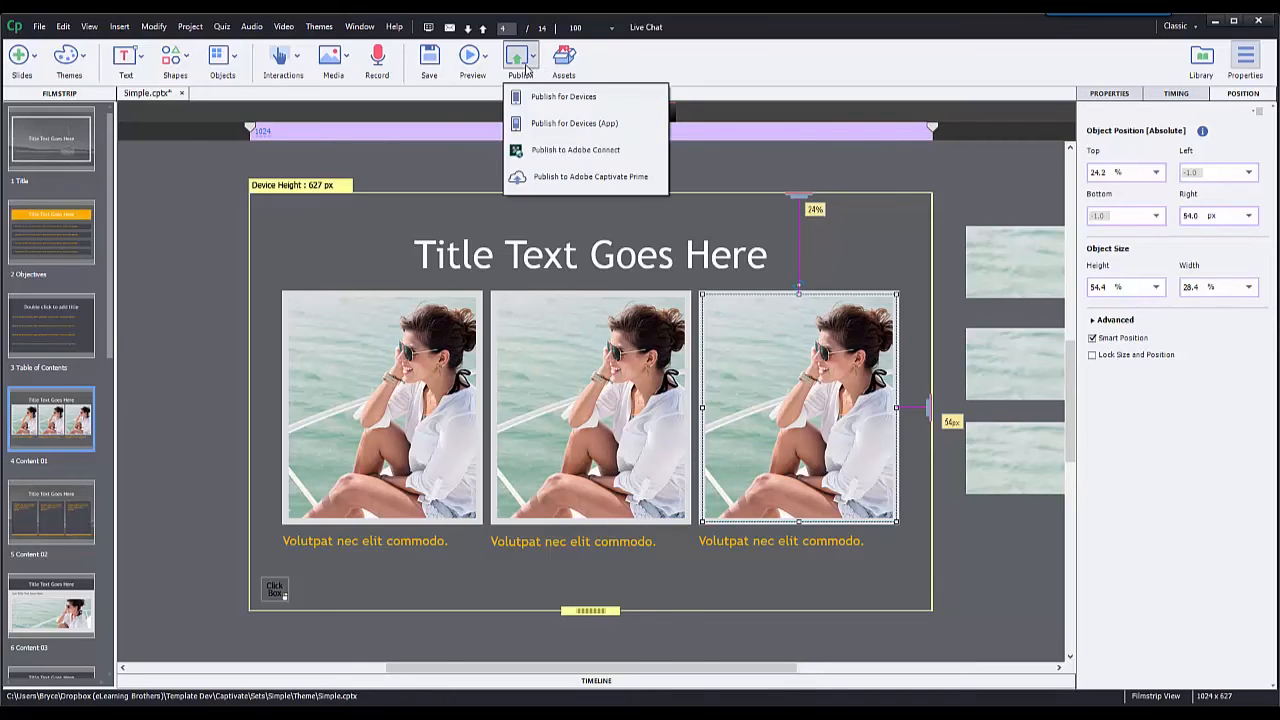
Step: Launch the published course in Chrome, advance to the three-photo slide, pause, and reopen developer tools
left_click(564, 96)
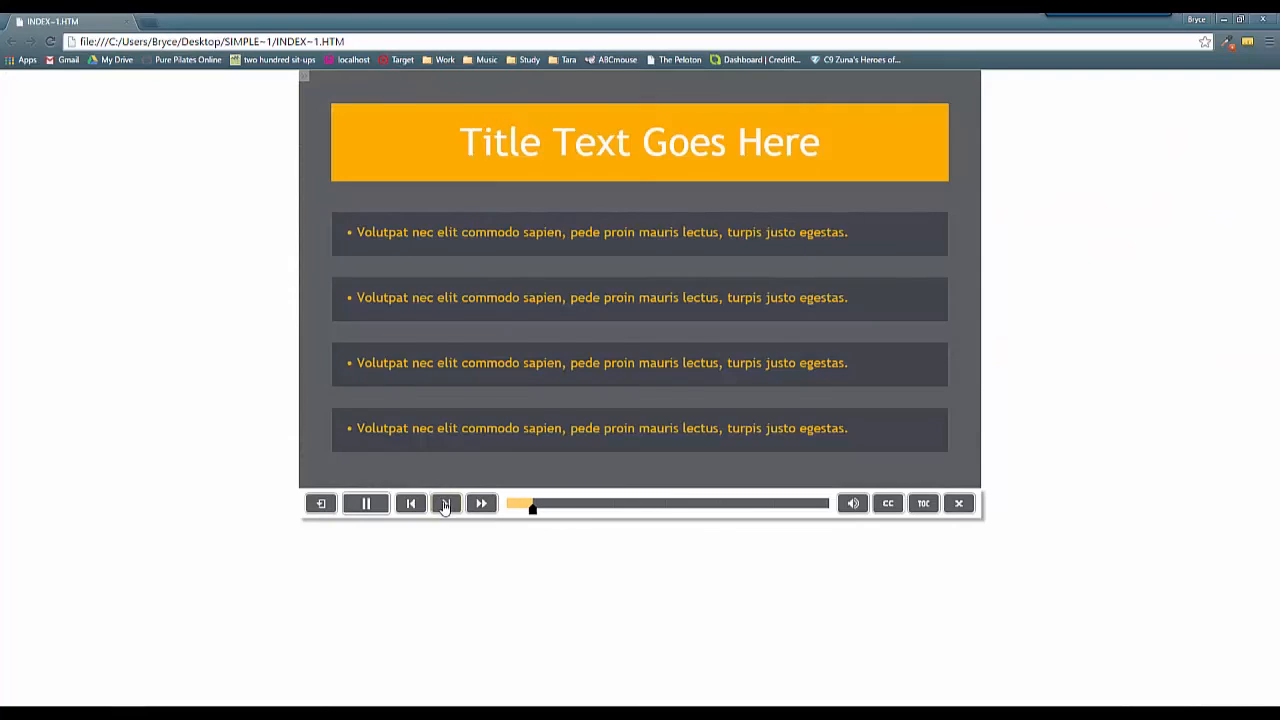
left_click(446, 504)
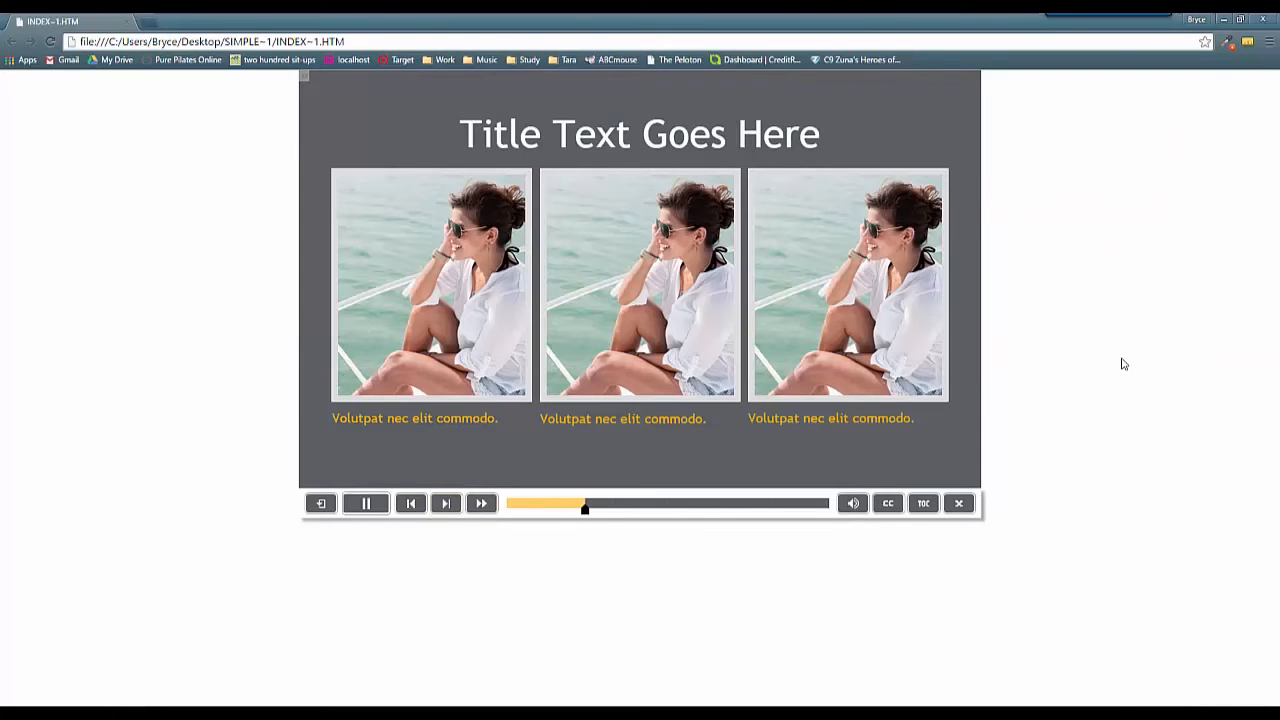
left_click(364, 504)
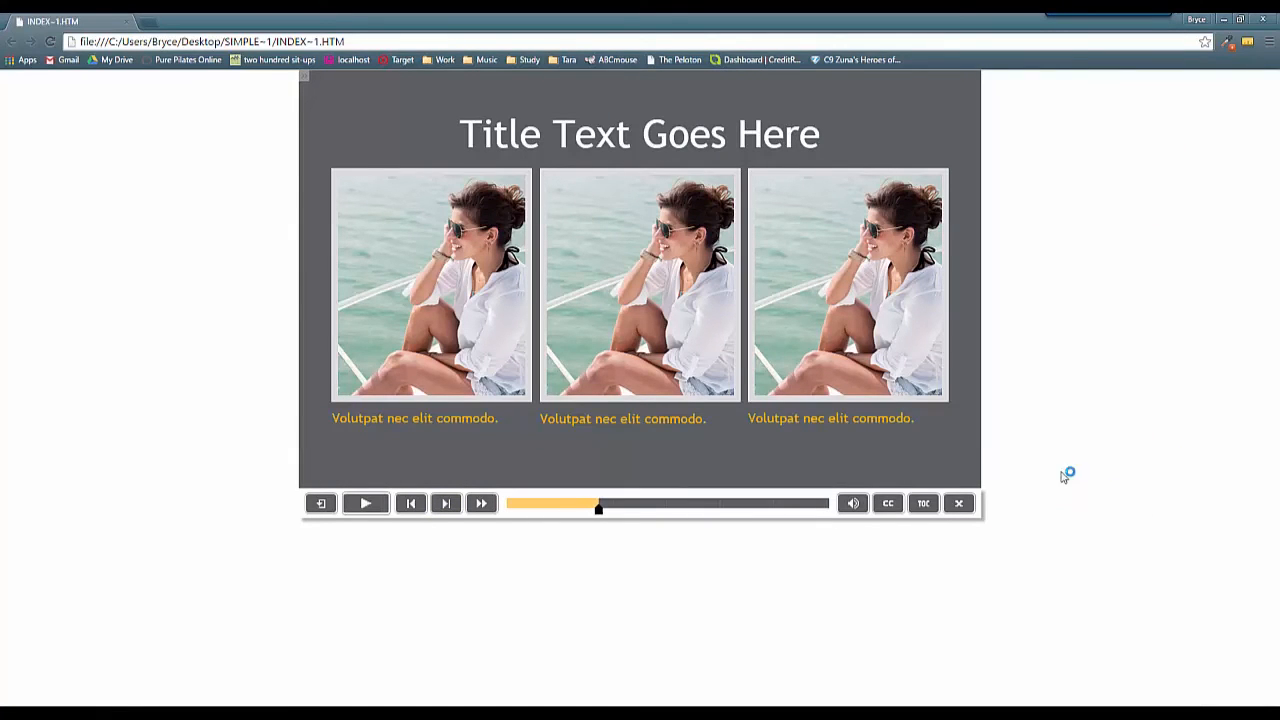
key("F12")
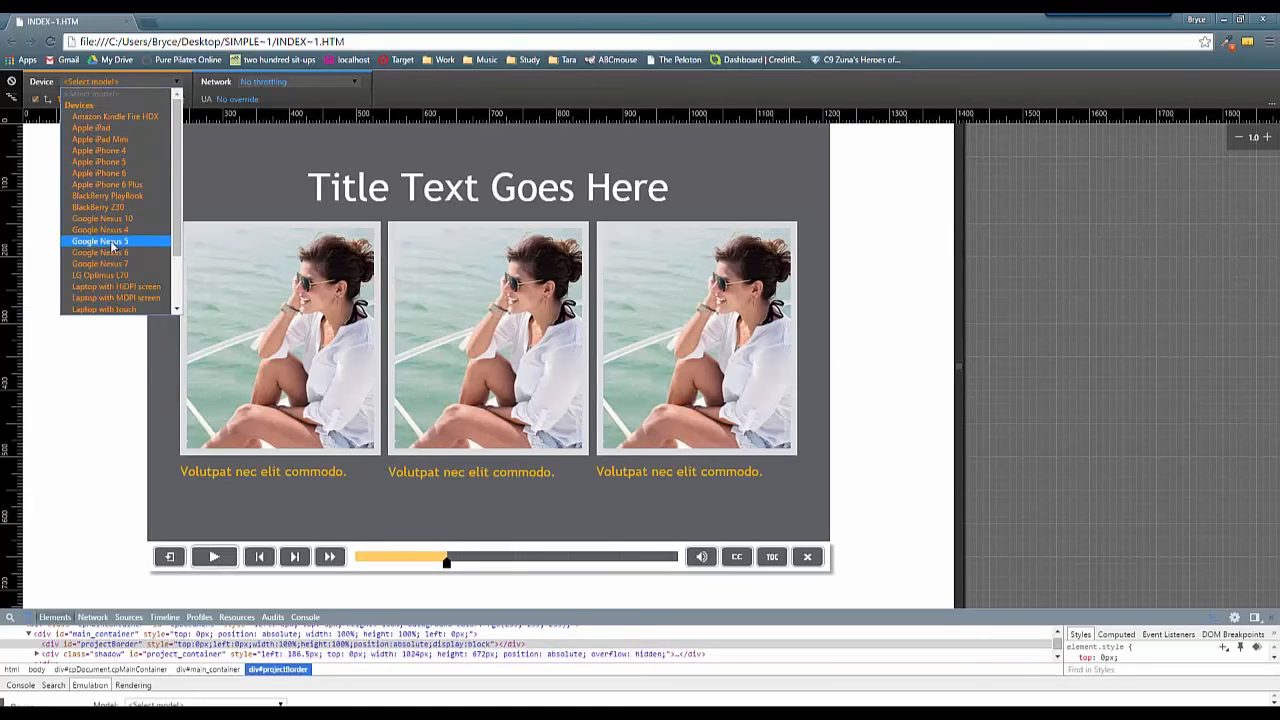
mouse_move(100, 140)
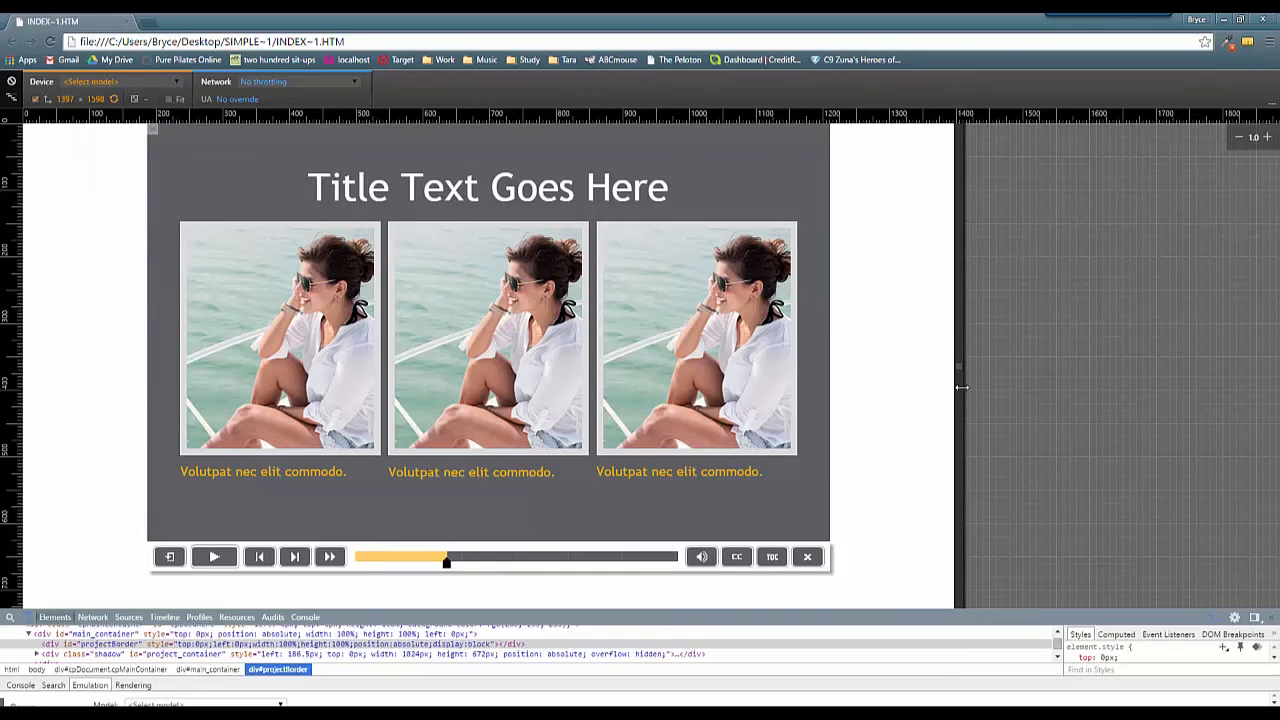
left_click_drag(962, 388, 636, 390)
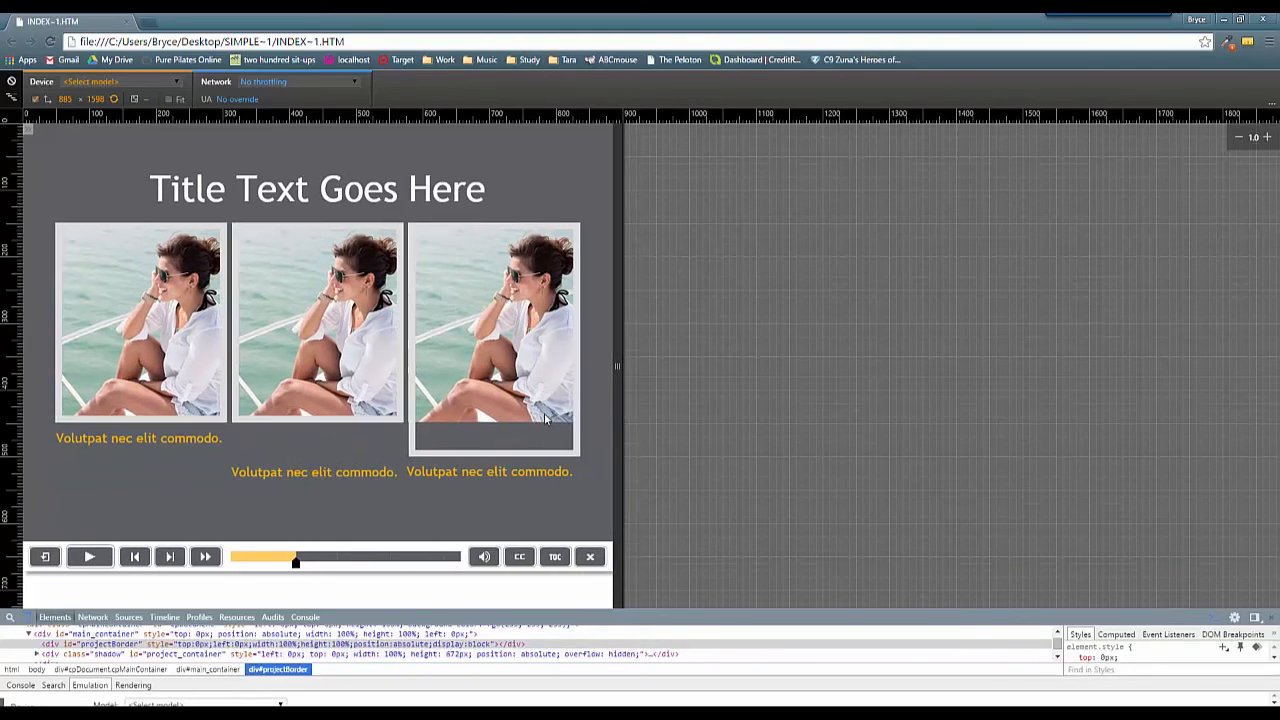
mouse_move(410, 456)
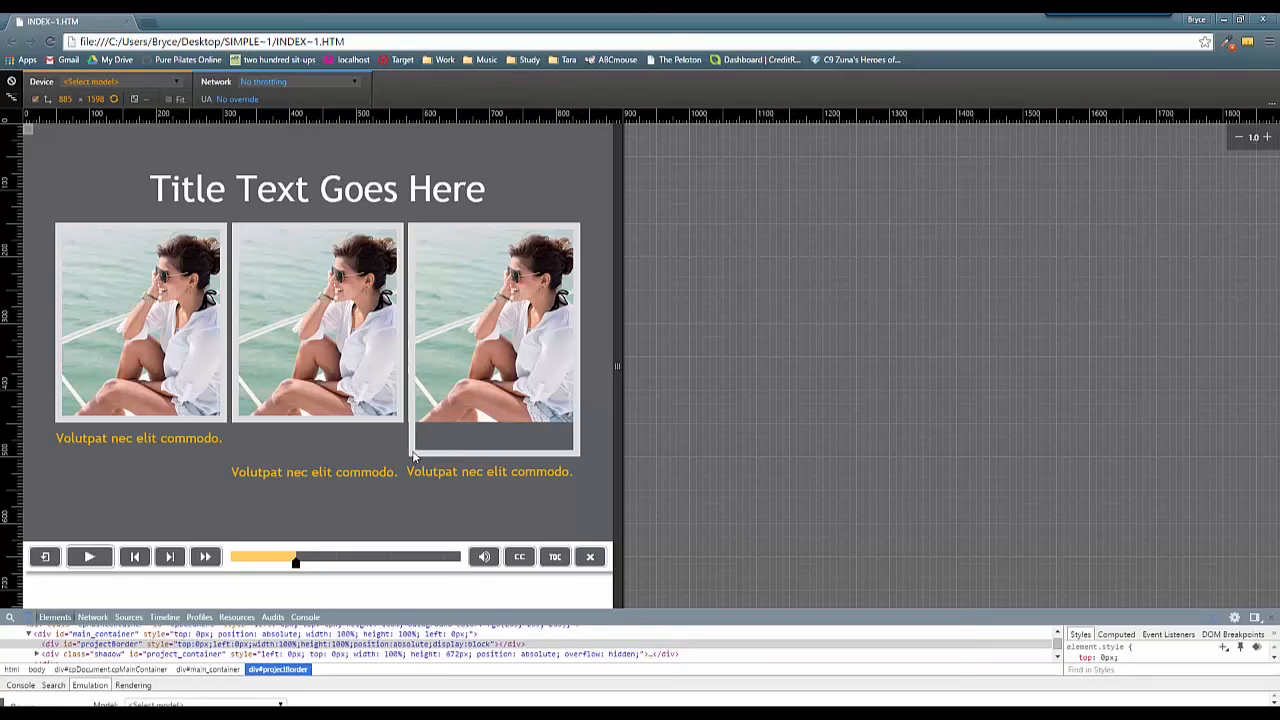
mouse_move(412, 364)
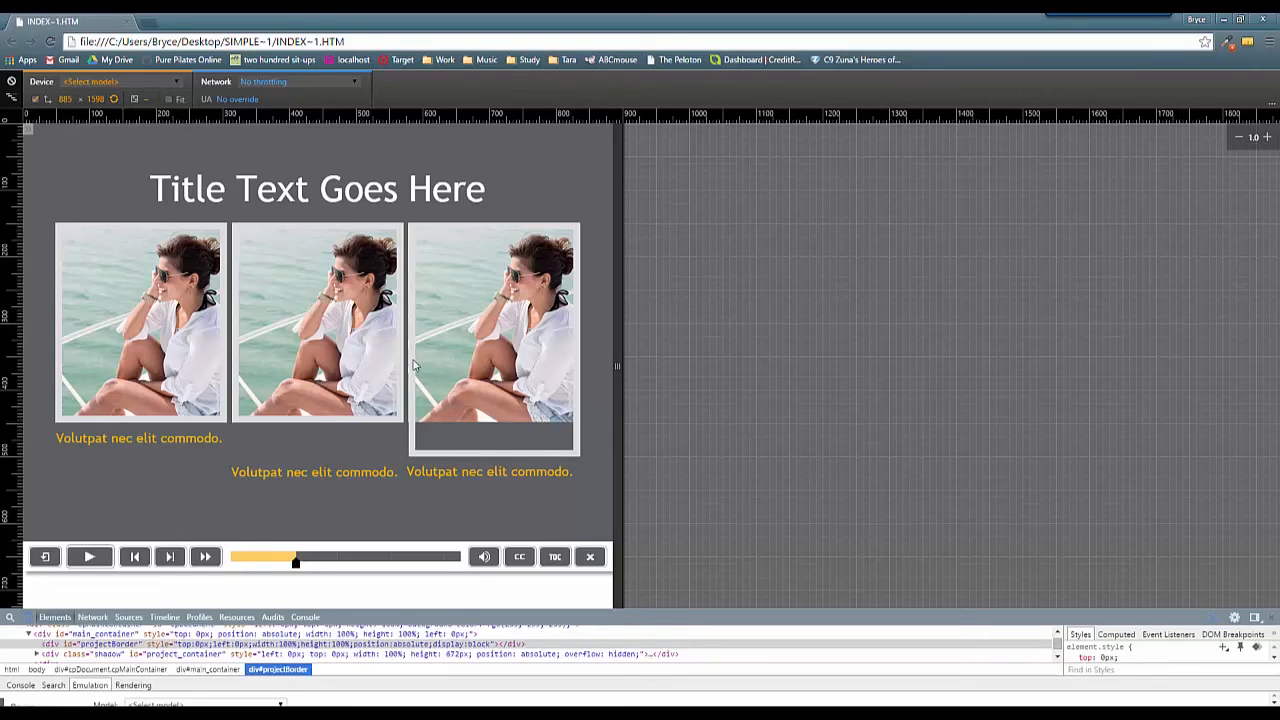
mouse_move(482, 458)
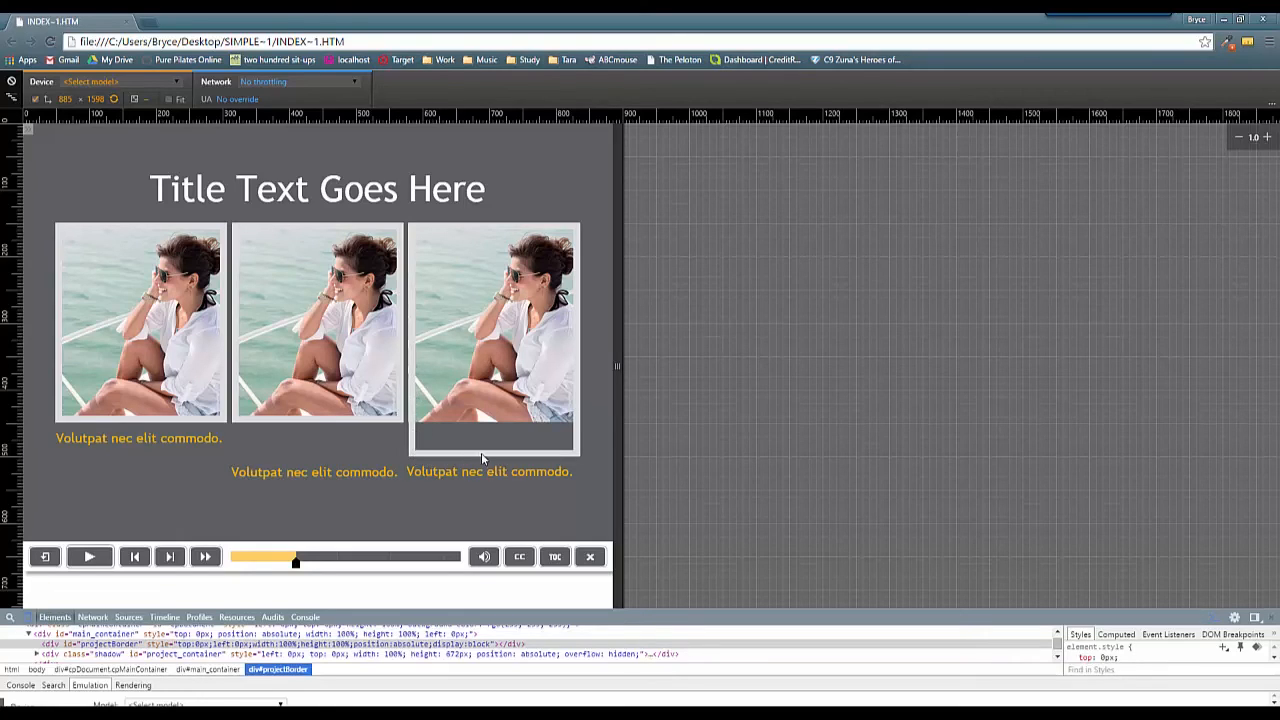
mouse_move(564, 444)
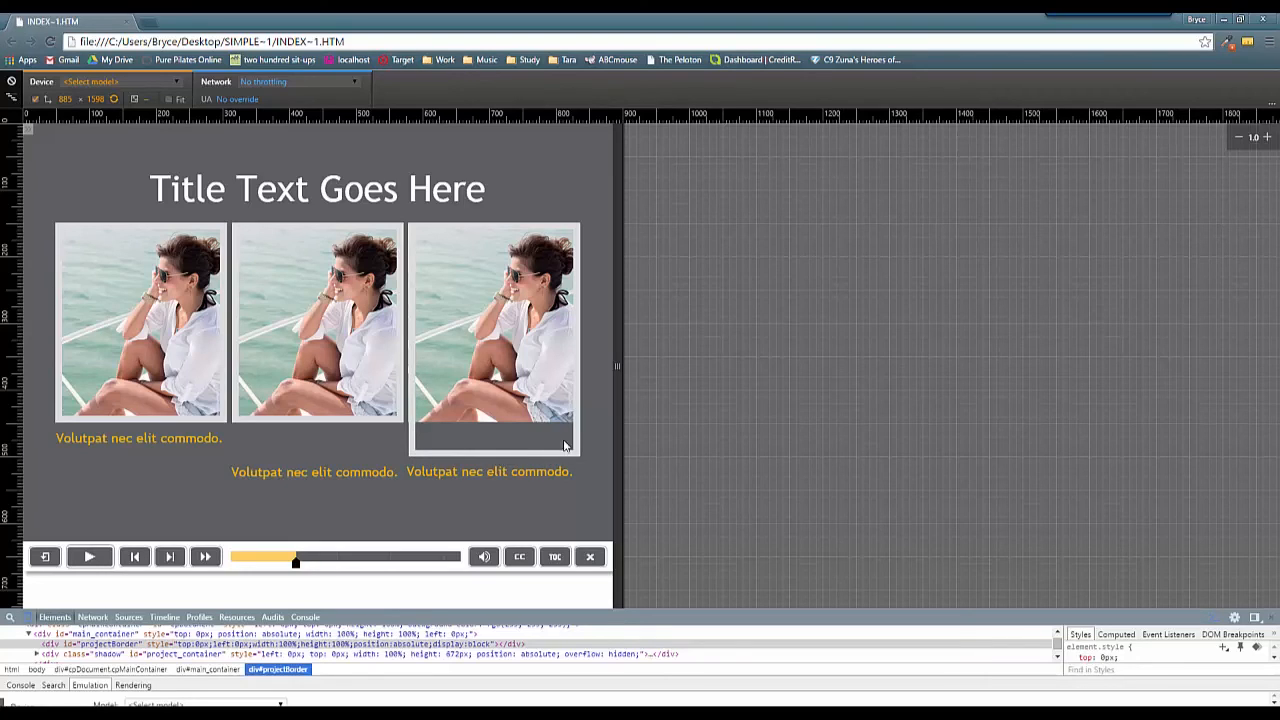
mouse_move(564, 402)
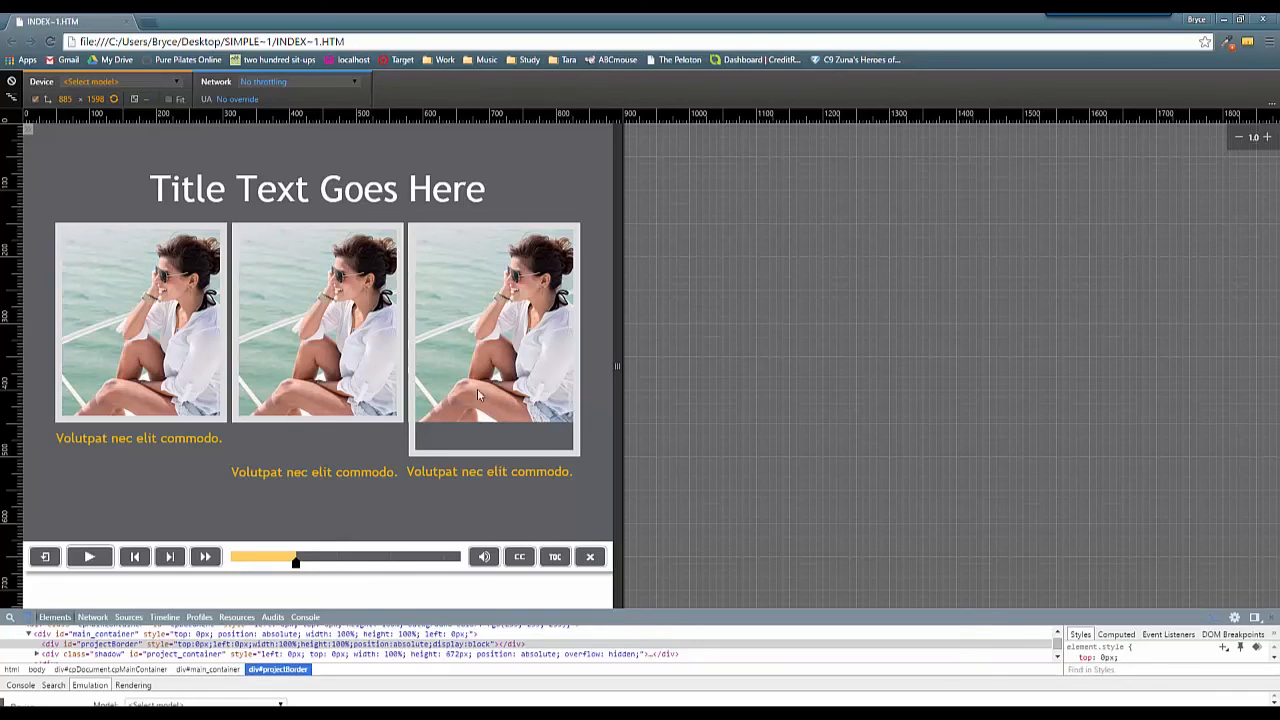
mouse_move(510, 340)
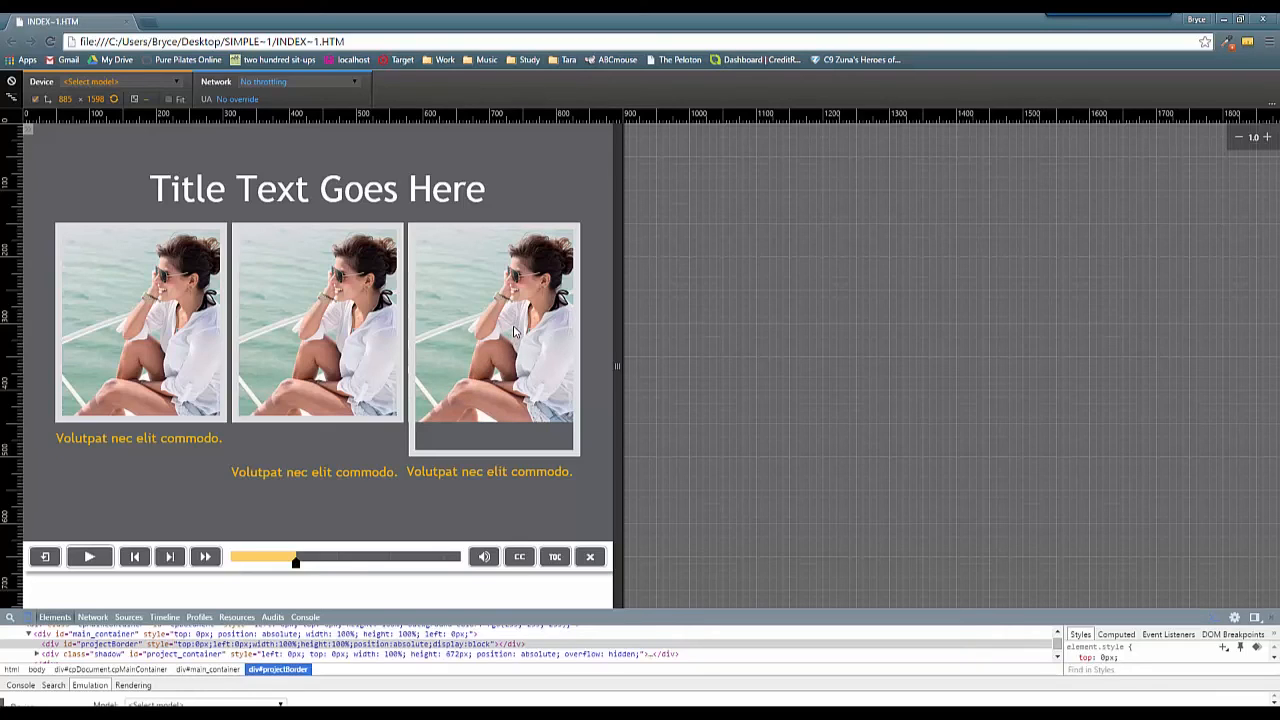
mouse_move(348, 458)
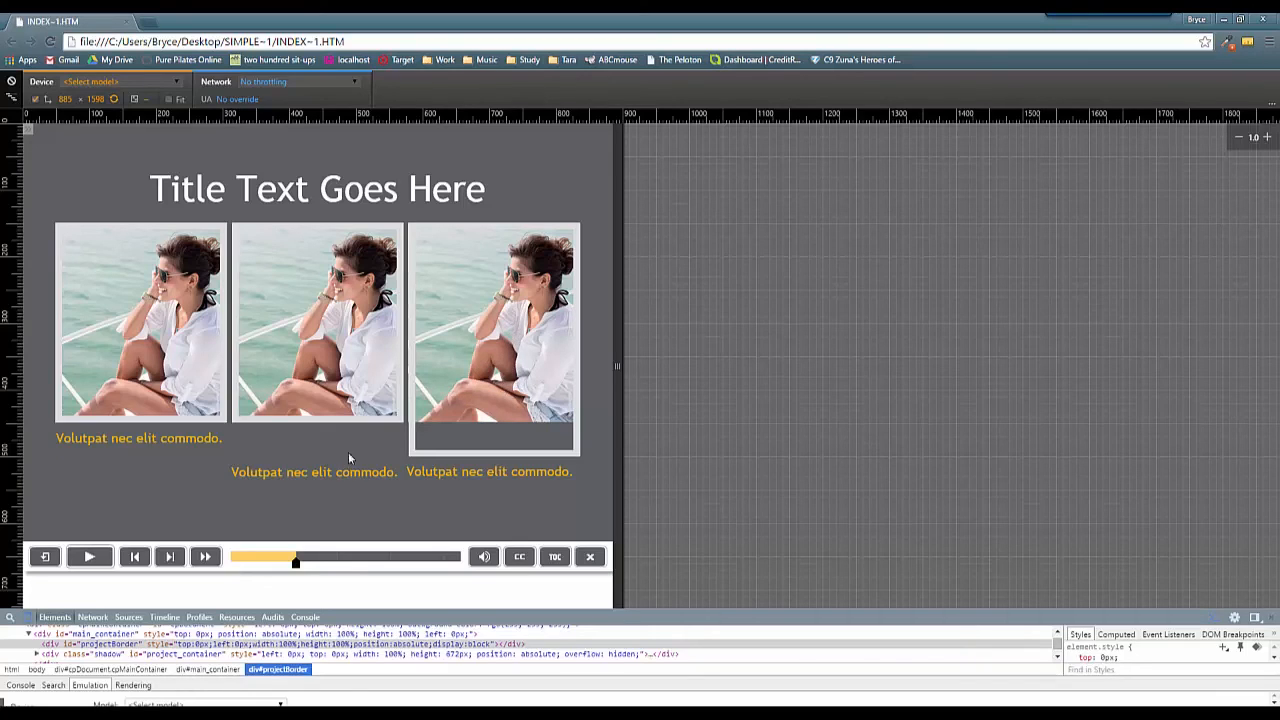
mouse_move(504, 364)
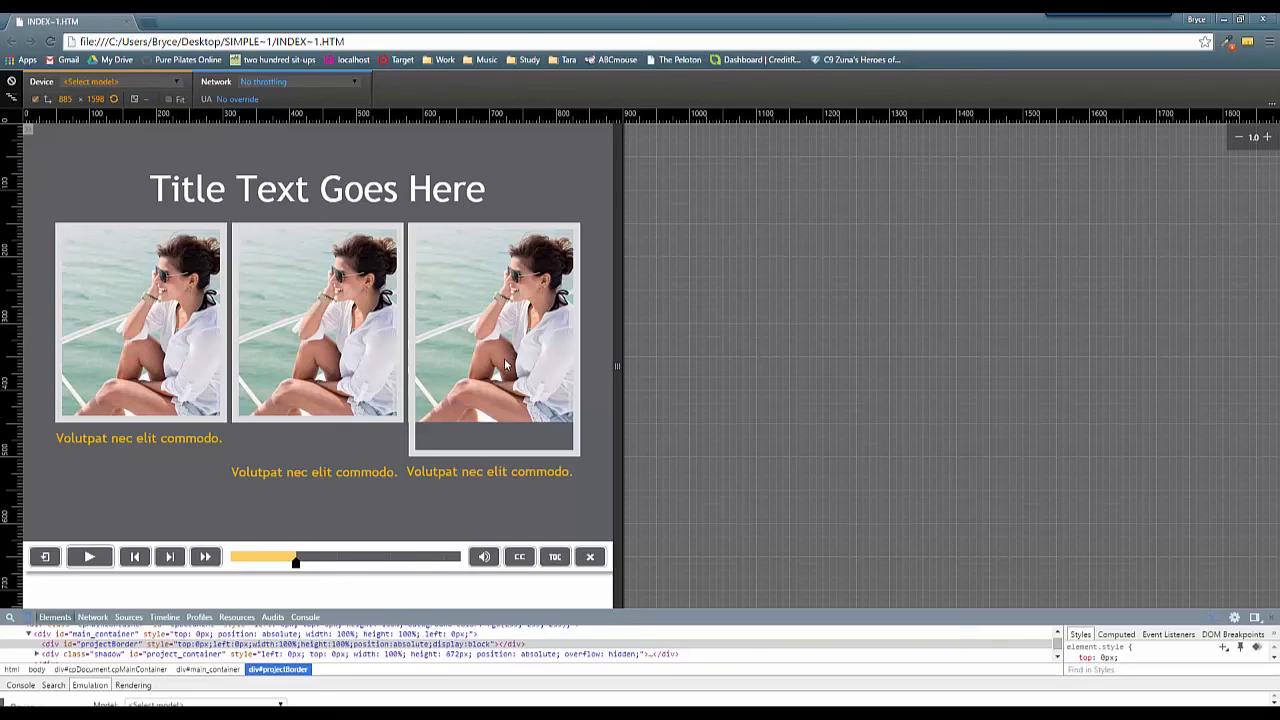
mouse_move(332, 380)
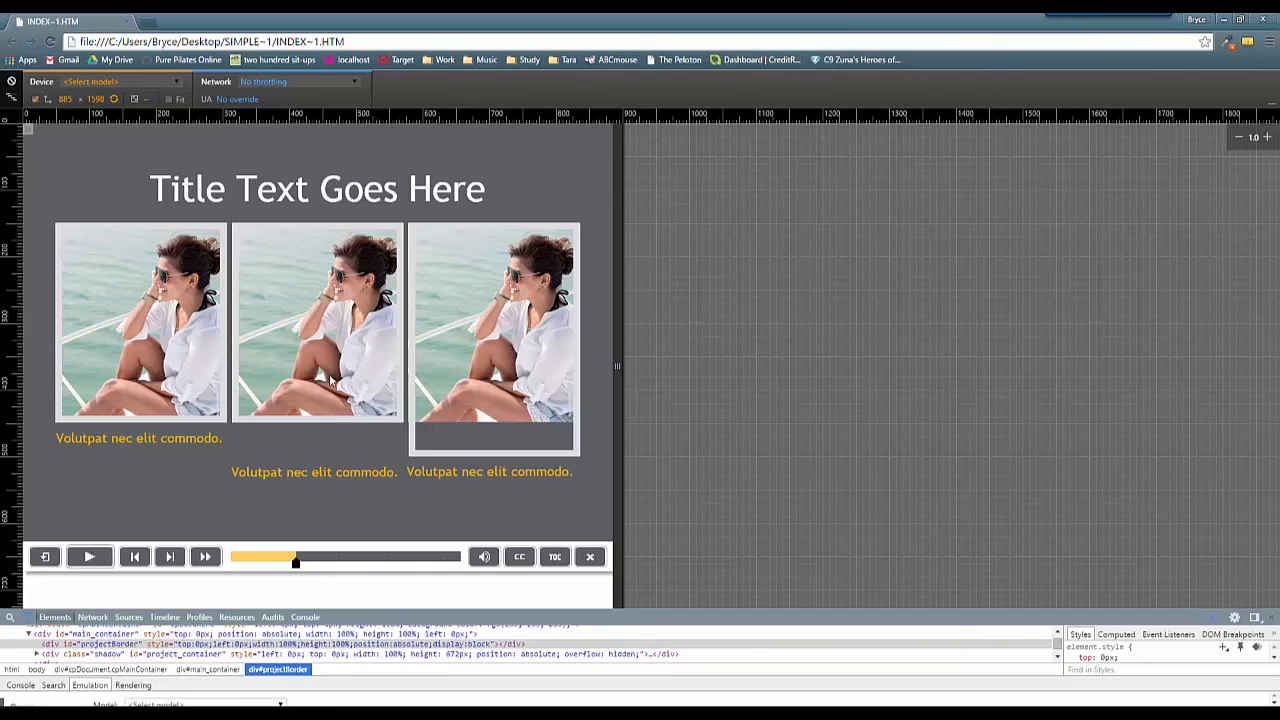
mouse_move(332, 482)
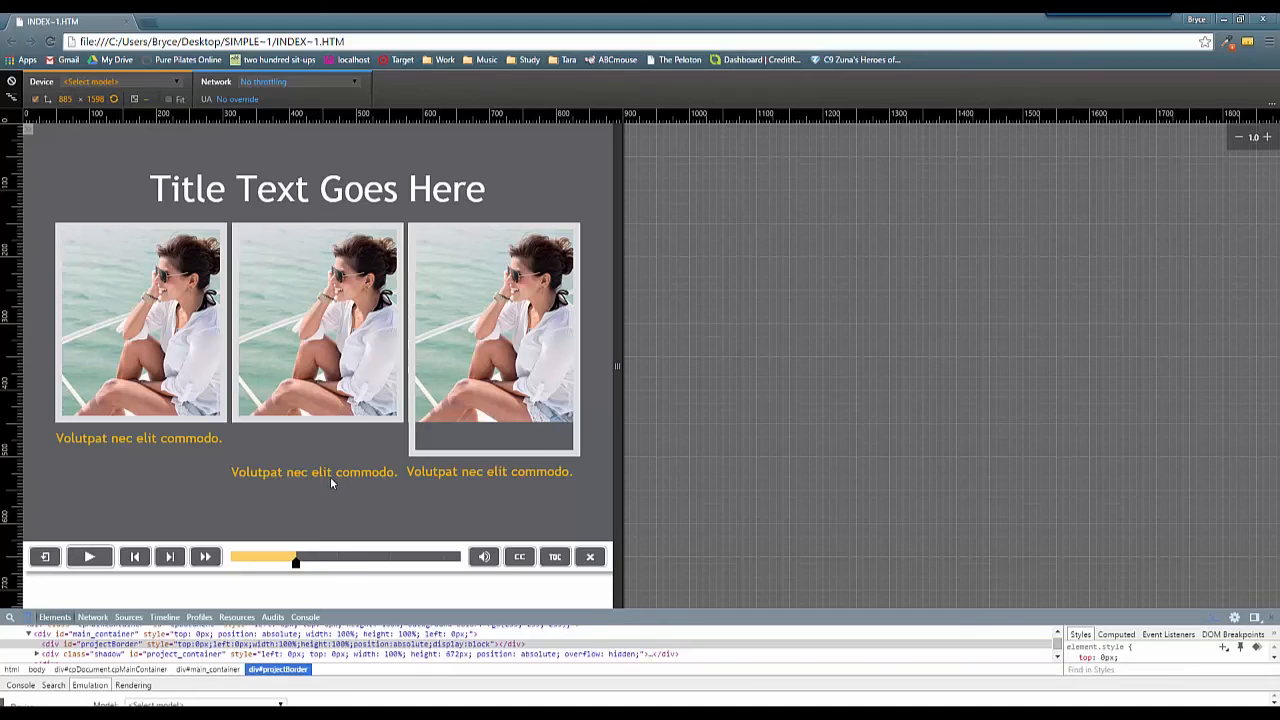
mouse_move(332, 468)
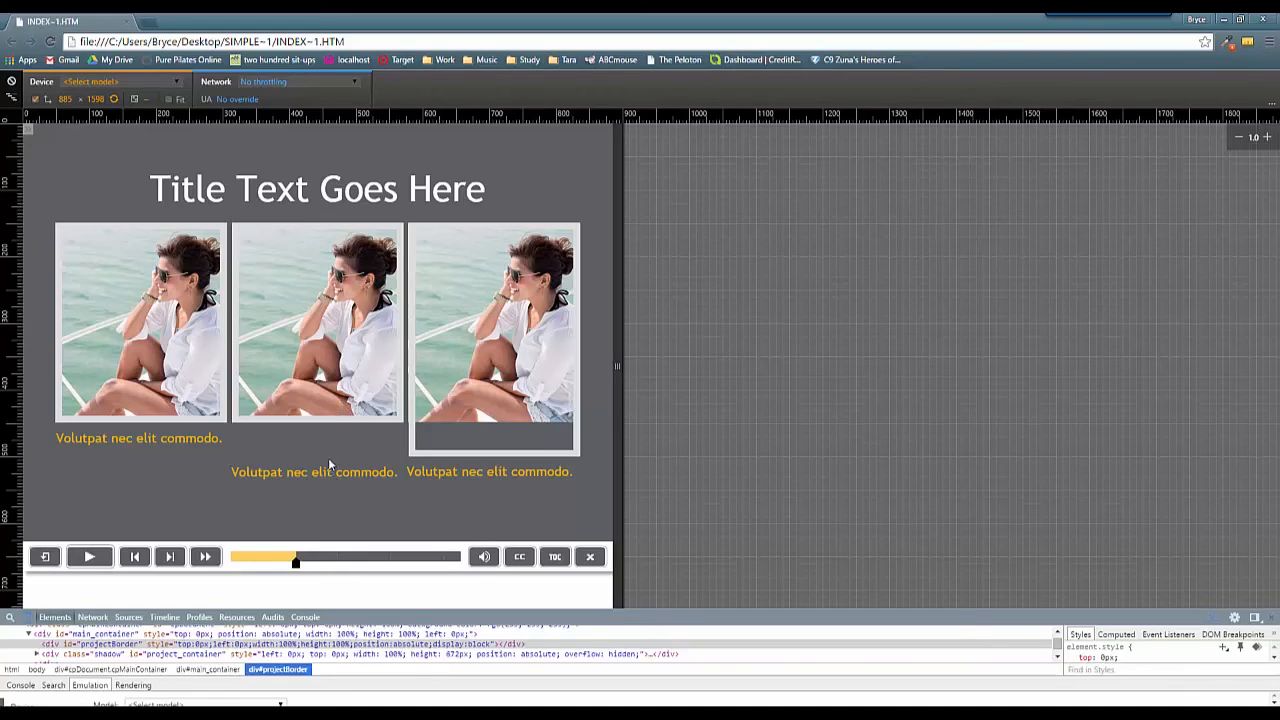
mouse_move(328, 428)
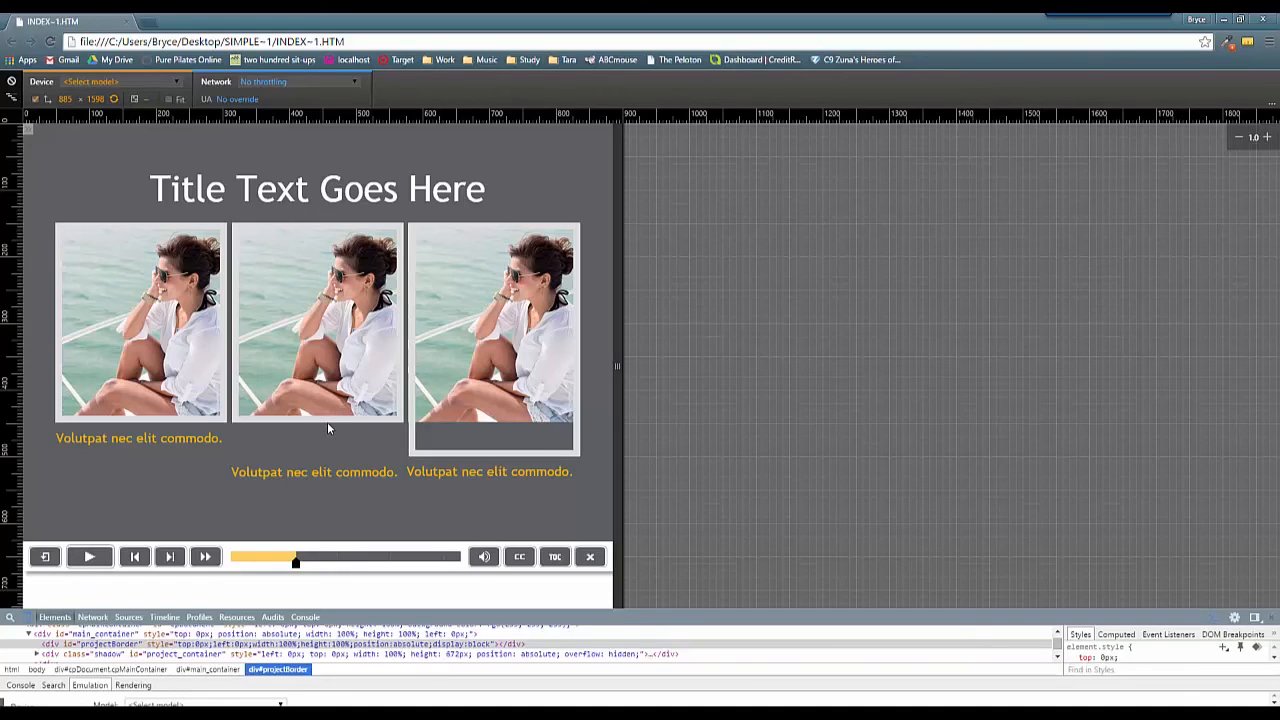
mouse_move(332, 404)
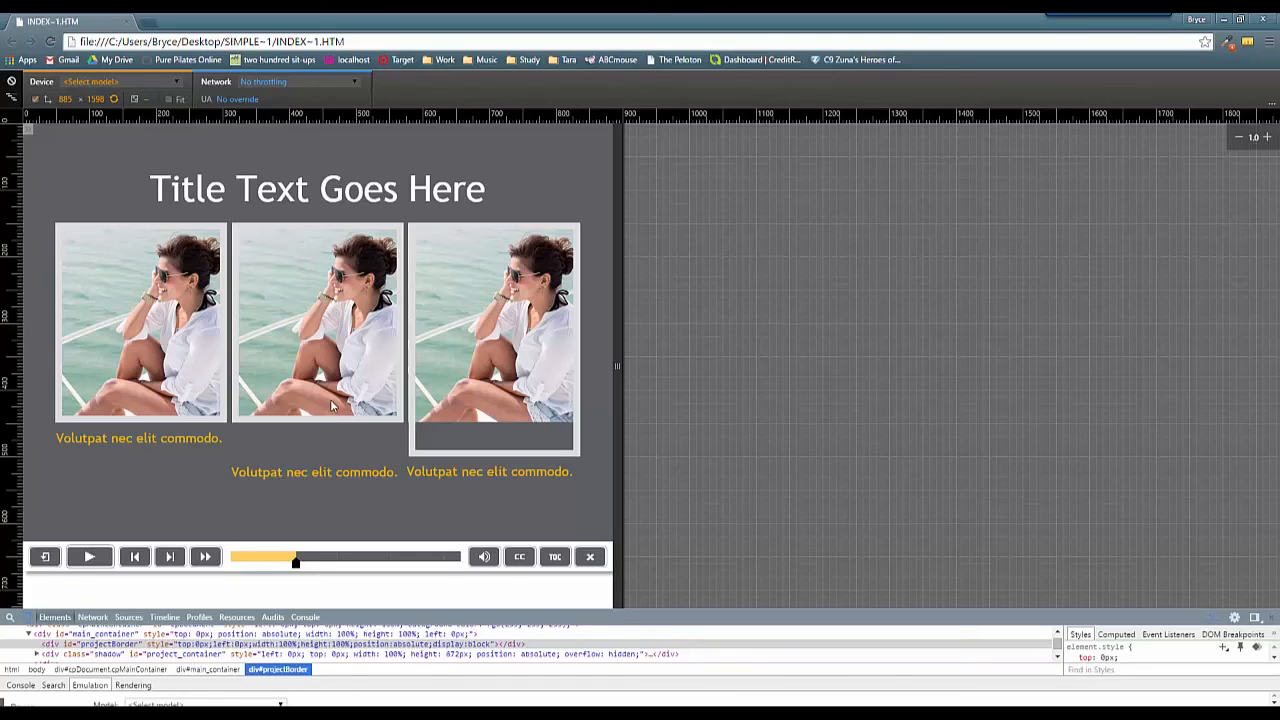
mouse_move(628, 416)
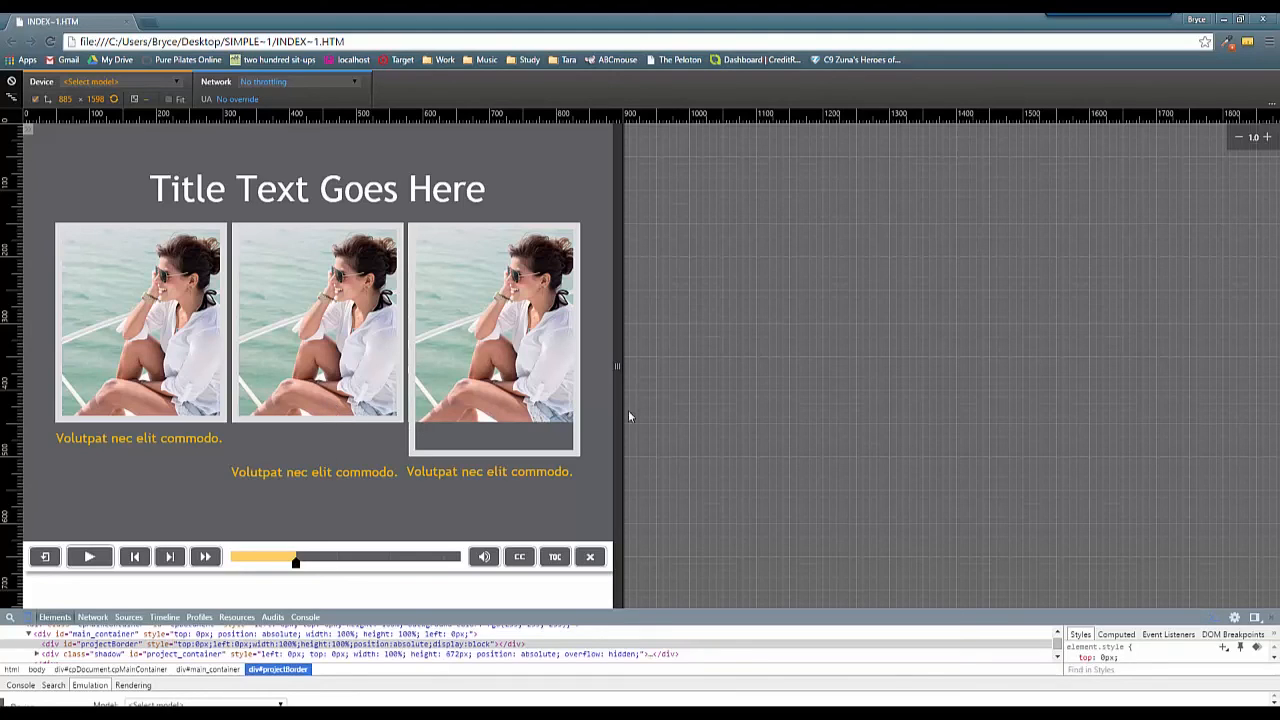
Step: Resize the emulated screen narrower, then to full slide width, then narrow again so captions wrap to two lines
left_click_drag(616, 364, 592, 364)
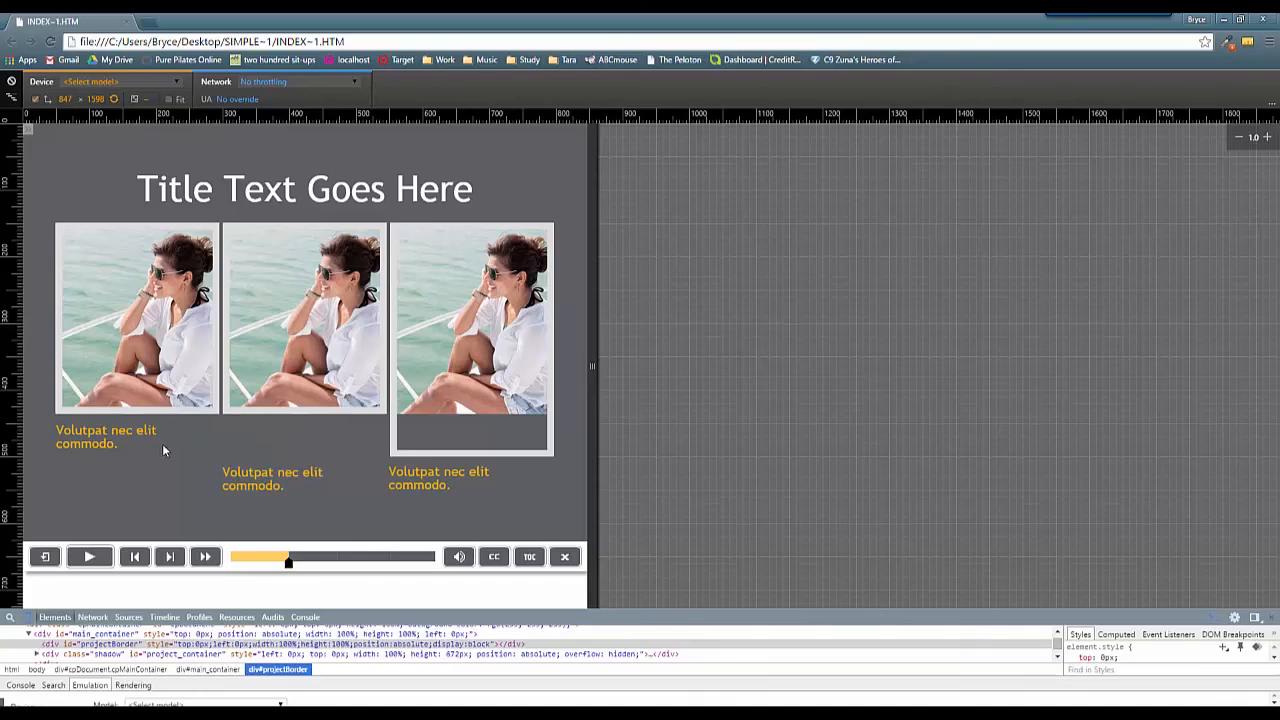
mouse_move(110, 426)
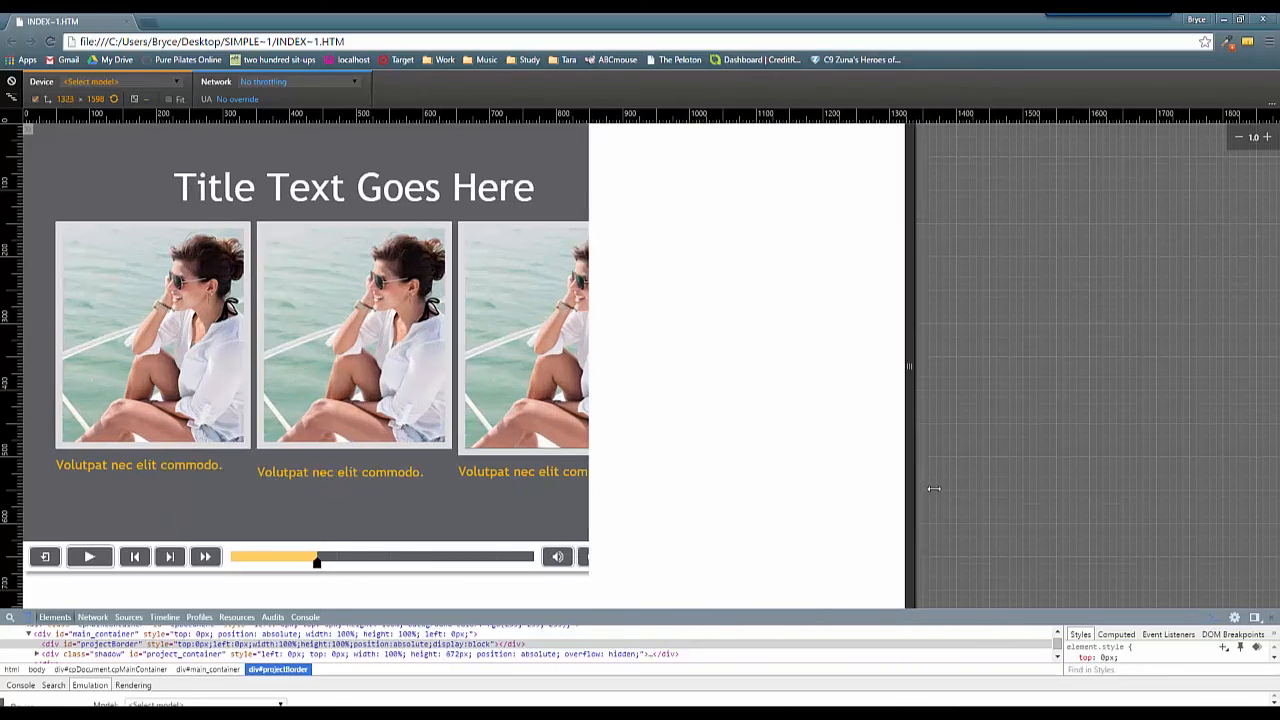
left_click_drag(908, 364, 818, 364)
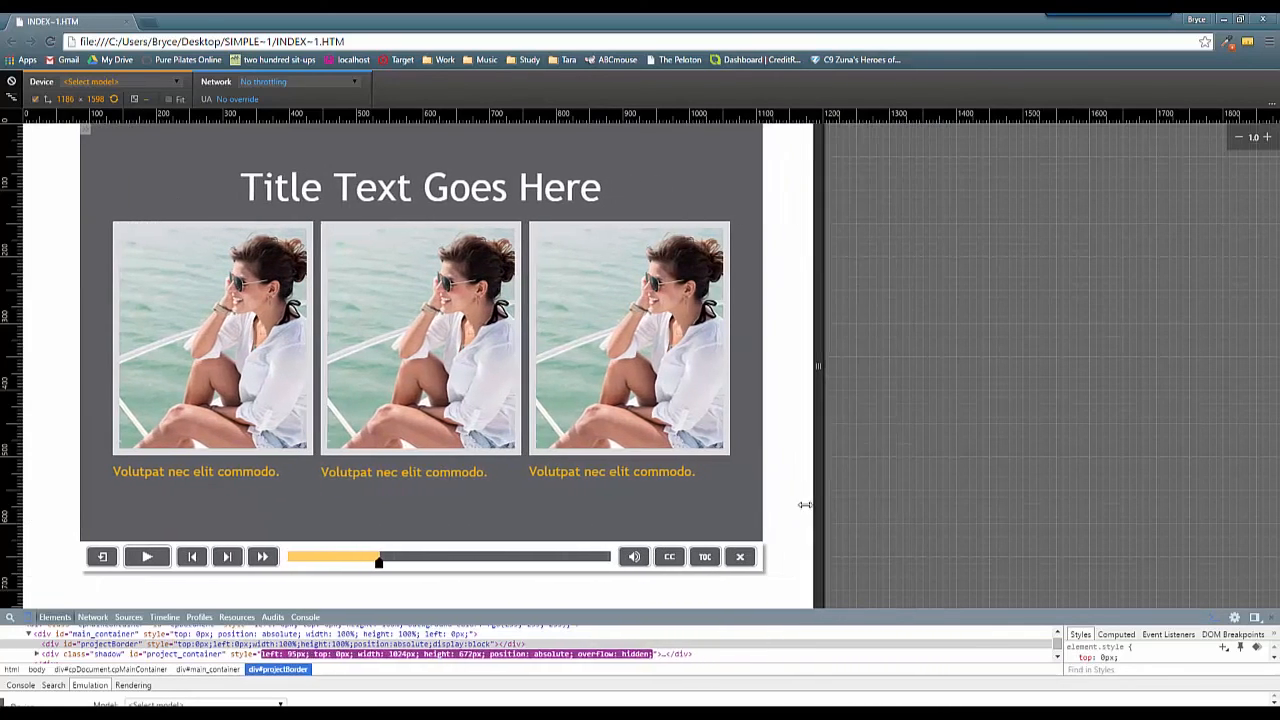
left_click_drag(810, 364, 656, 364)
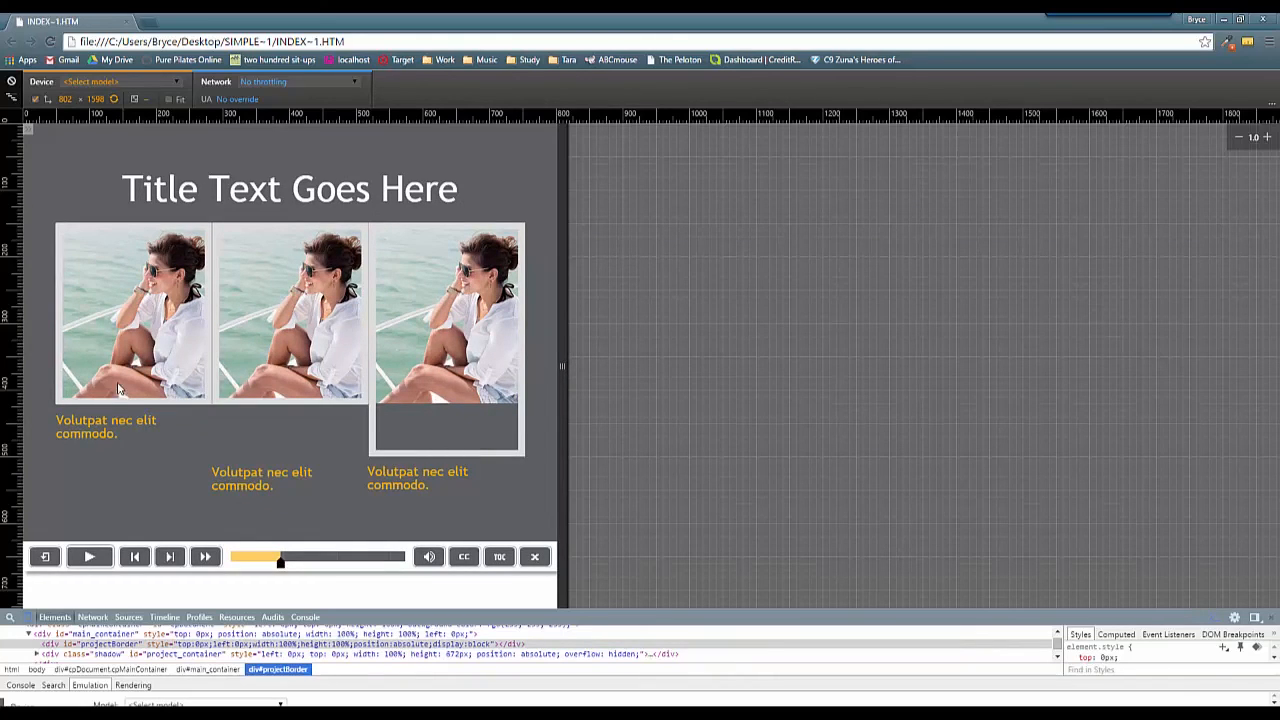
mouse_move(92, 424)
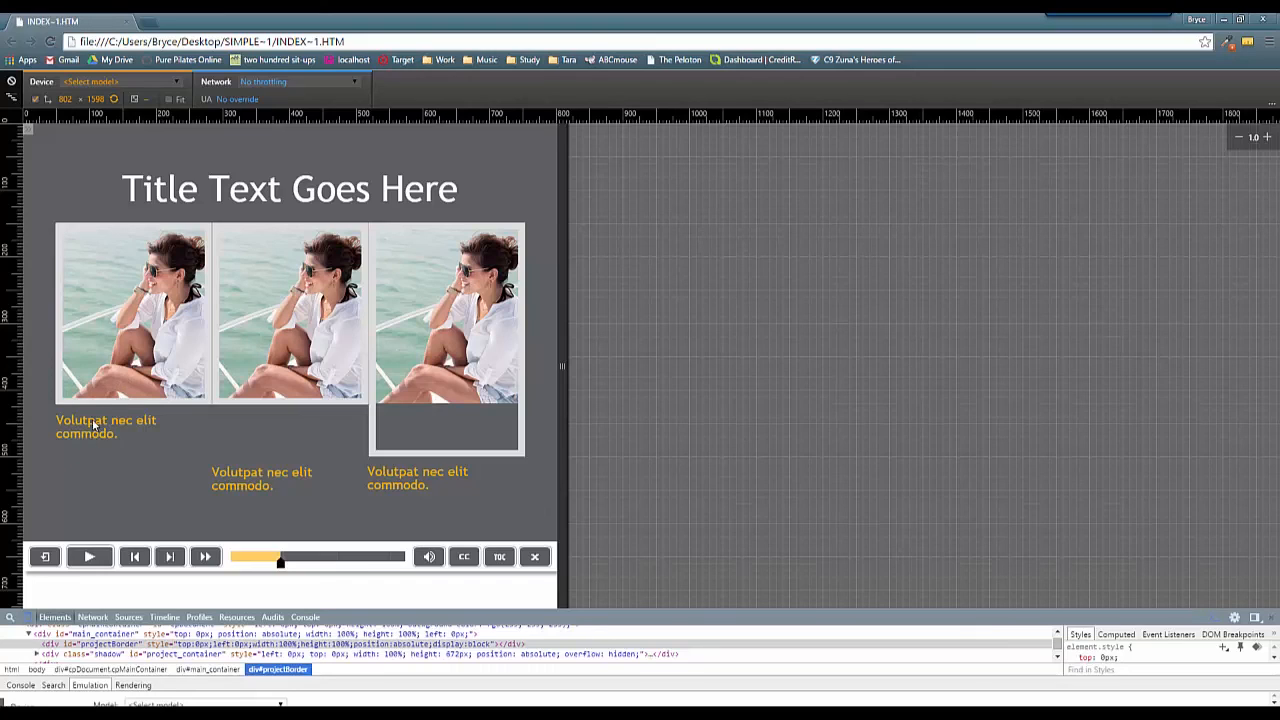
mouse_move(276, 488)
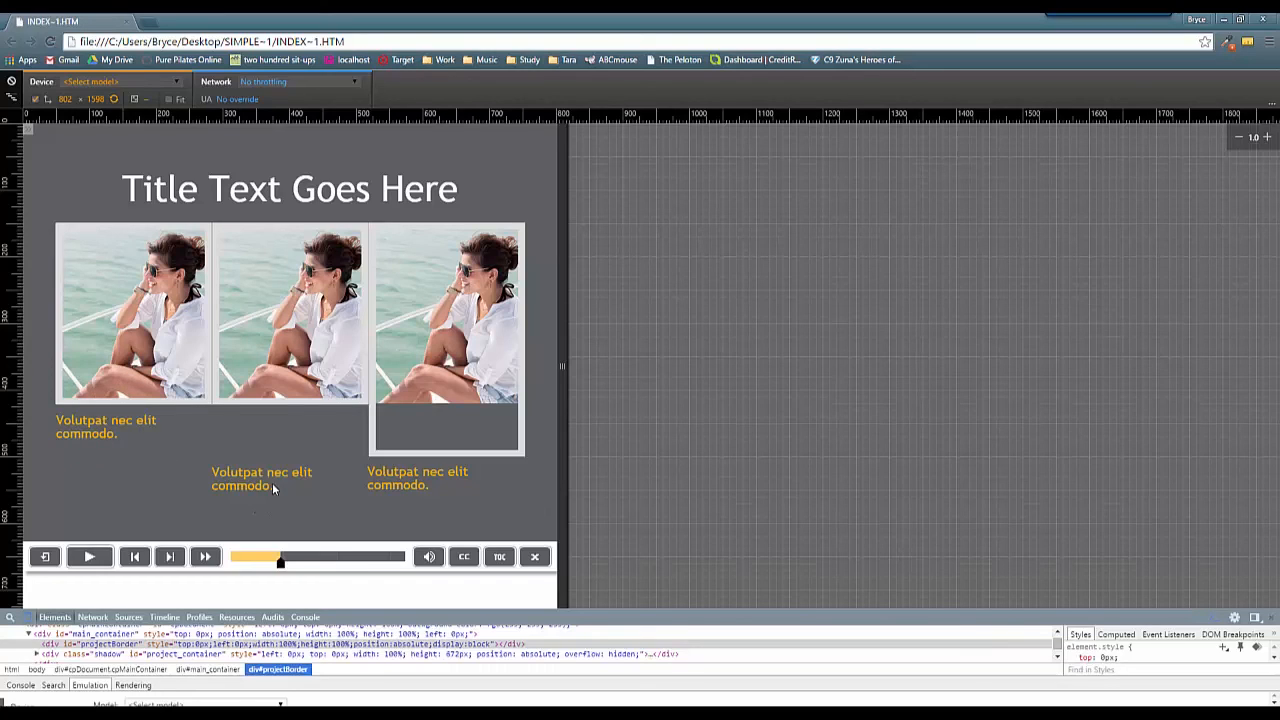
mouse_move(284, 172)
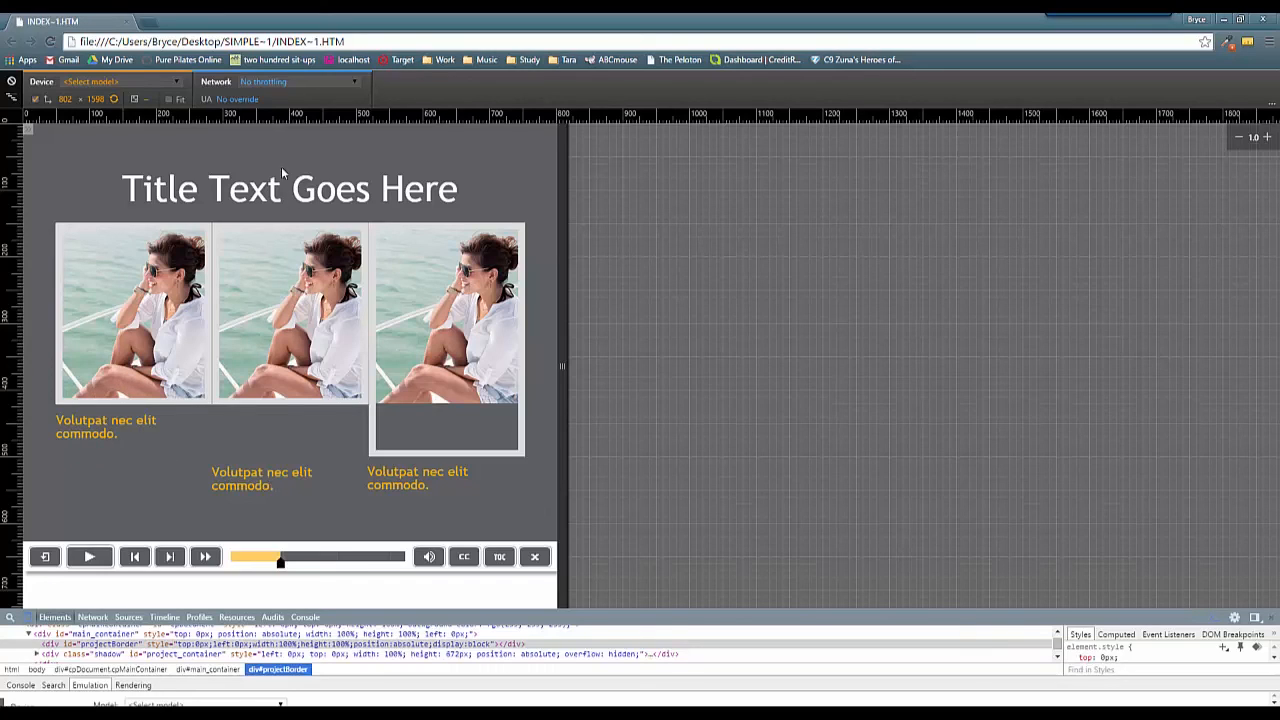
mouse_move(280, 132)
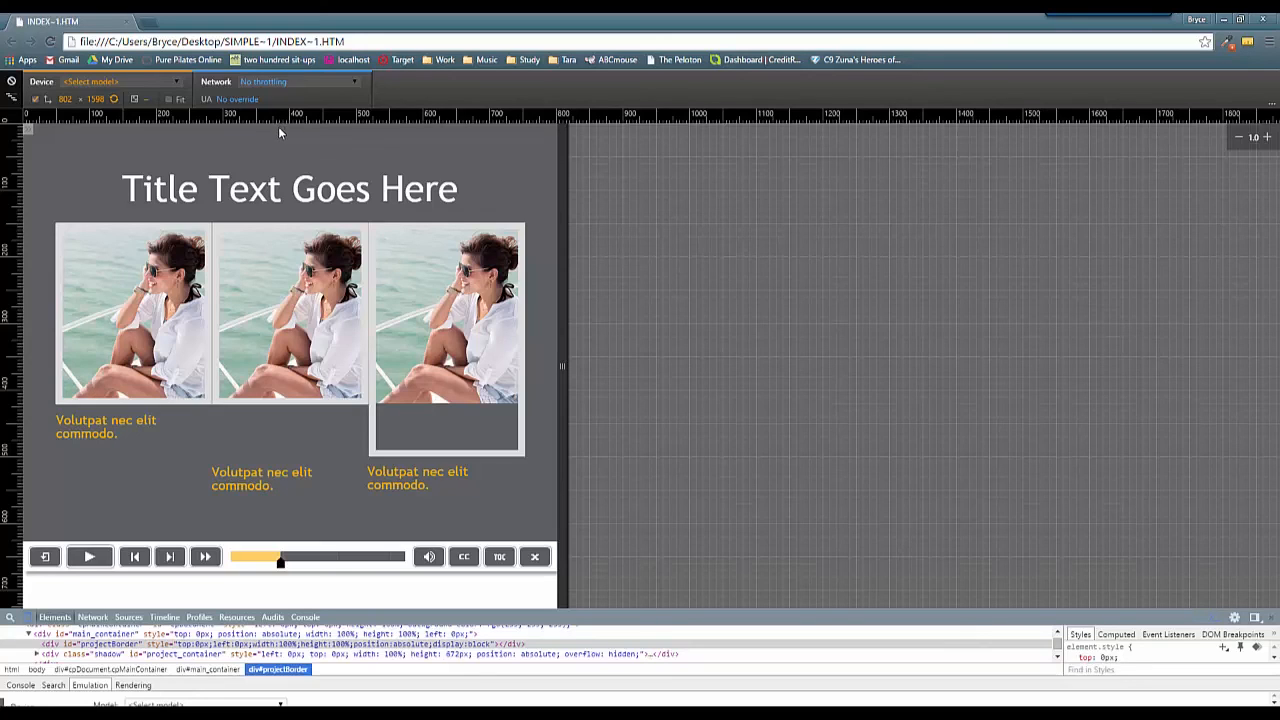
mouse_move(120, 432)
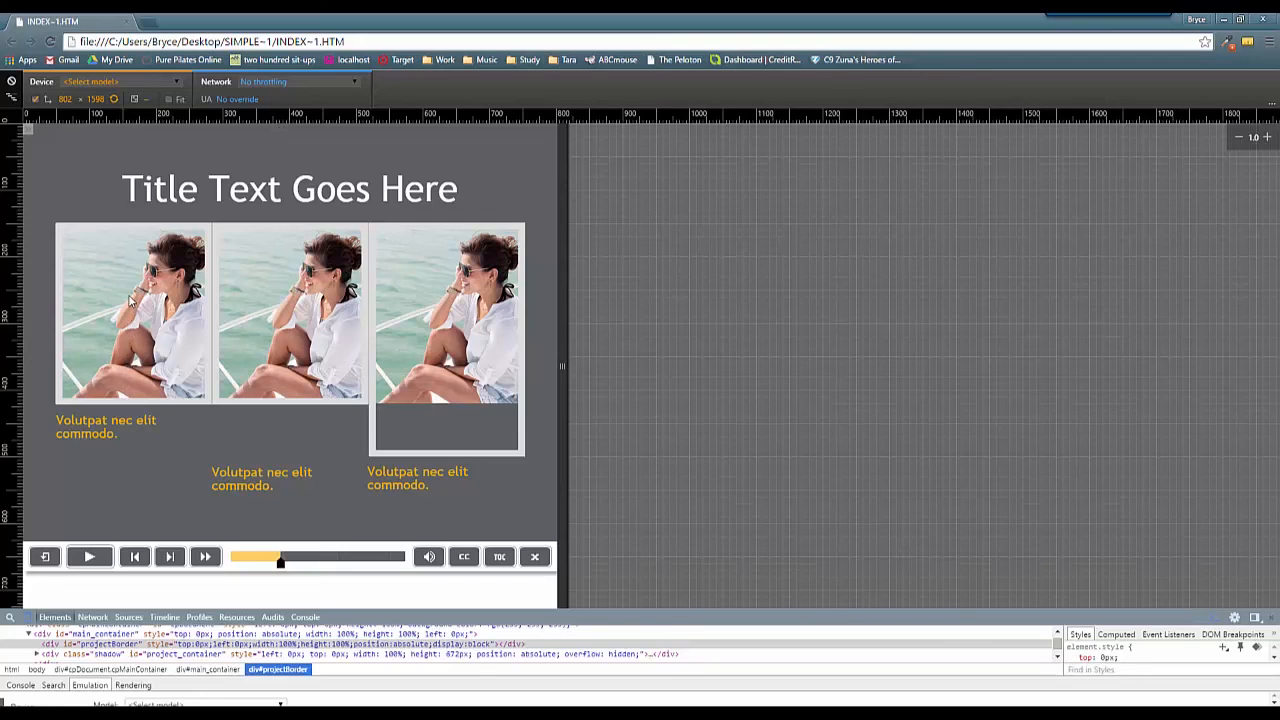
mouse_move(148, 376)
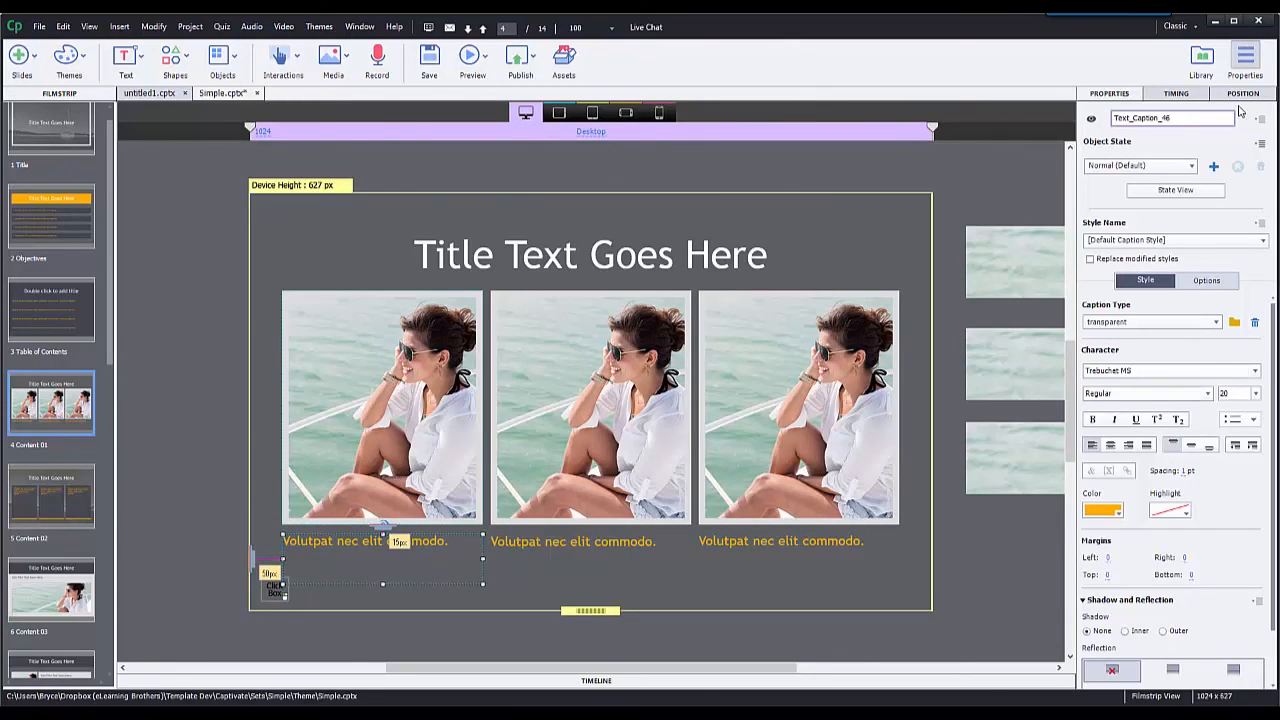
Step: Show the caption's Position settings, then check the Tablet Landscape and Mobile Portrait breakpoint layouts
left_click(1242, 94)
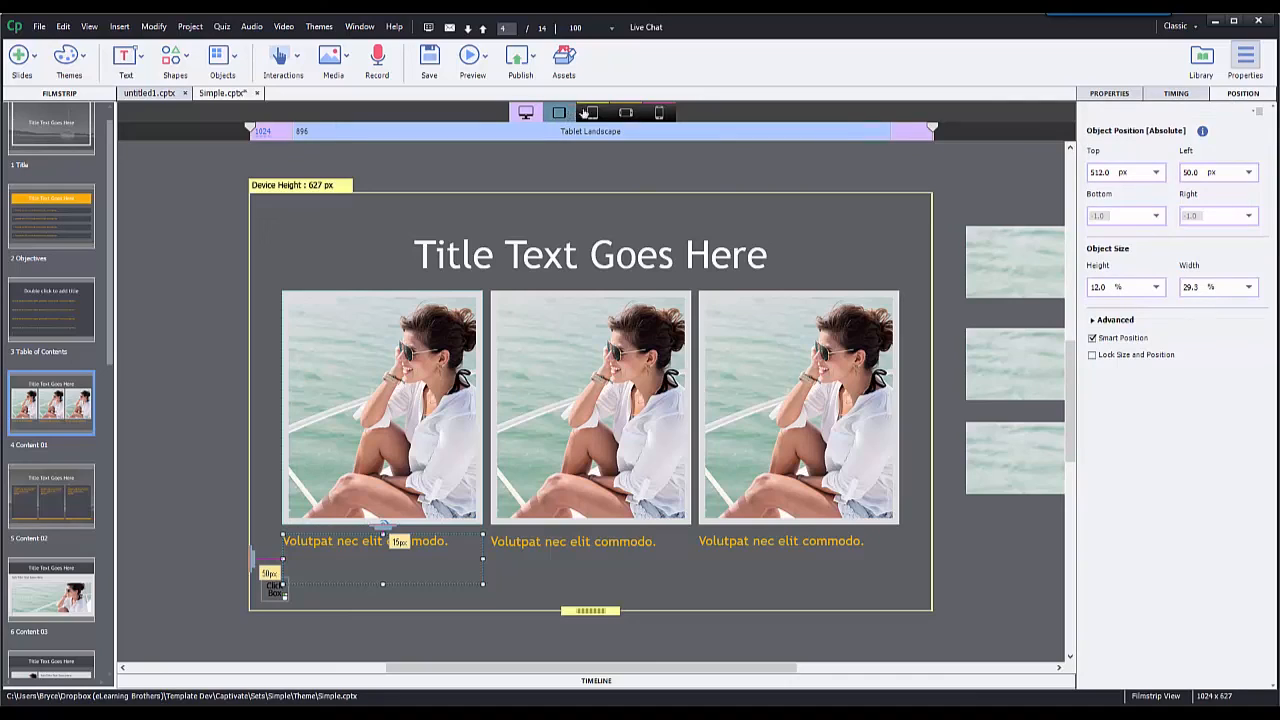
left_click(660, 112)
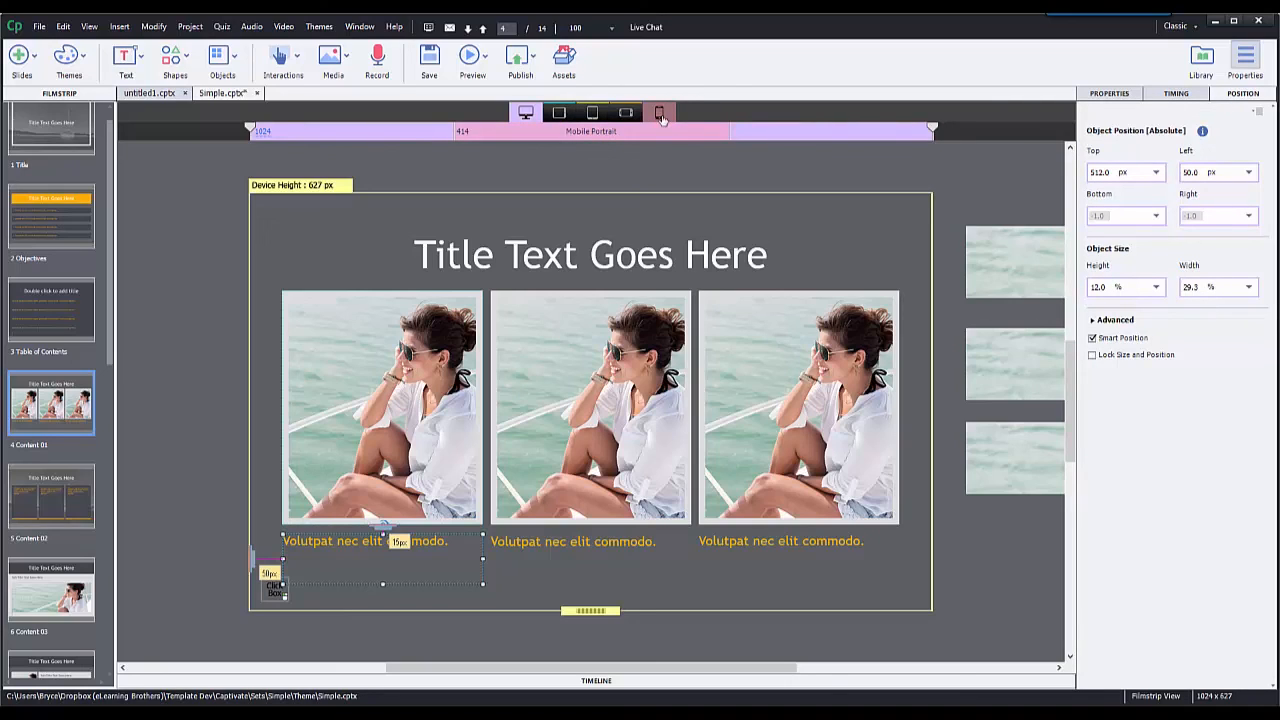
left_click(524, 112)
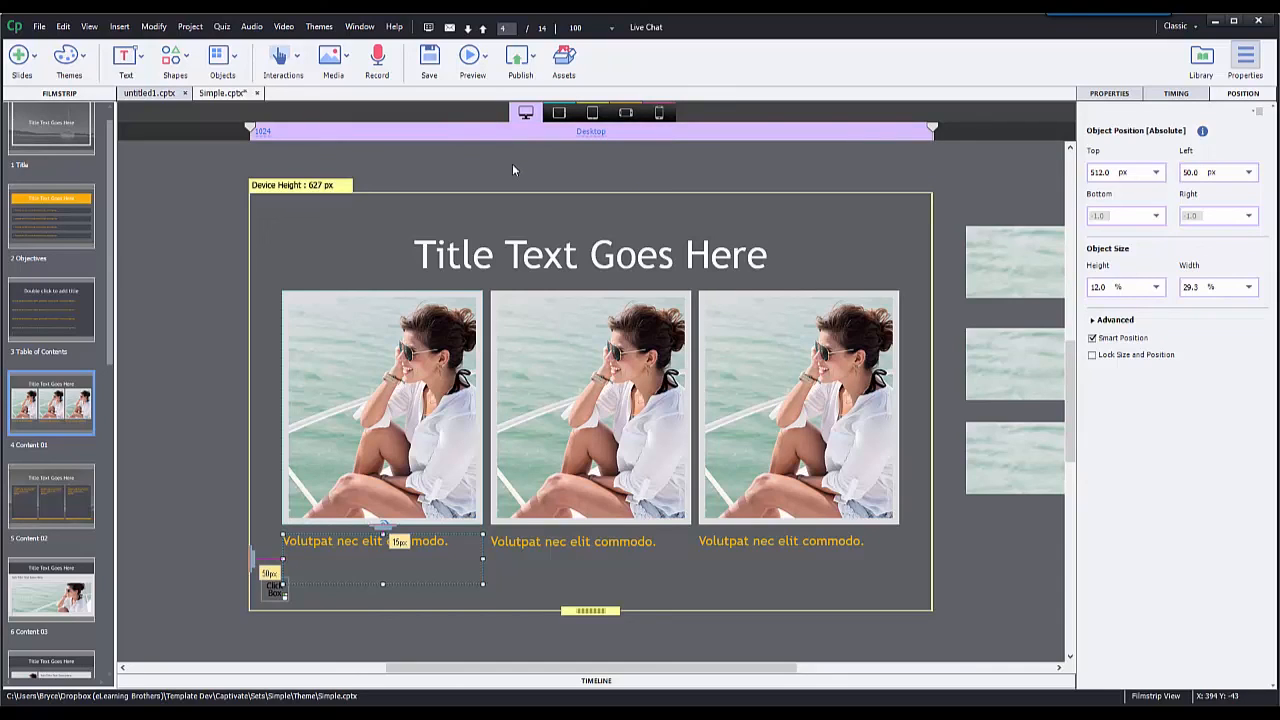
mouse_move(520, 162)
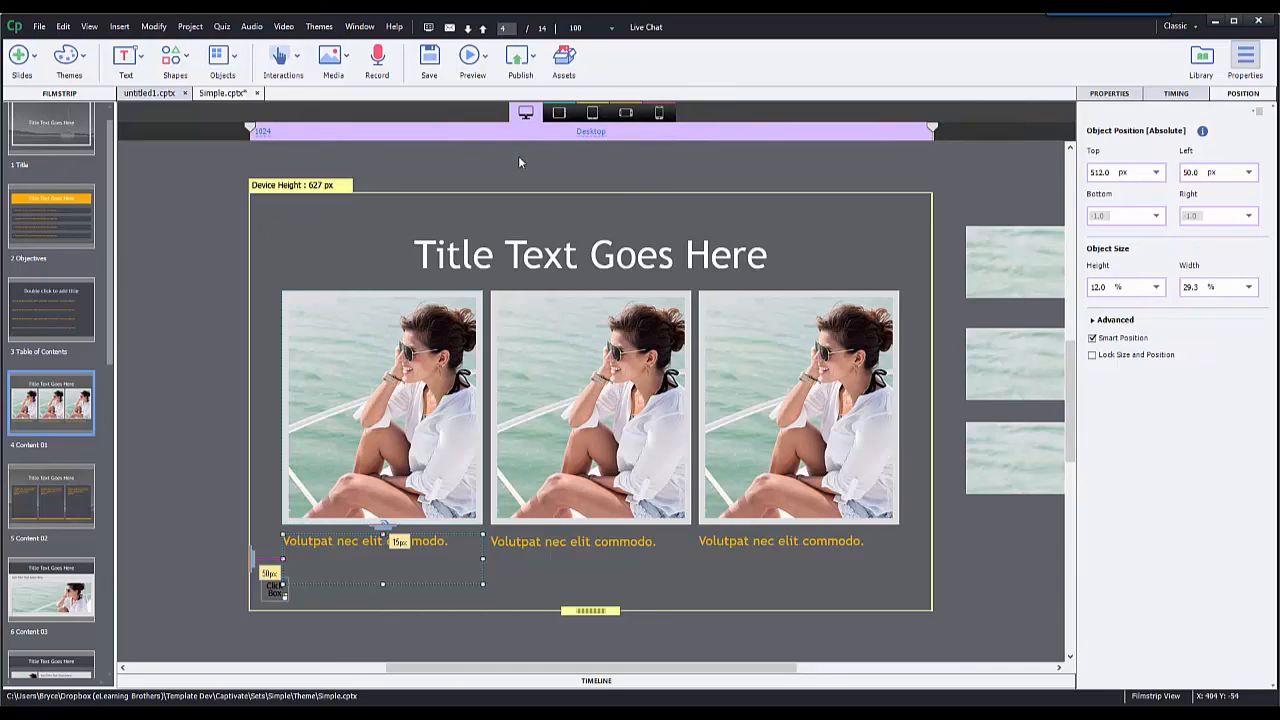
mouse_move(438, 156)
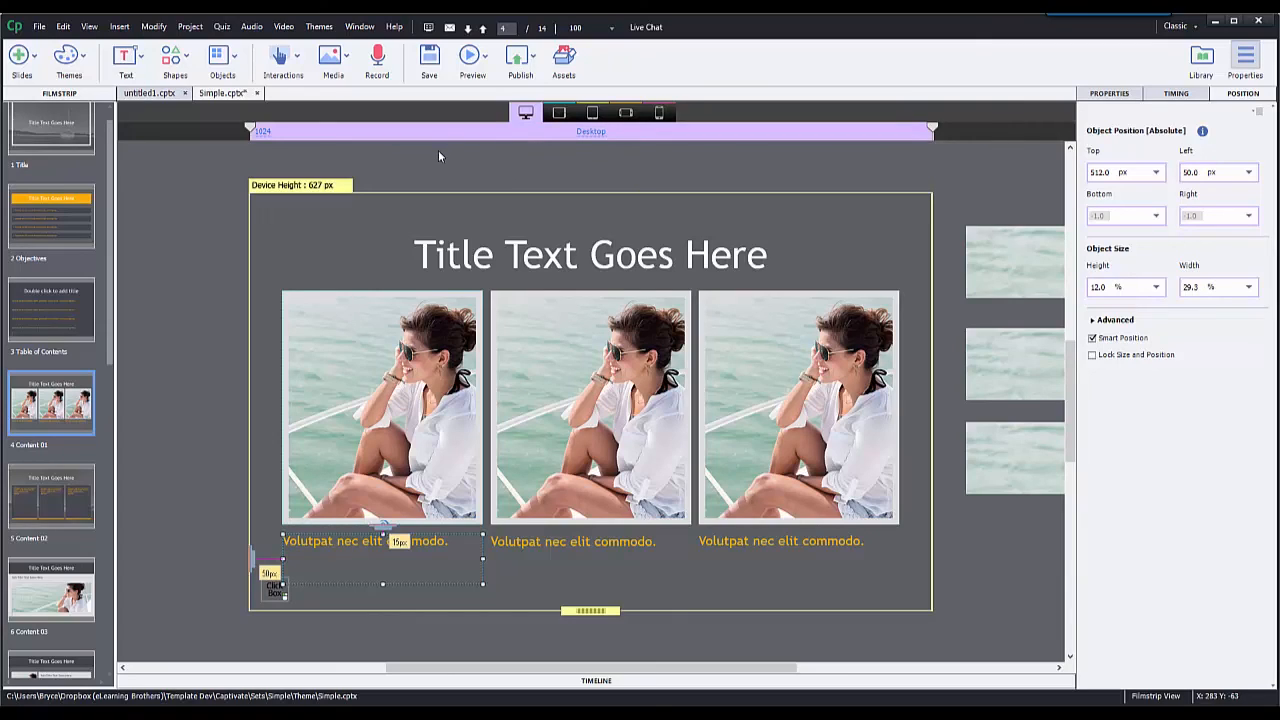